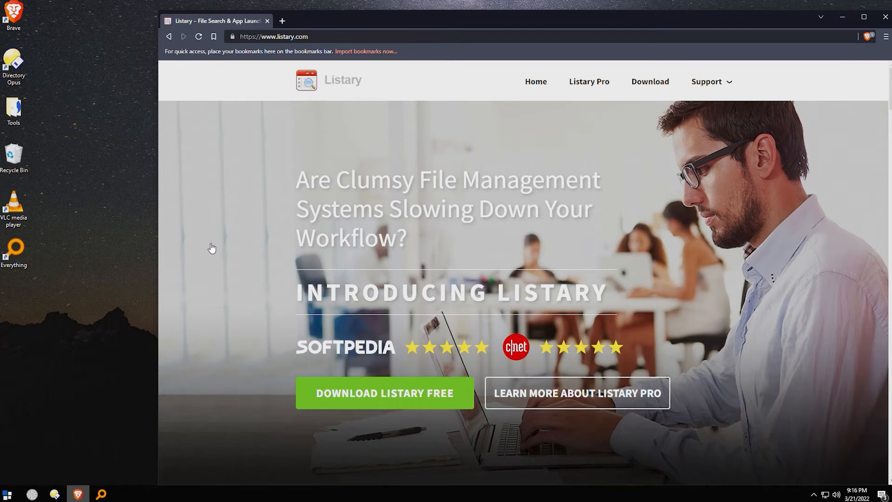
mouse_move(347, 156)
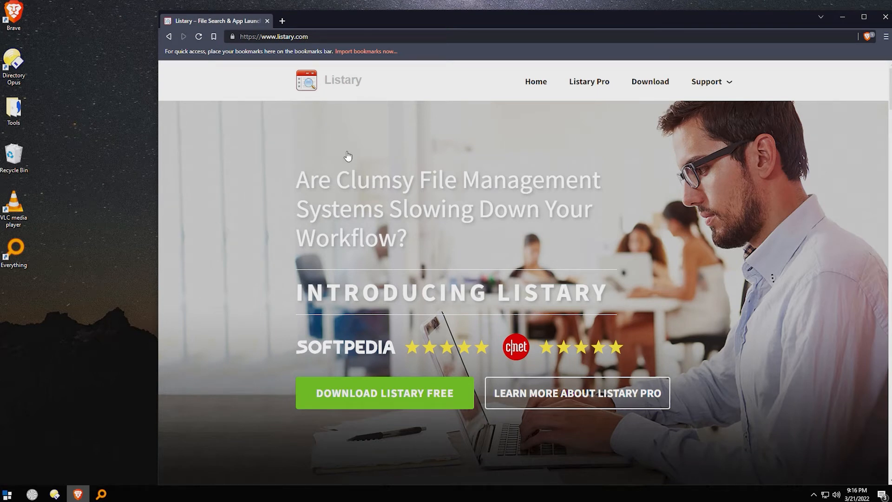
mouse_move(348, 121)
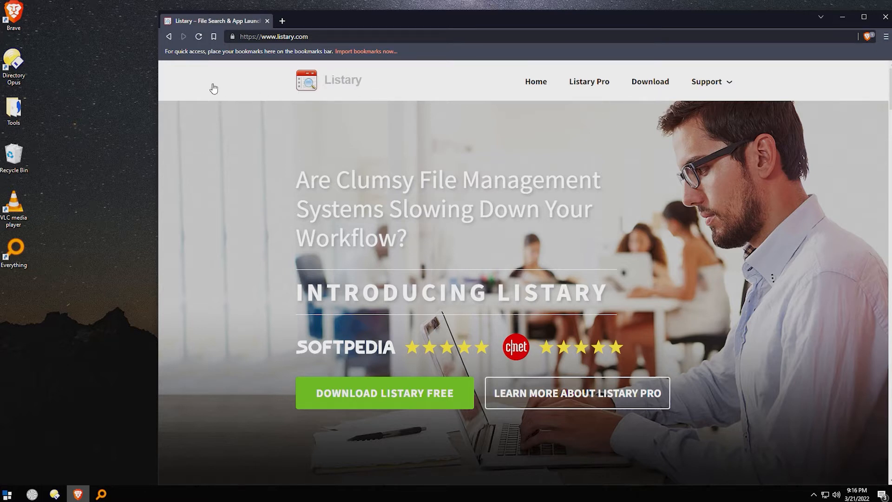
mouse_move(166, 178)
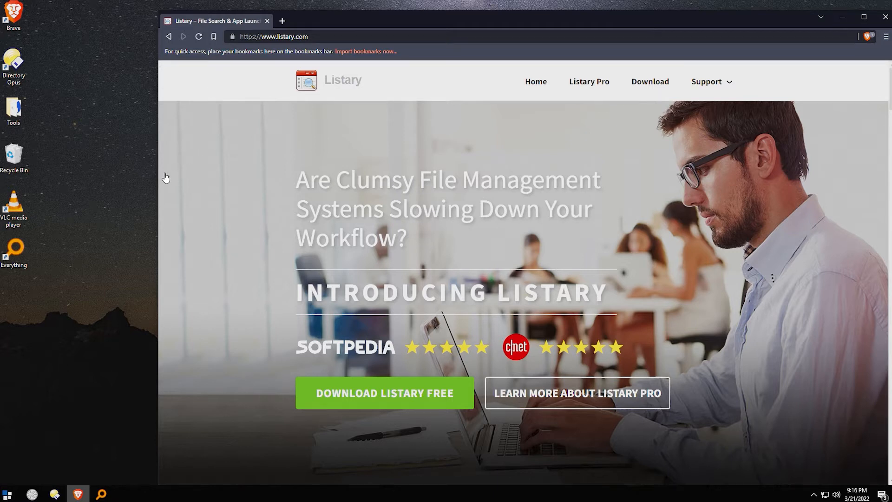
mouse_move(147, 180)
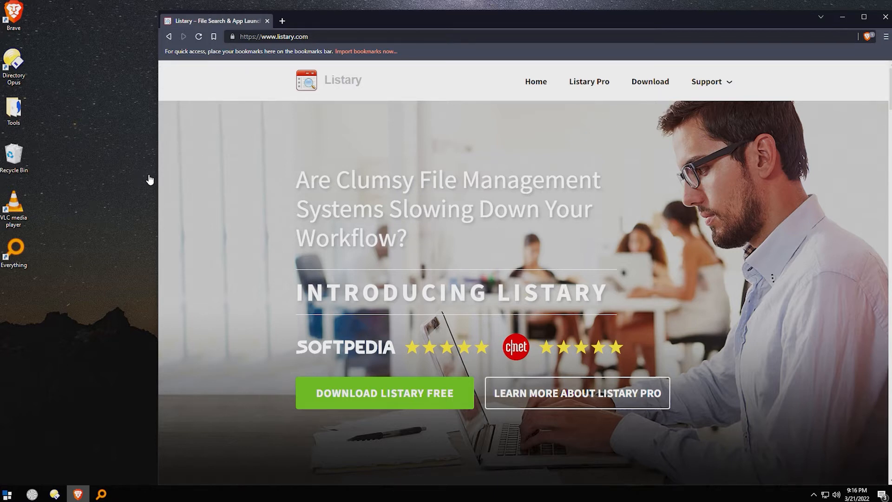
mouse_move(120, 180)
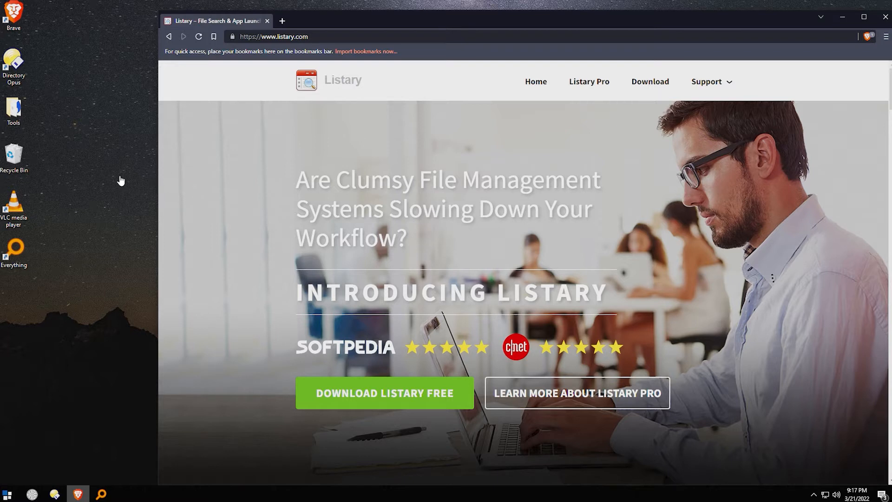
mouse_move(93, 198)
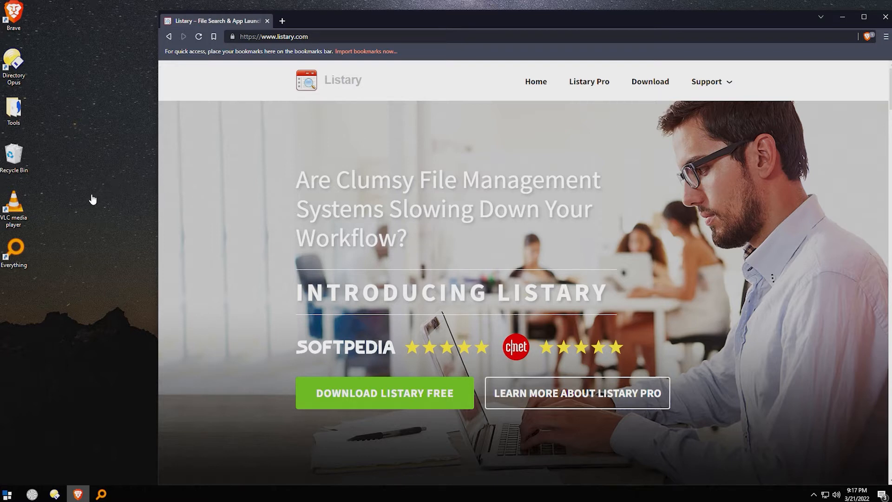
mouse_move(85, 208)
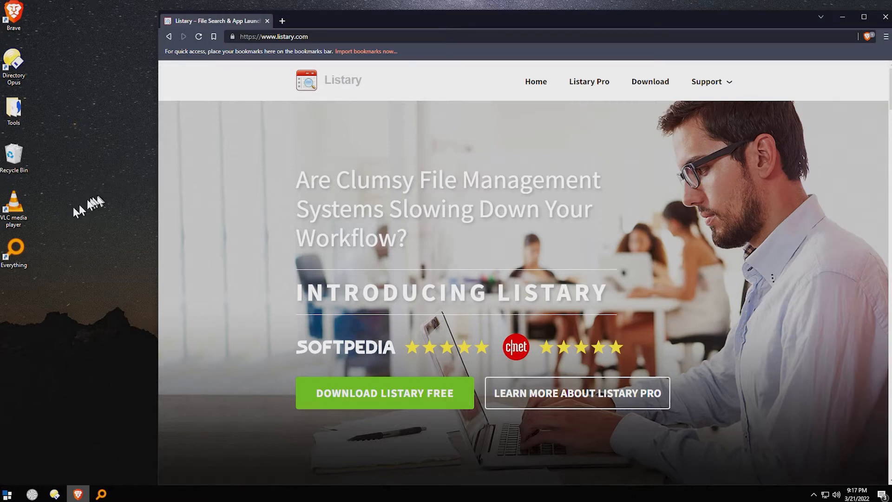
Search Everything for 'pred .mp4' to narrow results to the three Predator.mp4 files.
left_click(14, 250)
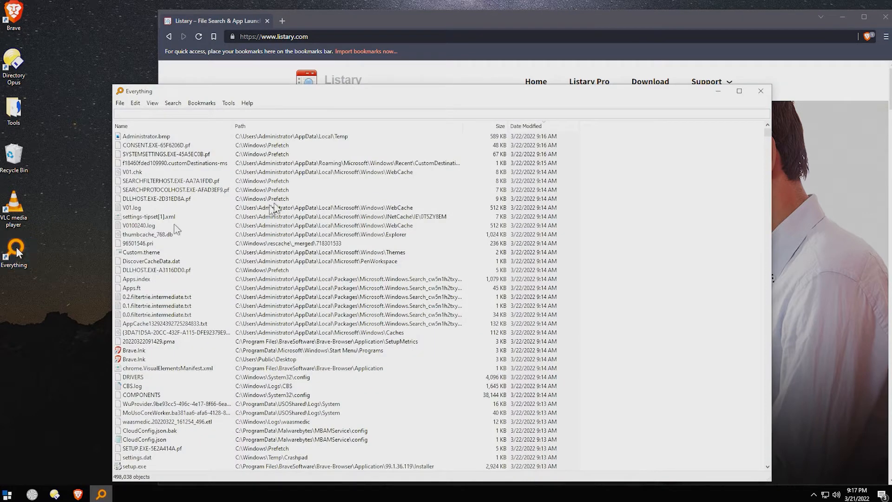
left_click(287, 114)
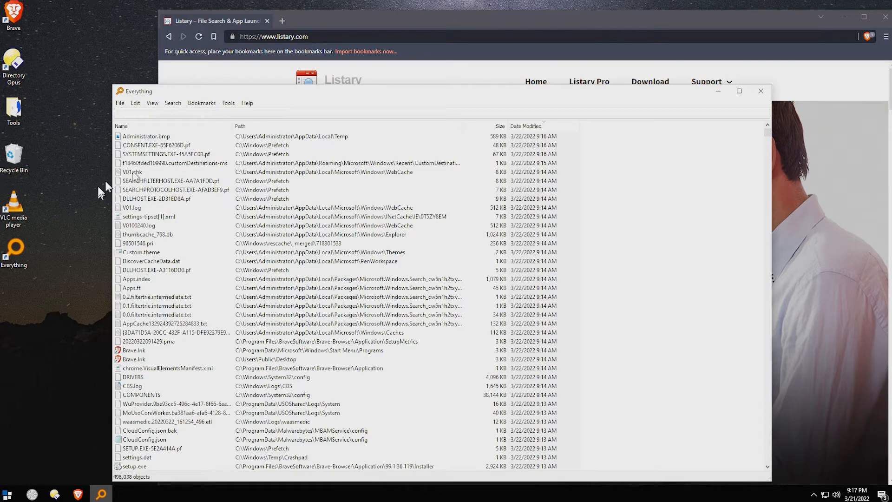
left_click(8, 492)
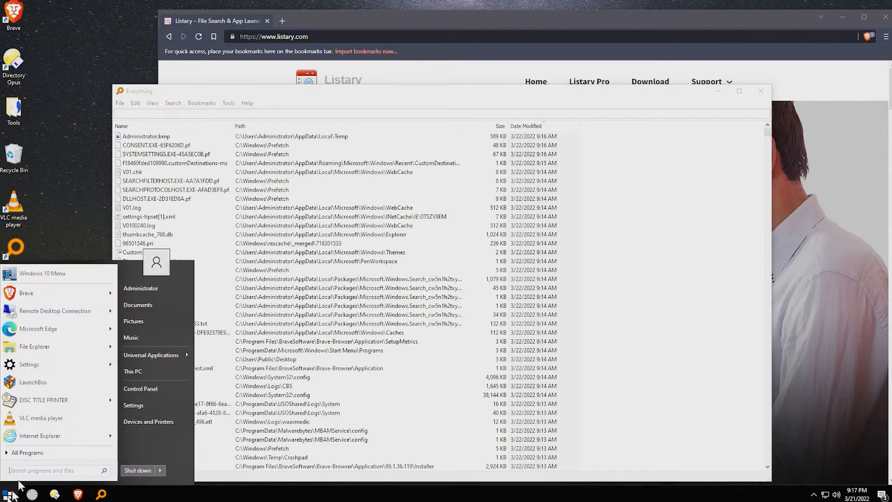
type("p")
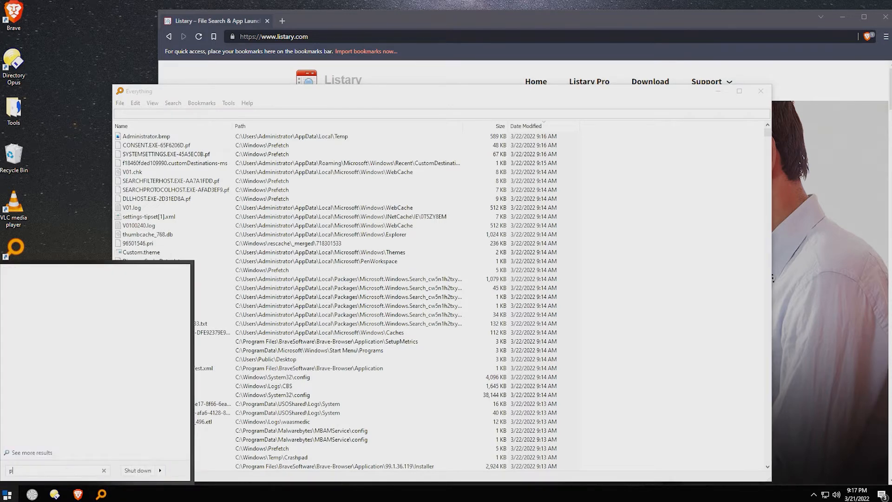
type("predator.mp4")
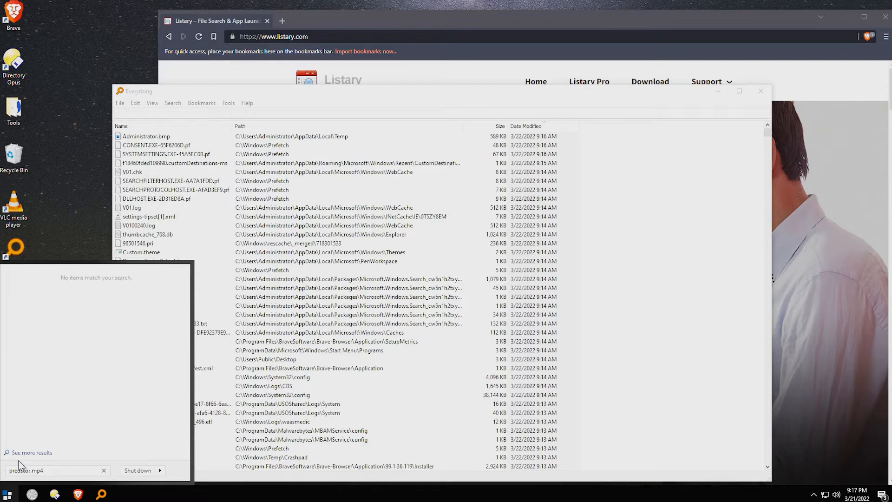
mouse_move(229, 95)
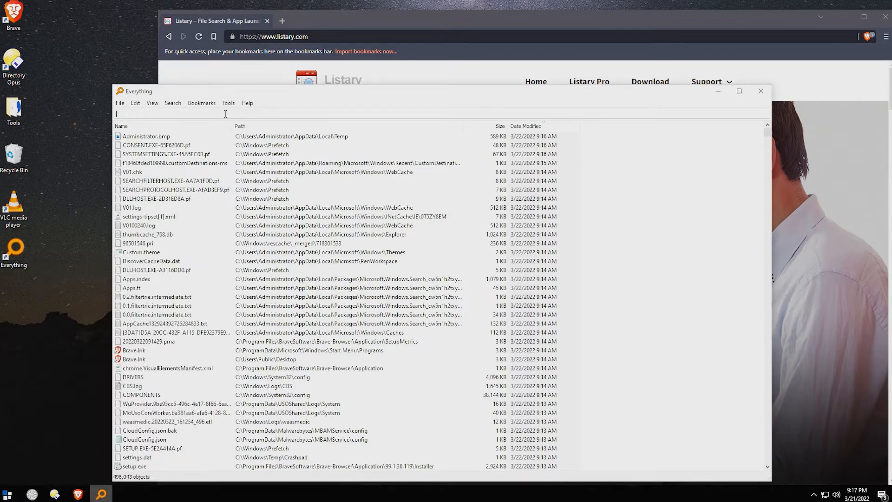
type("pred")
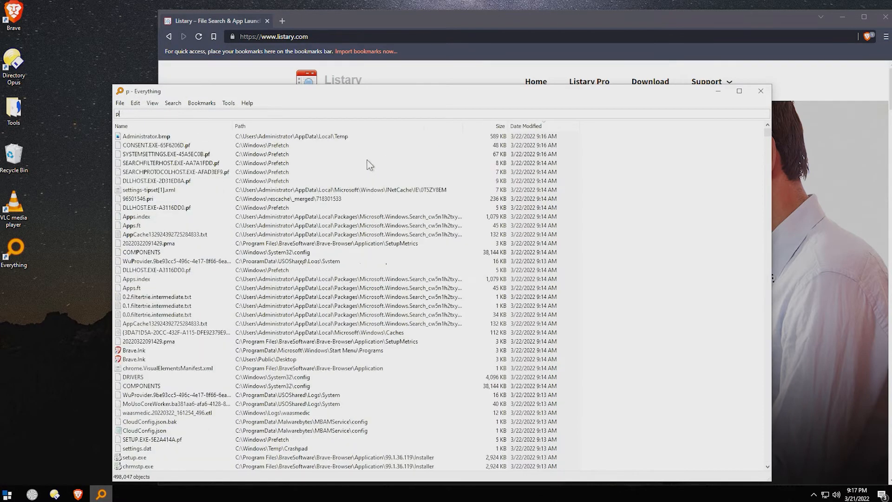
type("red .mp4")
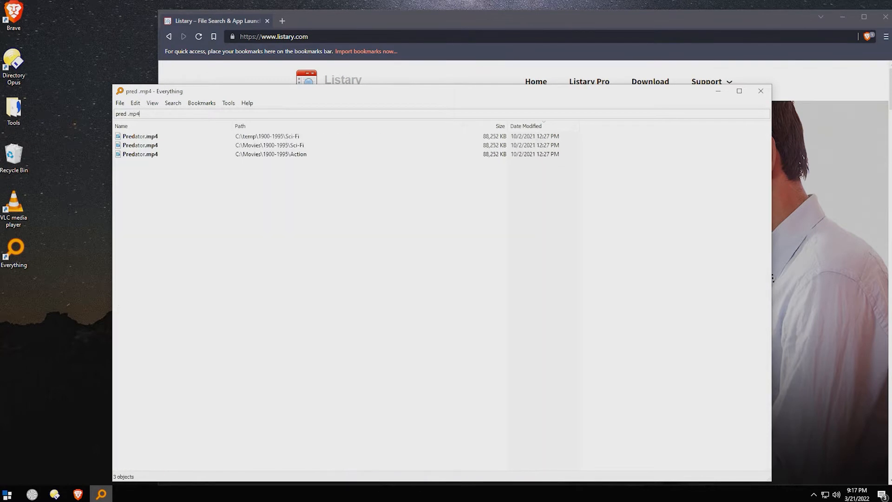
mouse_move(358, 207)
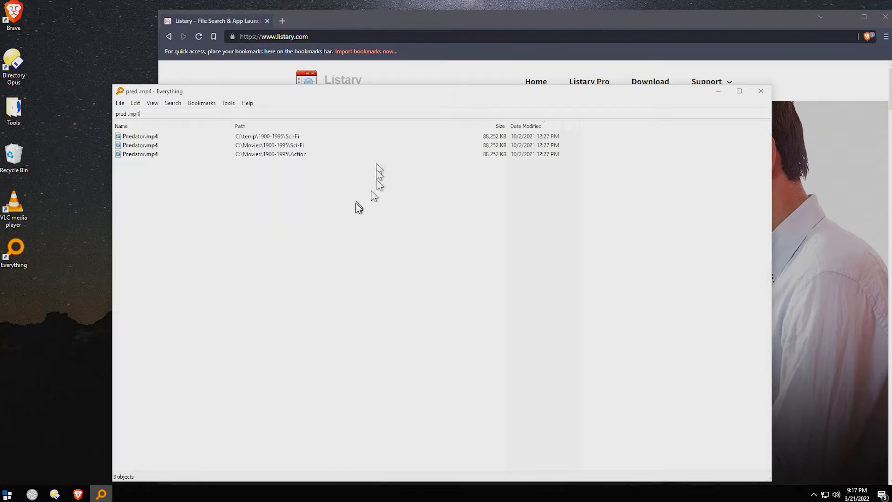
Select the first Predator.mp4 result and show its context menu.
left_click(140, 136)
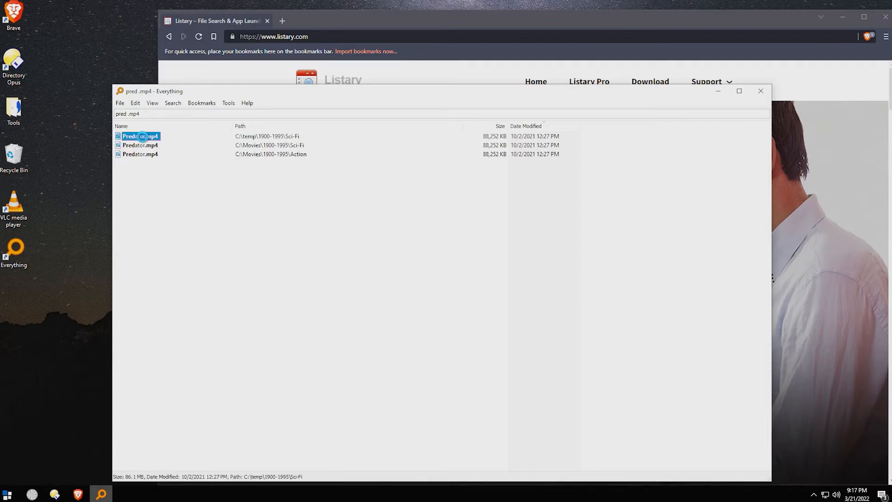
right_click(140, 135)
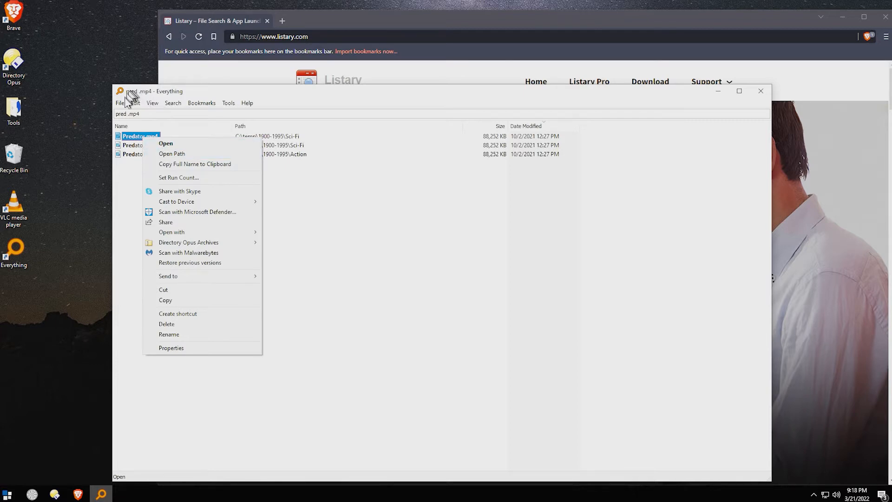
mouse_move(153, 94)
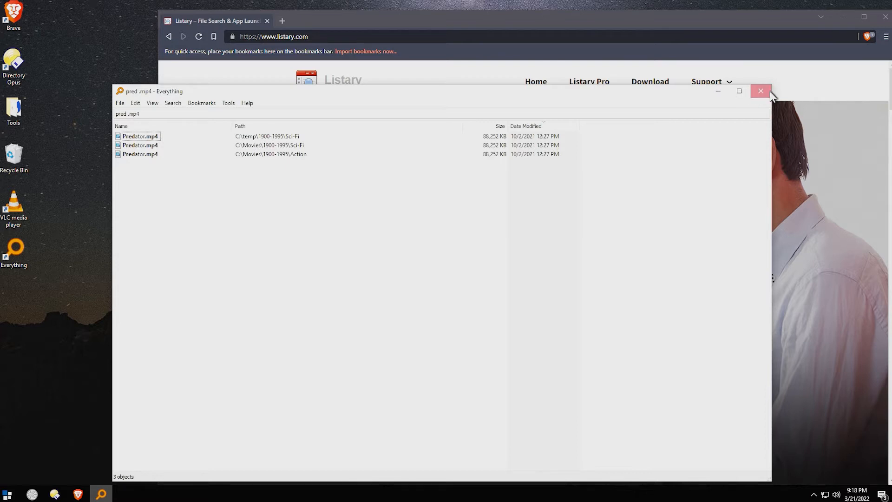
Close the Everything window, leaving the Listary homepage visible in Brave.
left_click(760, 91)
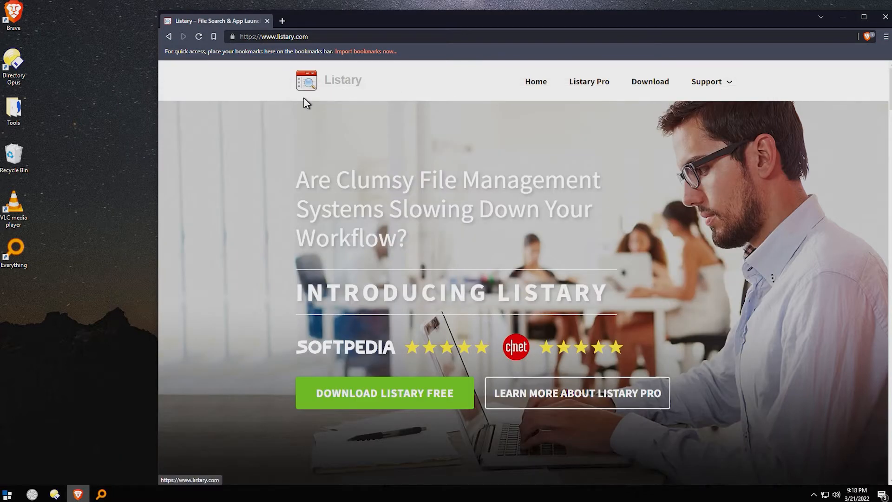
mouse_move(240, 117)
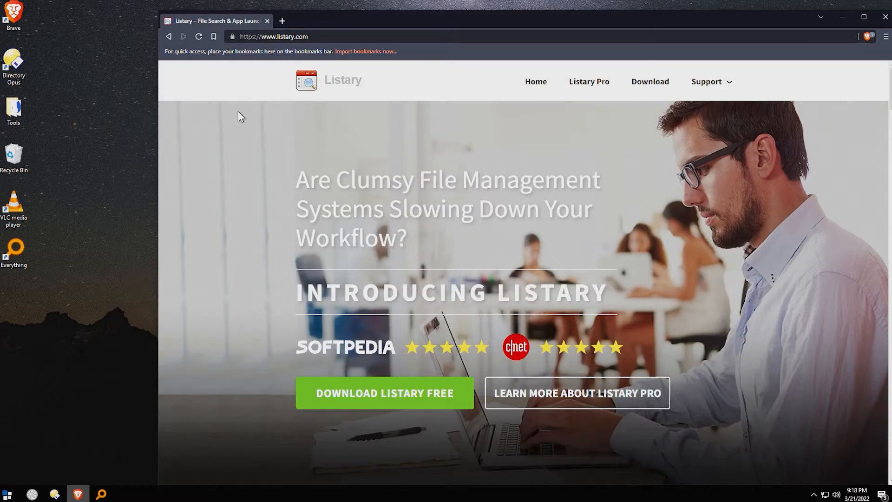
mouse_move(223, 124)
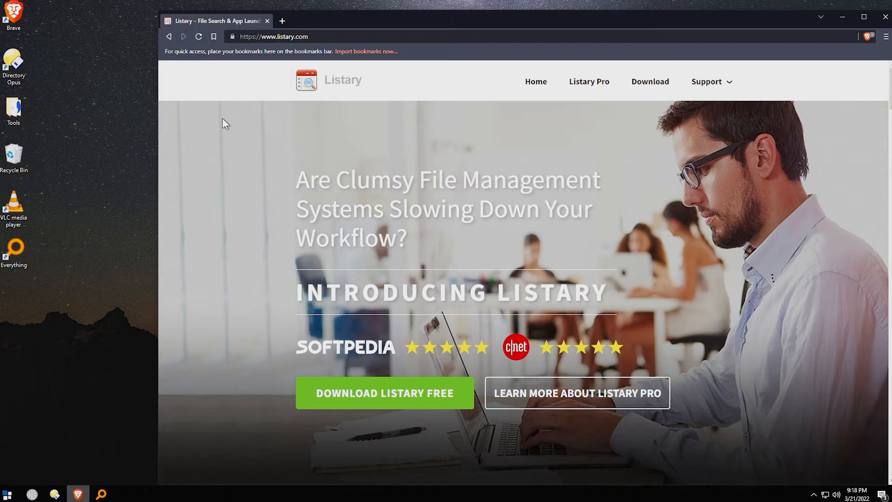
mouse_move(209, 161)
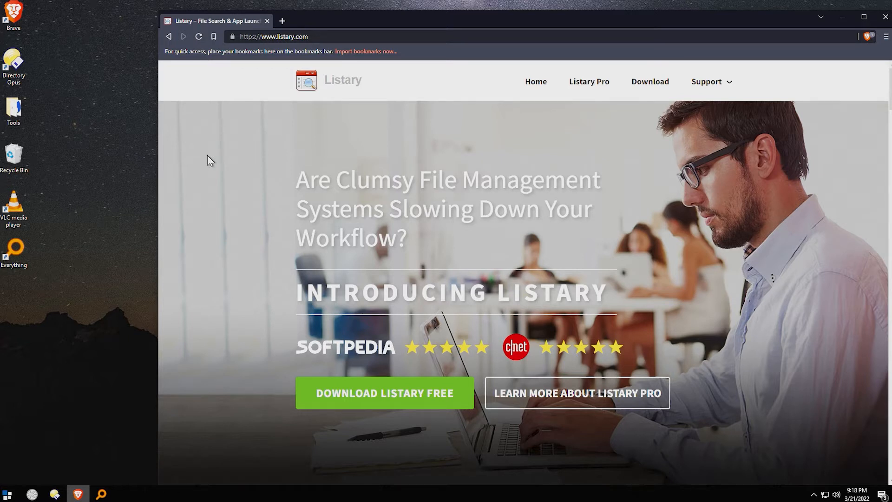
mouse_move(235, 273)
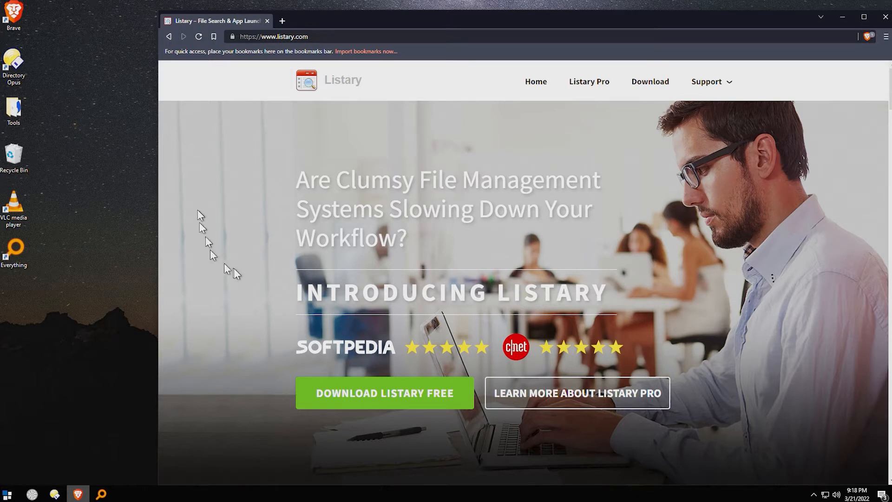
mouse_move(217, 292)
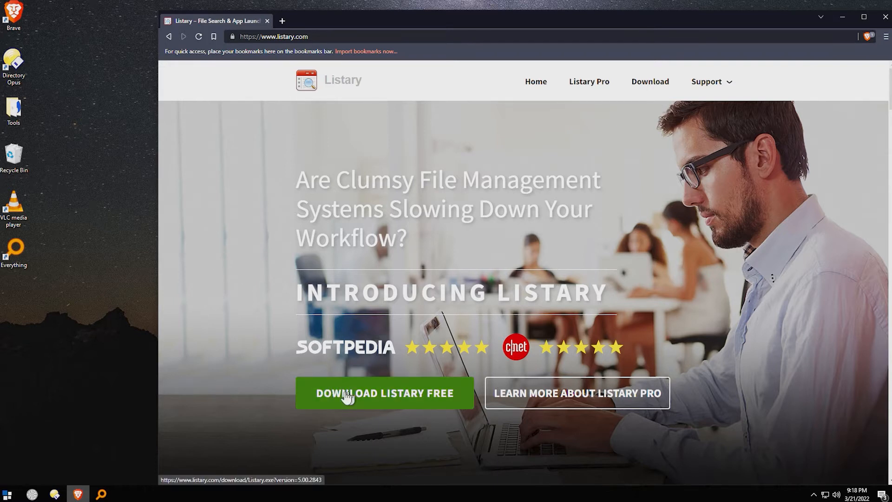
Download the free Listary installer to Downloads and launch it.
left_click(383, 392)
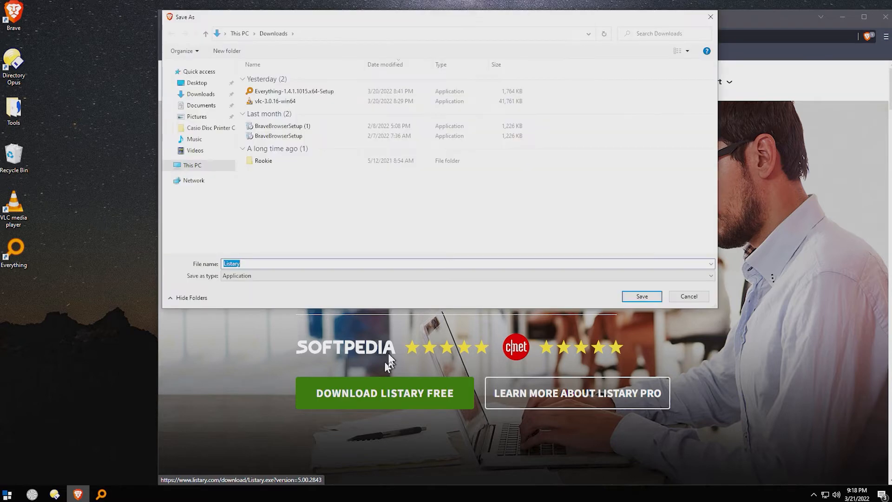
left_click(640, 295)
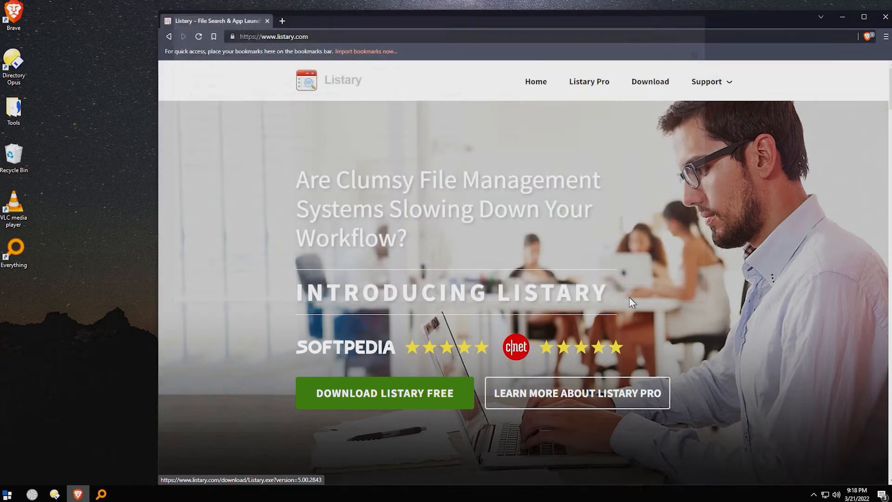
left_click(384, 392)
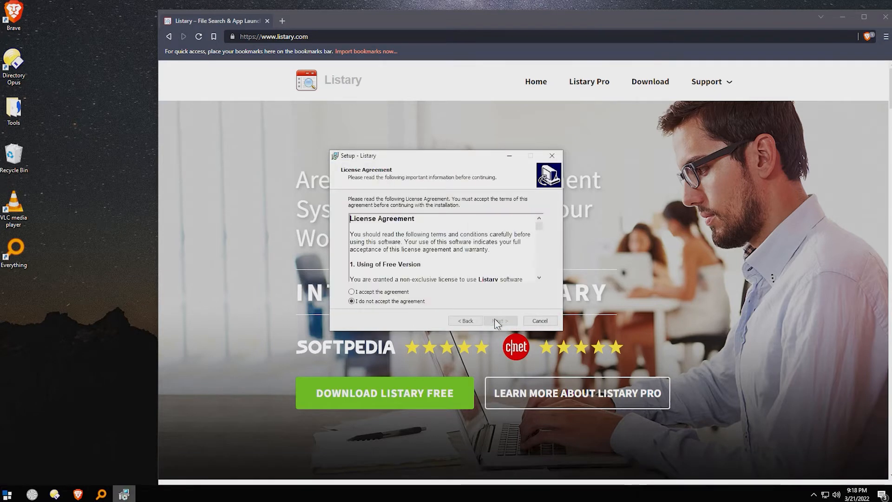
Accept the license and default folder, install, and finish with Listary running.
left_click(500, 320)
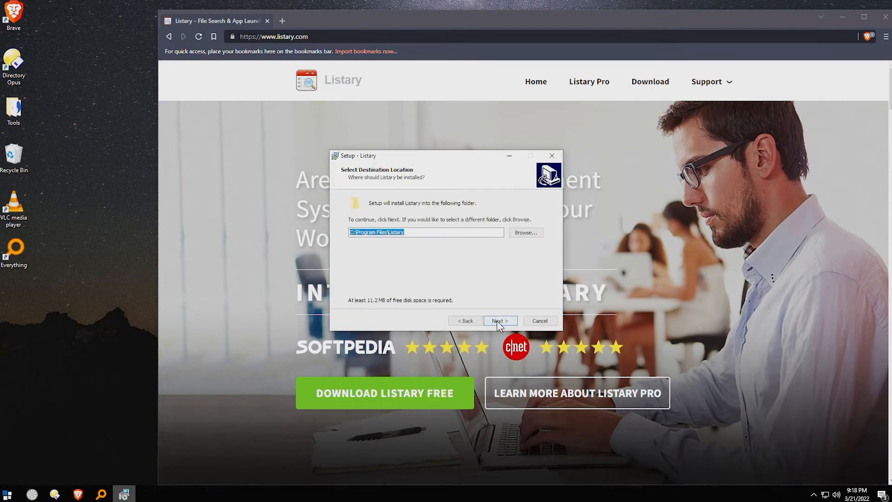
left_click(500, 320)
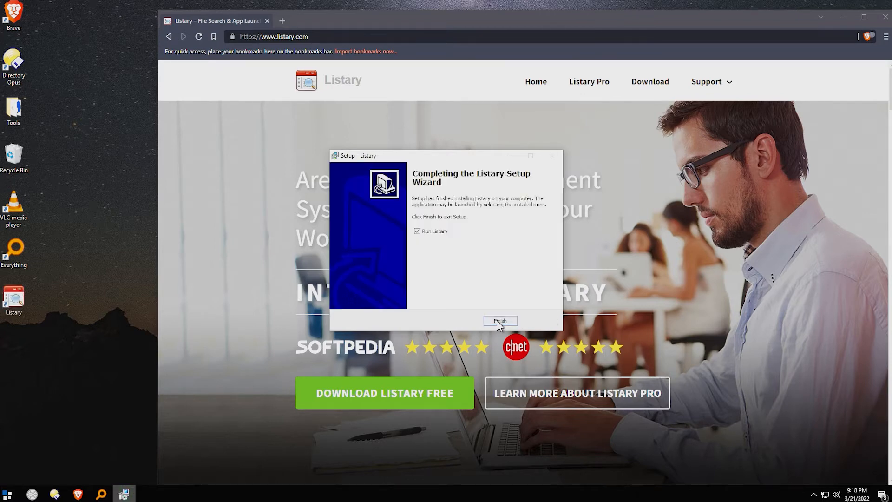
left_click(500, 320)
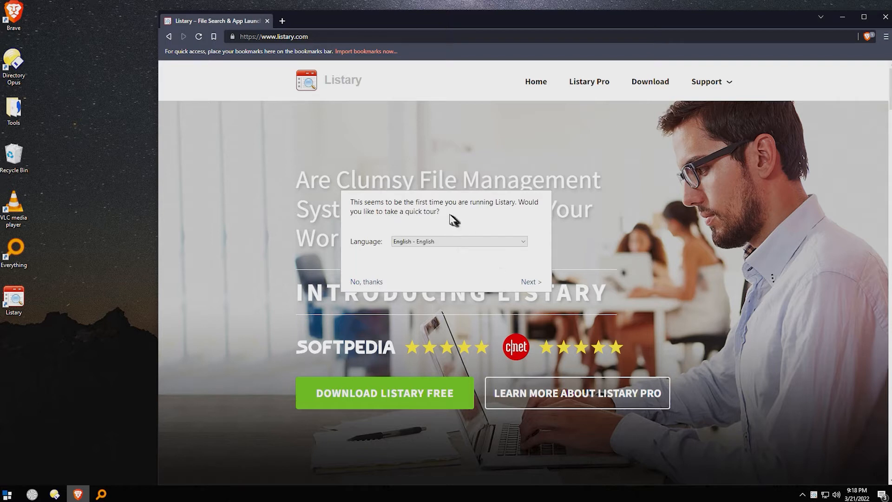
Advance the tutorial so the ListaryTutorial folder opens in a file window.
left_click(529, 282)
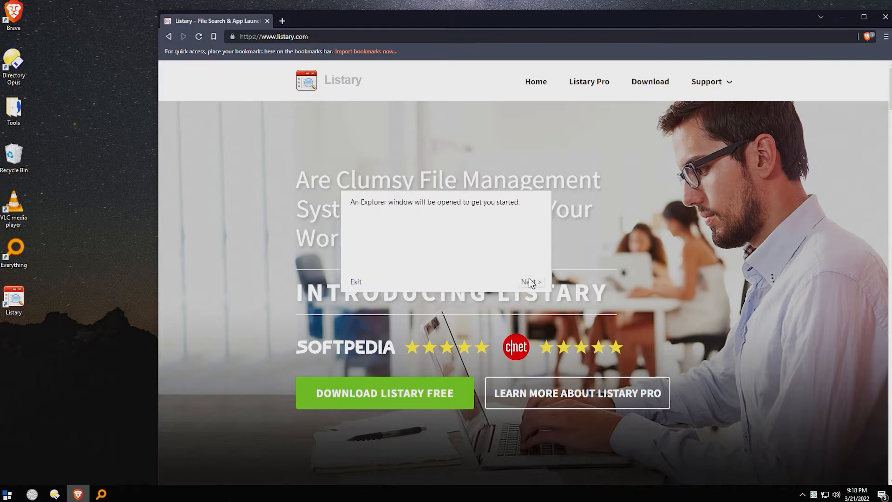
mouse_move(495, 222)
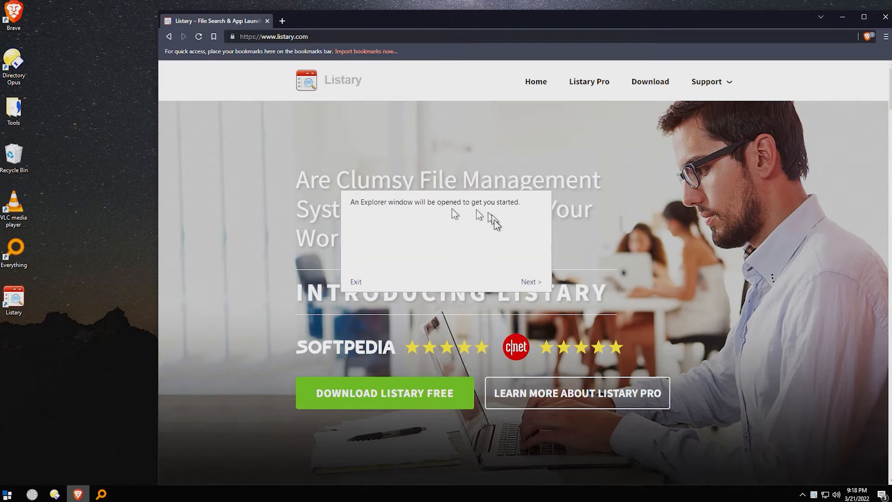
left_click(529, 282)
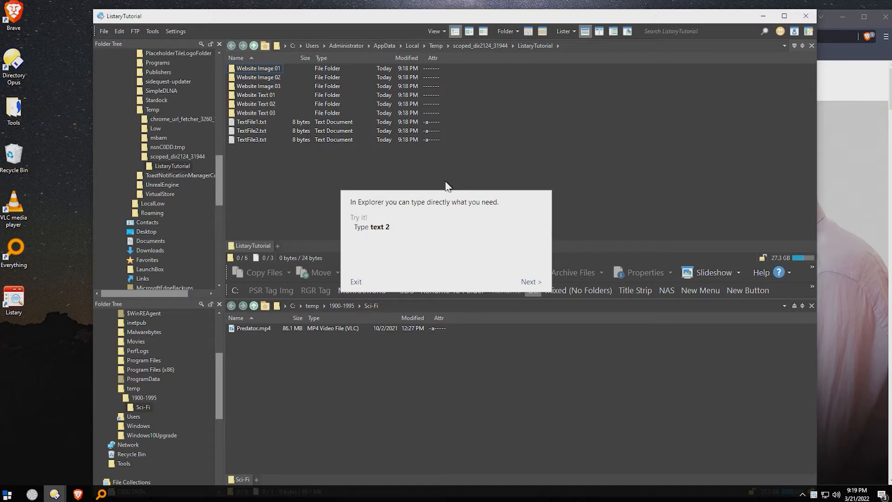
Search the tutorial folder for 'text 2' to find TextFile2.txt, then move to the result-navigation step.
type("text 2")
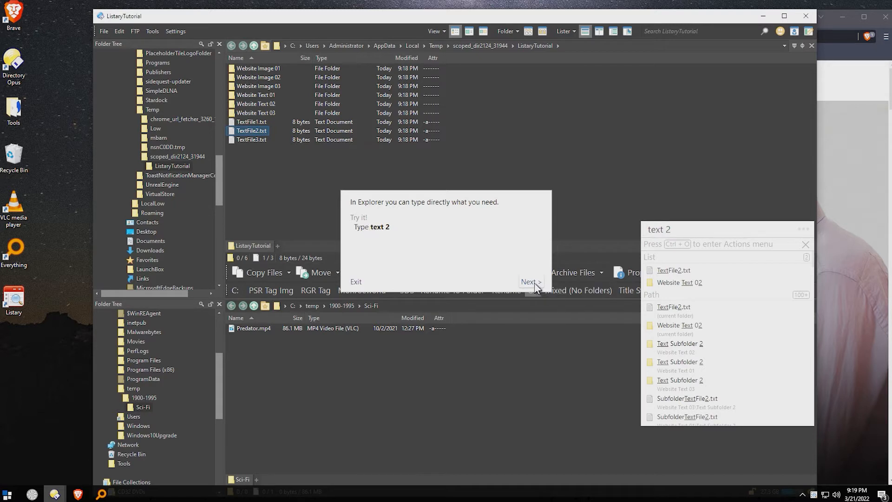
left_click(529, 282)
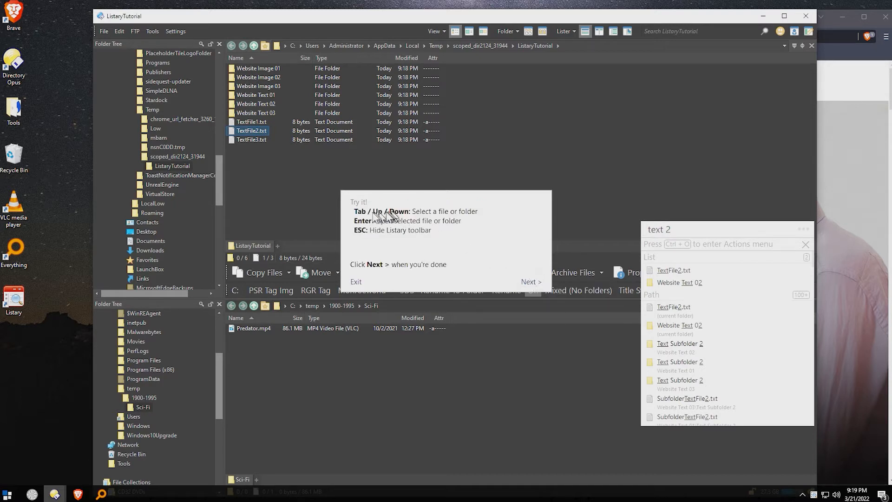
mouse_move(461, 222)
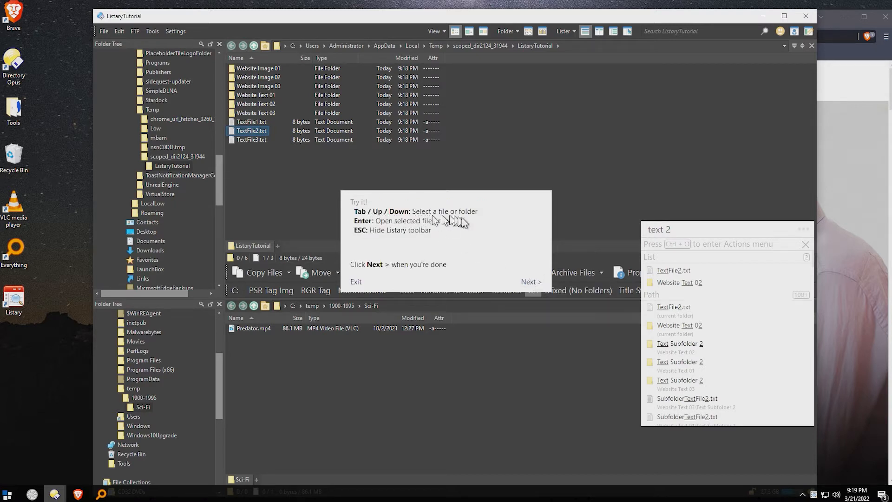
mouse_move(386, 236)
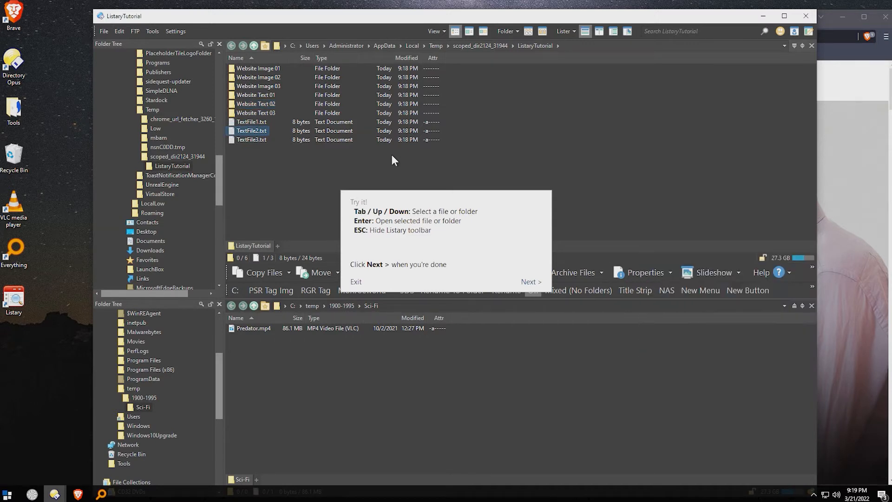
double_click(251, 130)
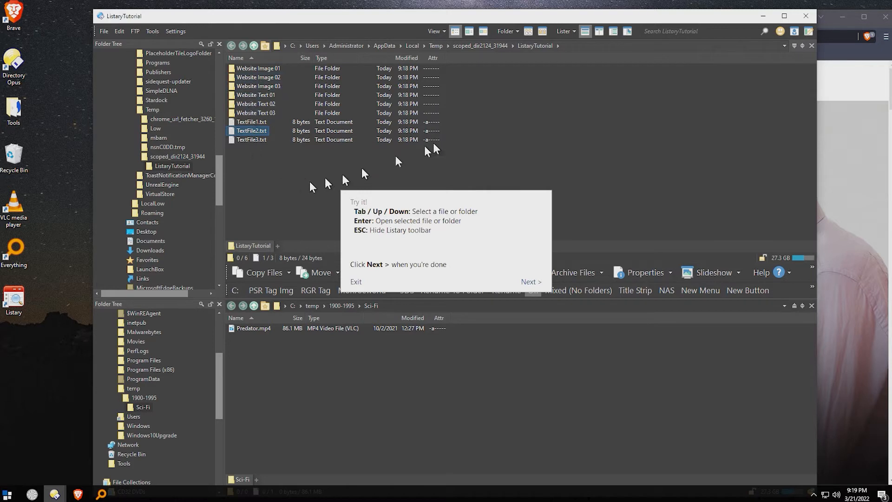
mouse_move(300, 190)
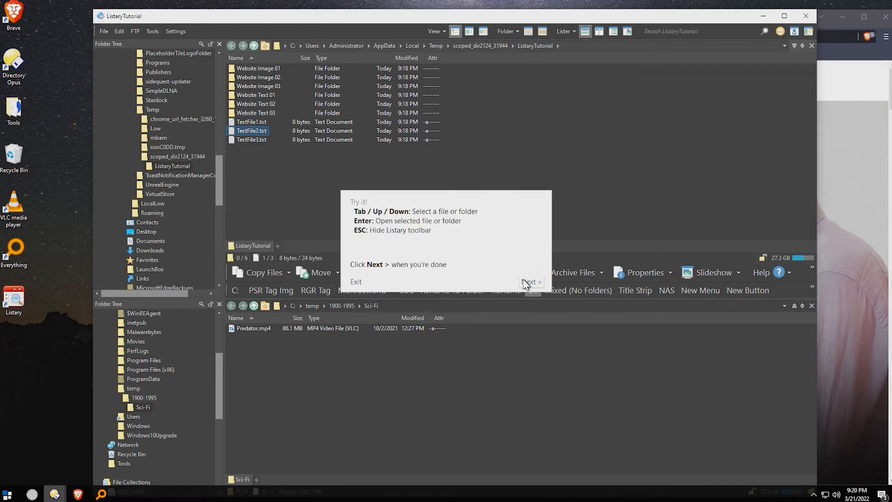
Advance to the tutorial step on opening Listary by double-click or middle-click.
left_click(529, 281)
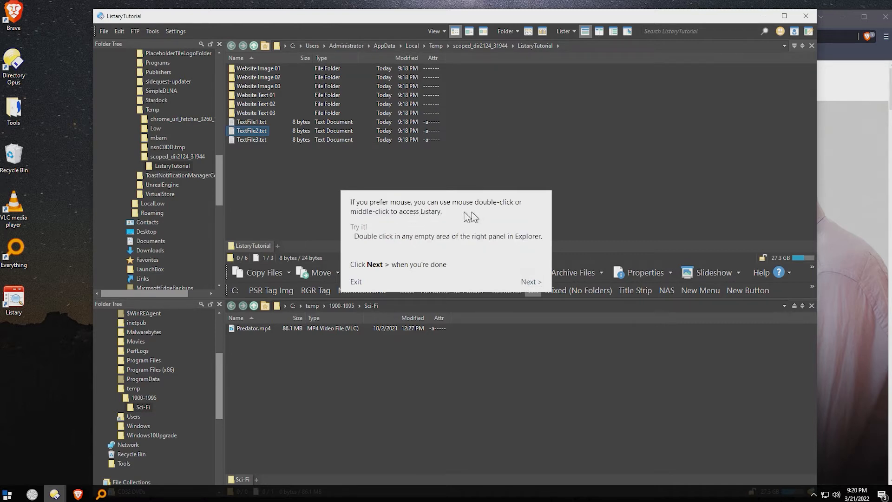
mouse_move(499, 203)
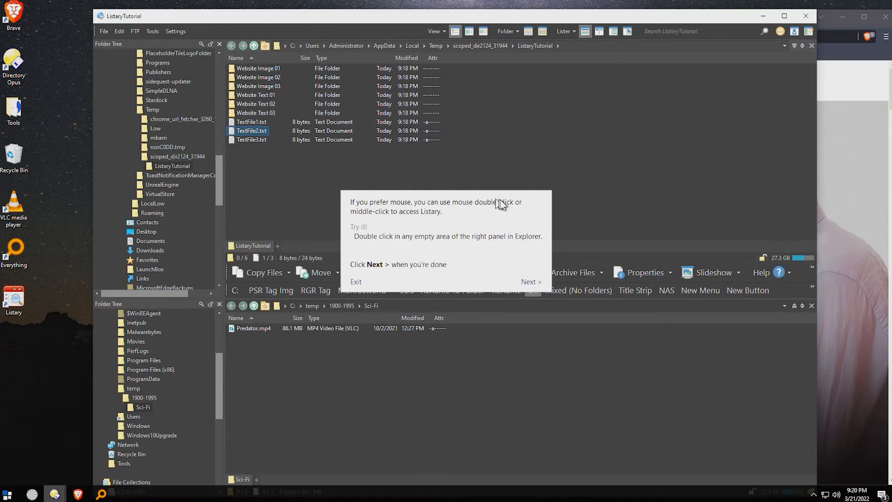
mouse_move(540, 170)
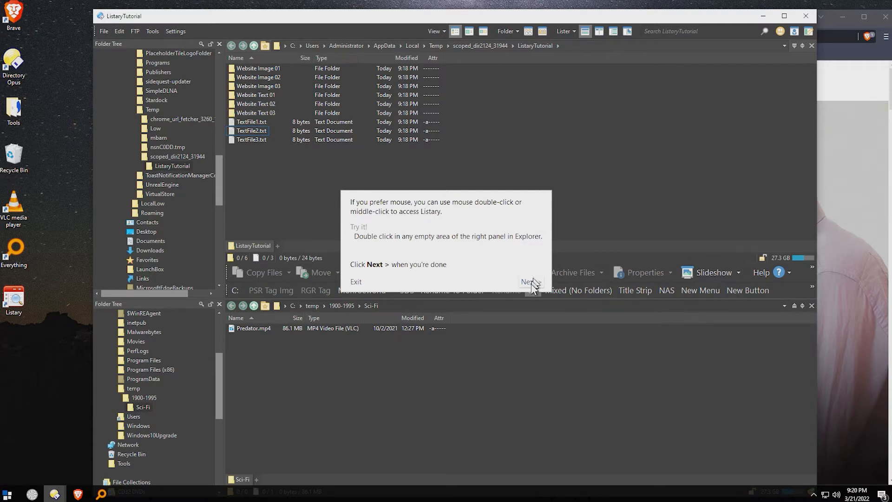
Launch Notepad via the Listary launcher by typing 'notepad' and reach the Notepad dialog step.
left_click(529, 282)
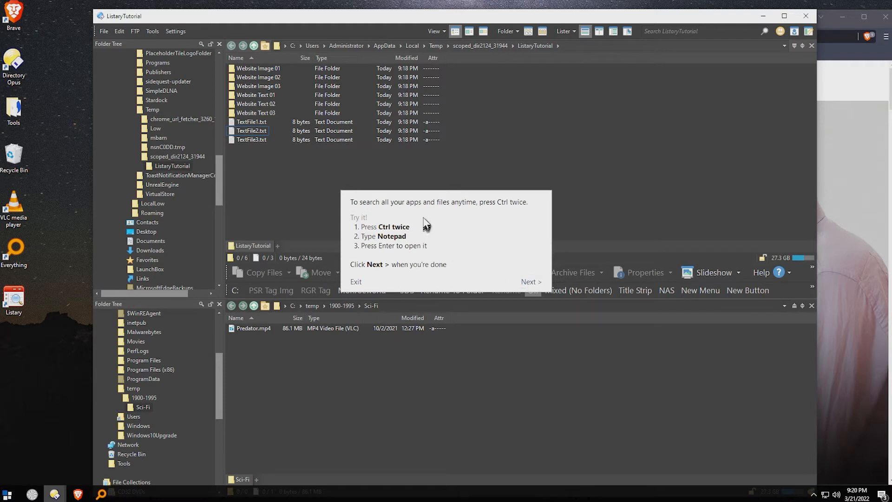
mouse_move(515, 207)
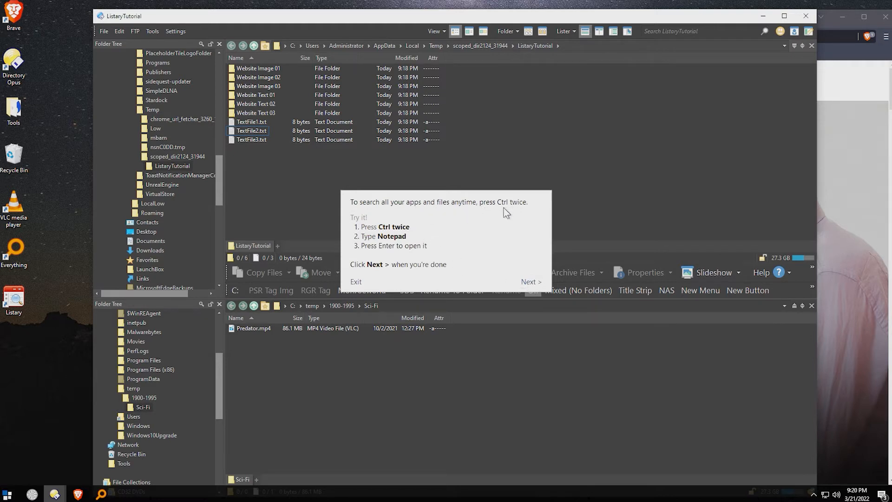
mouse_move(499, 215)
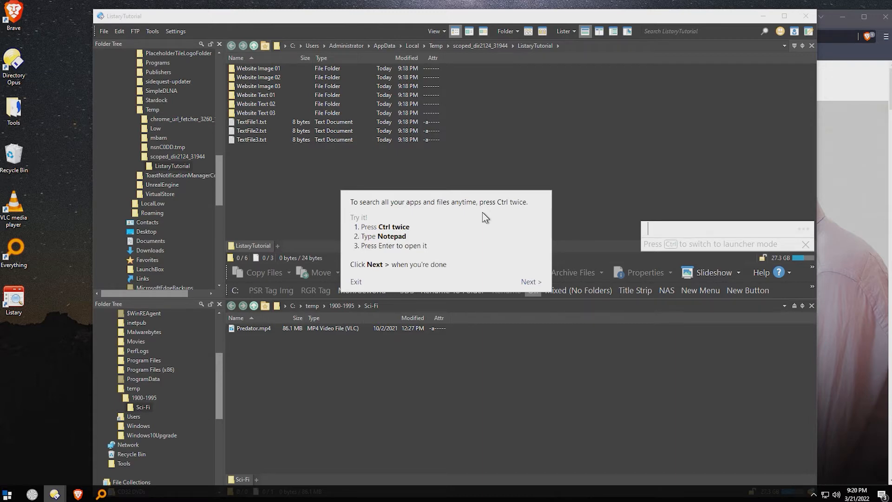
type("notepad")
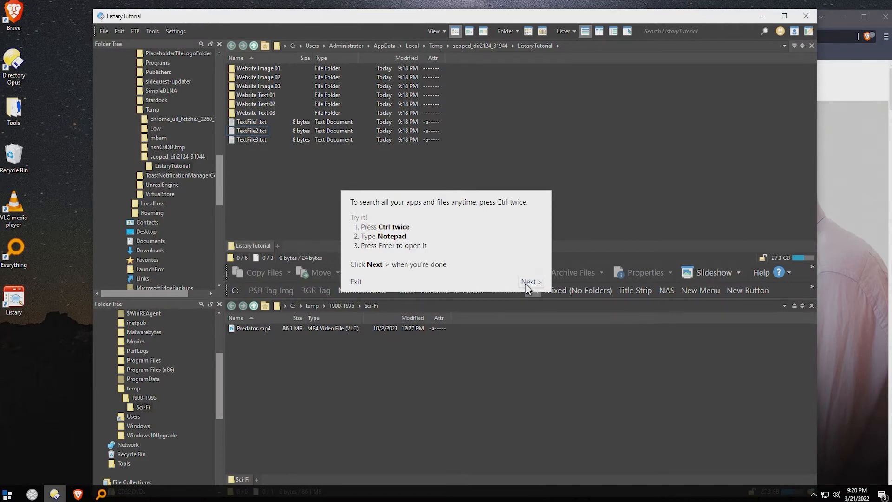
left_click(529, 281)
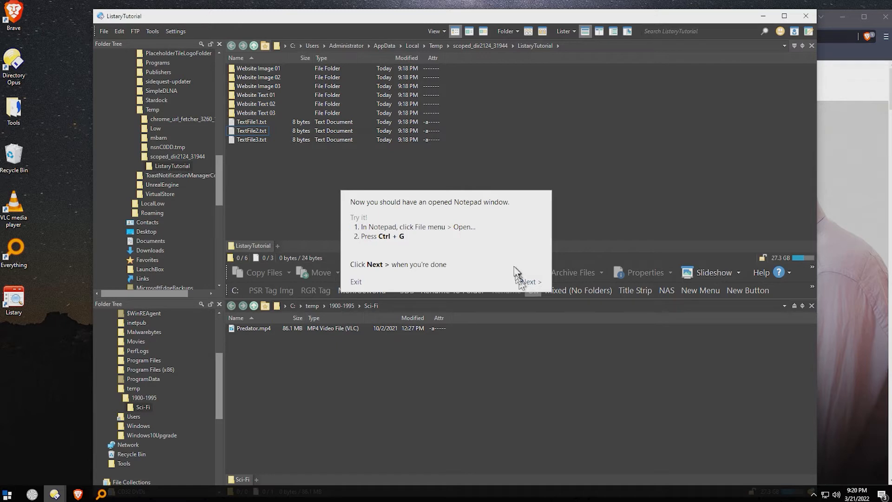
mouse_move(440, 233)
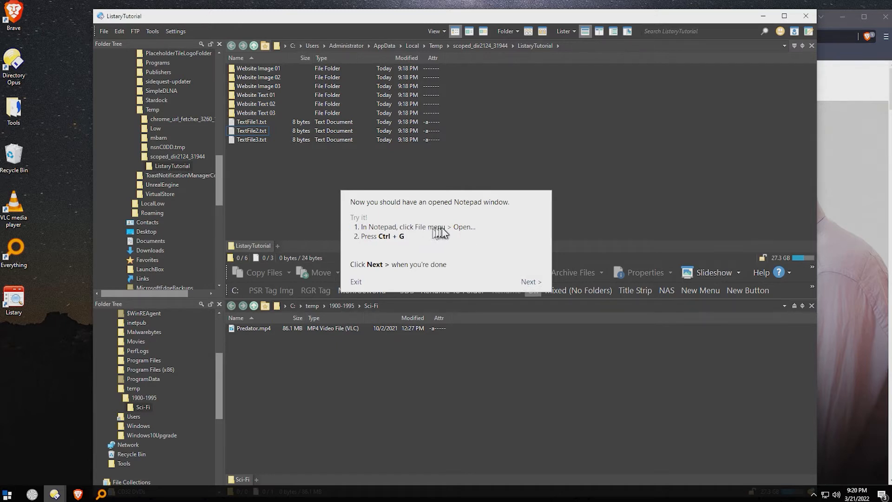
mouse_move(399, 242)
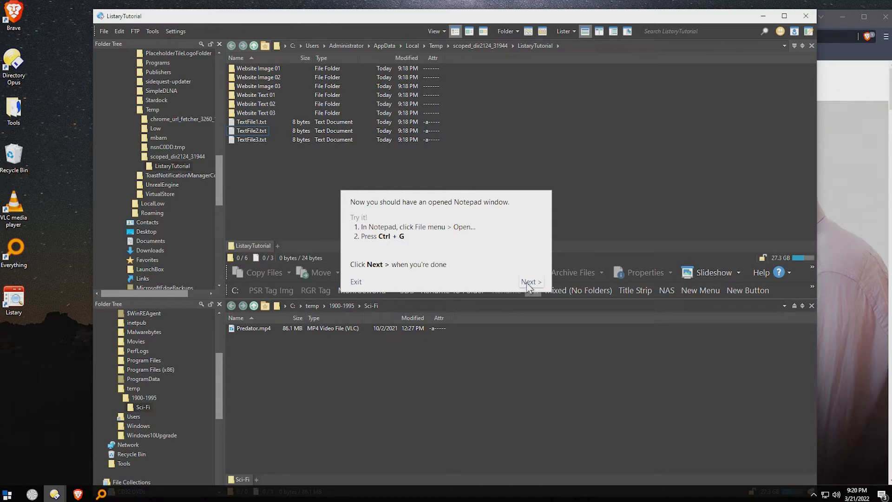
type("noptep")
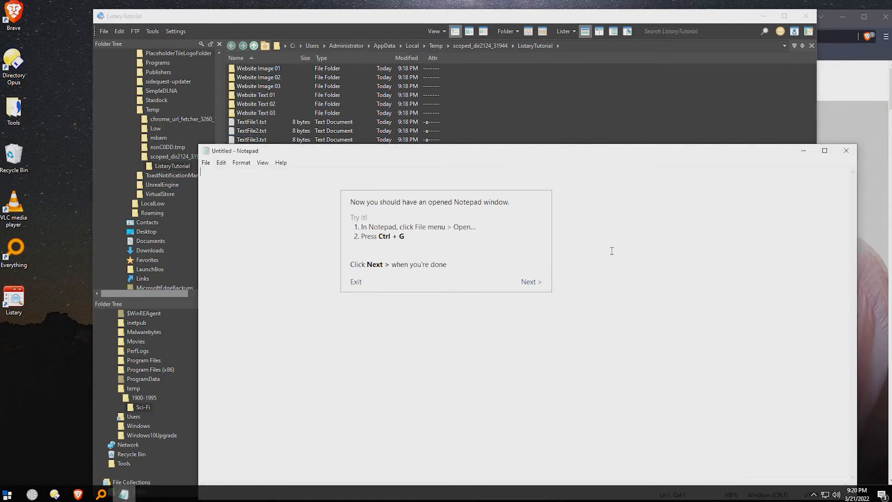
Dismiss Notepad's go-to-line prompt and bring up its file commands for the Open dialog.
key("ctrl+g")
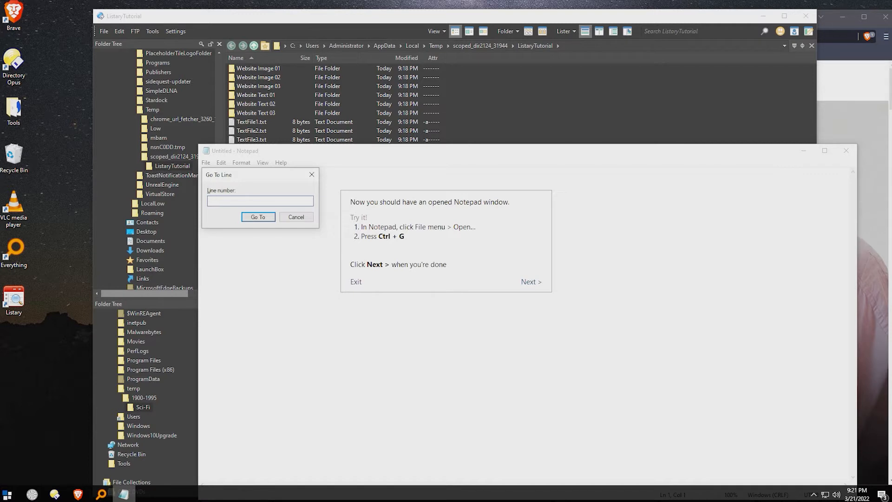
left_click(295, 216)
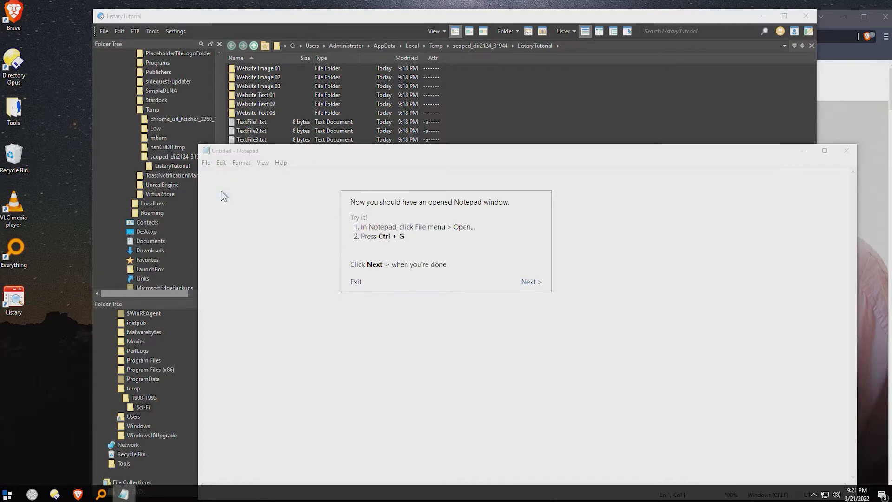
left_click(205, 161)
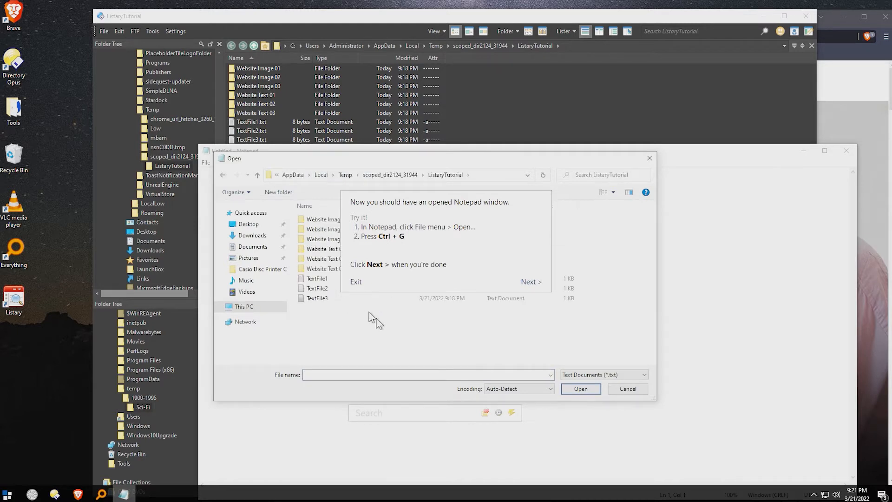
mouse_move(399, 245)
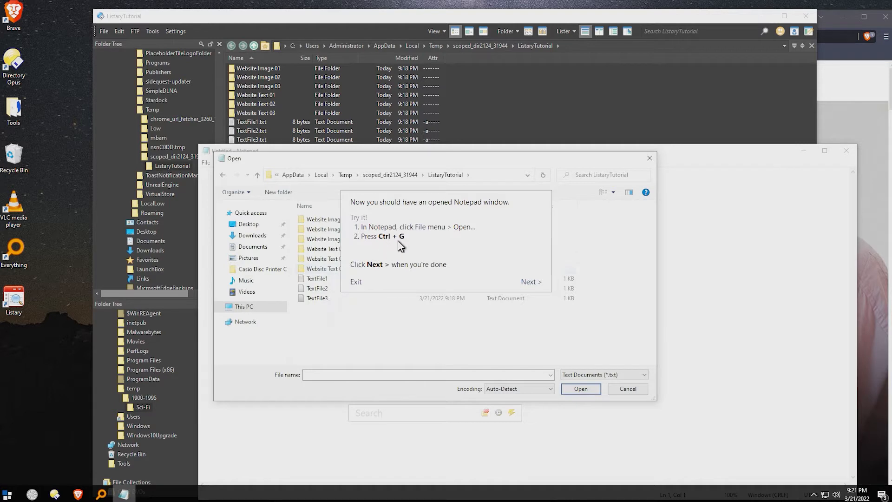
mouse_move(302, 63)
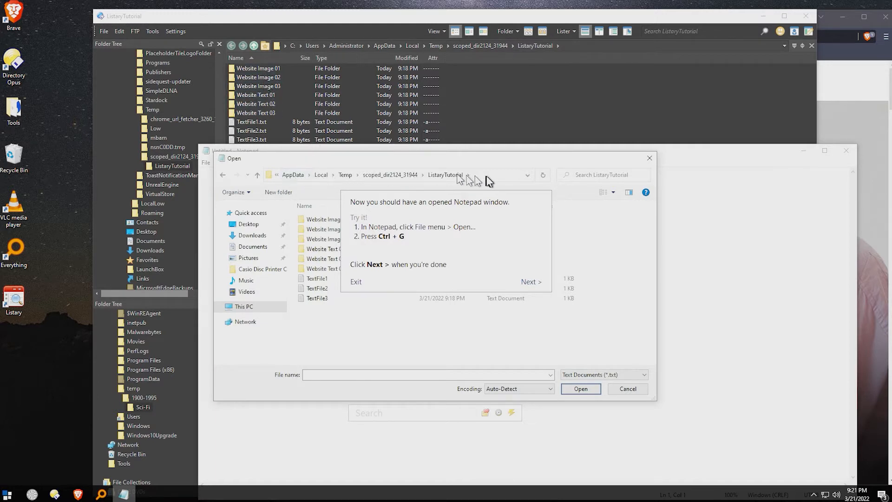
mouse_move(371, 268)
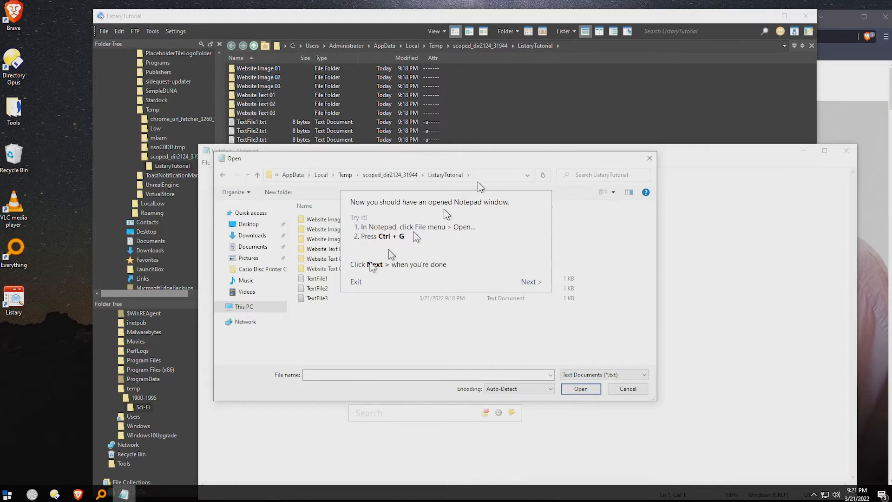
mouse_move(325, 292)
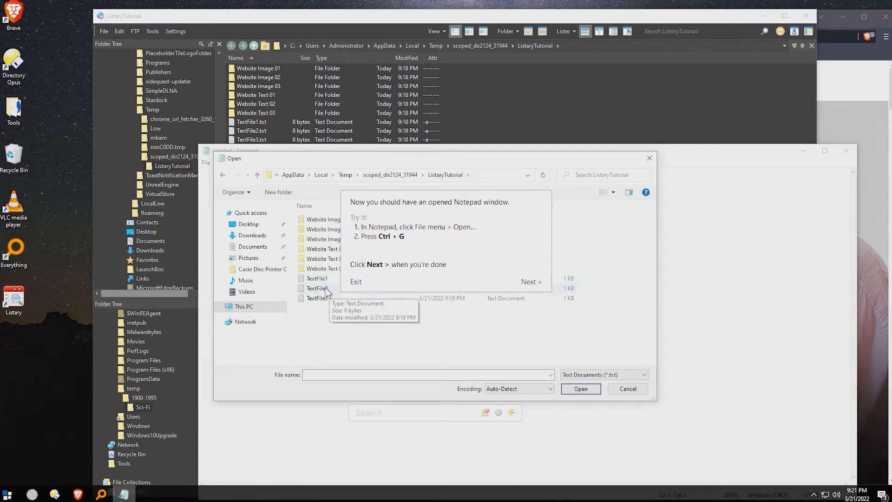
mouse_move(338, 222)
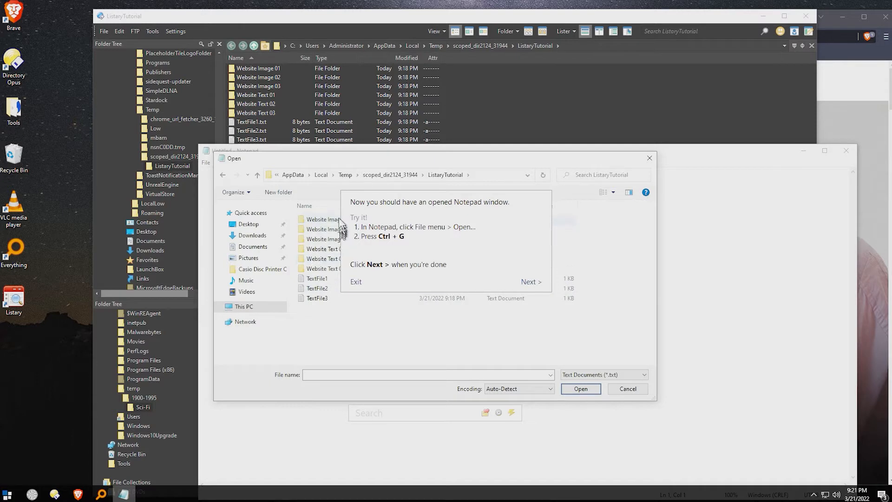
mouse_move(332, 163)
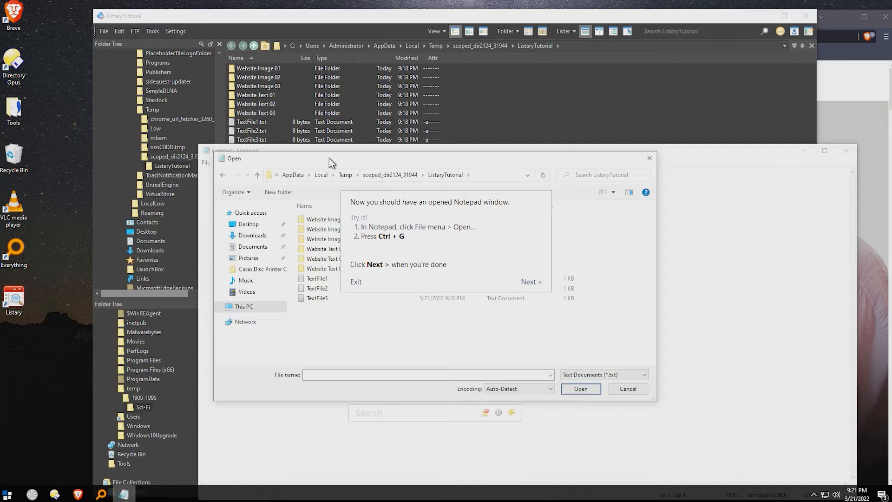
mouse_move(491, 265)
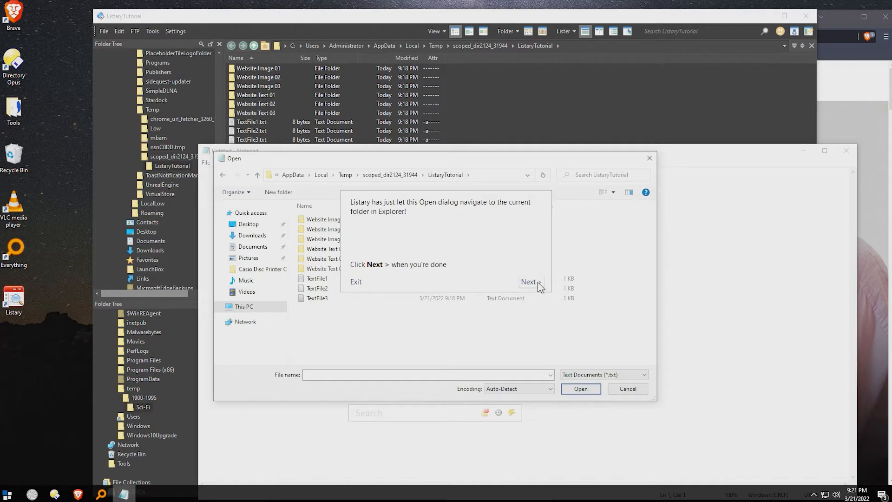
mouse_move(429, 209)
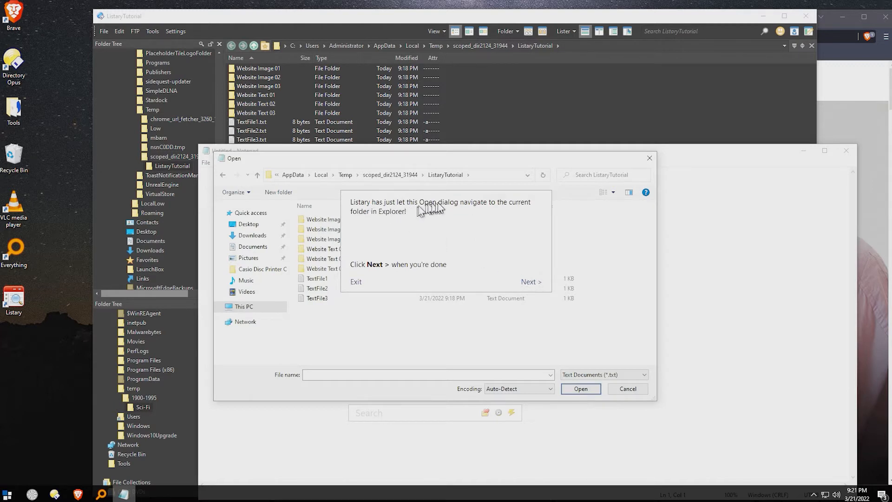
mouse_move(375, 219)
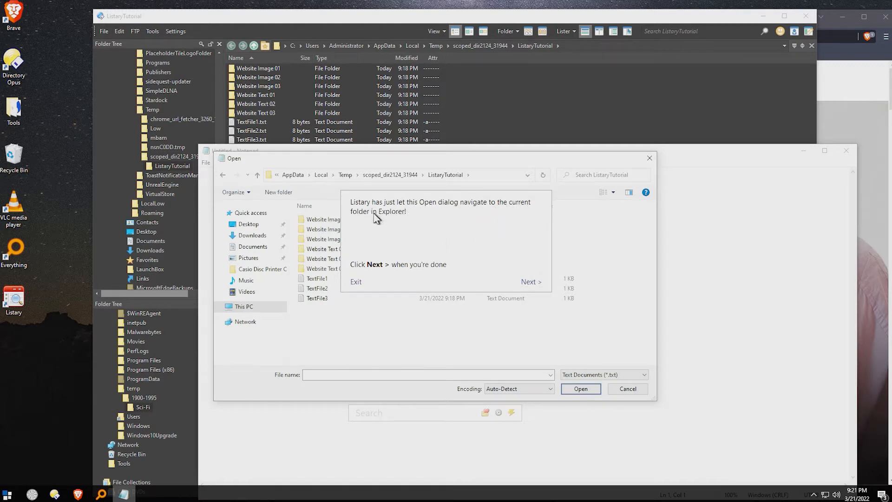
Advance the tutorial through the other-features page to its final thank-you page.
left_click(531, 281)
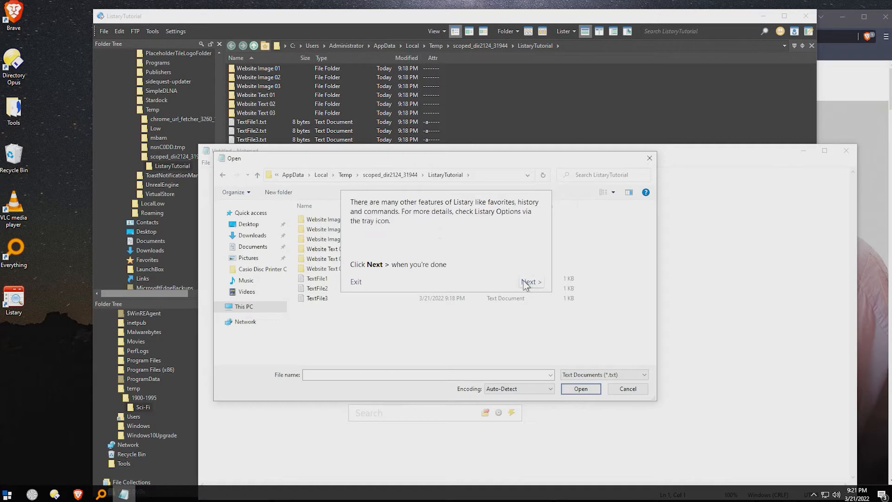
left_click(530, 282)
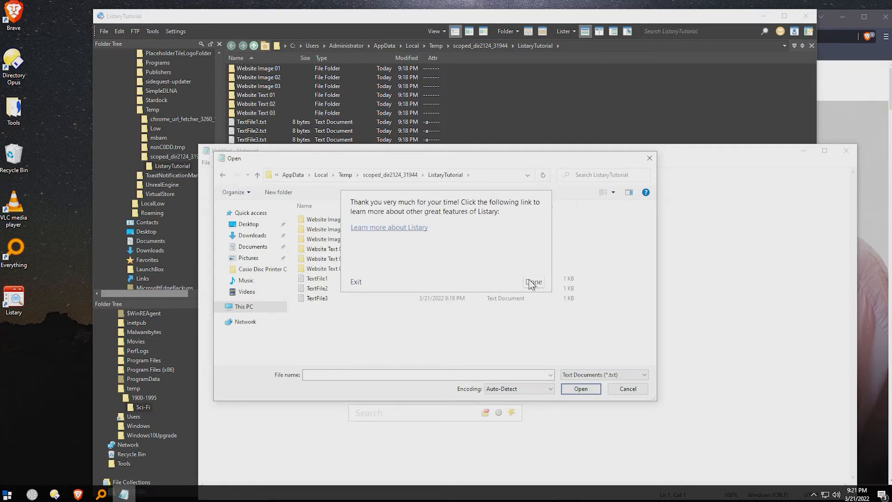
Finish the tutorial, then close the Open dialog and the Directory Opus lister.
left_click(533, 283)
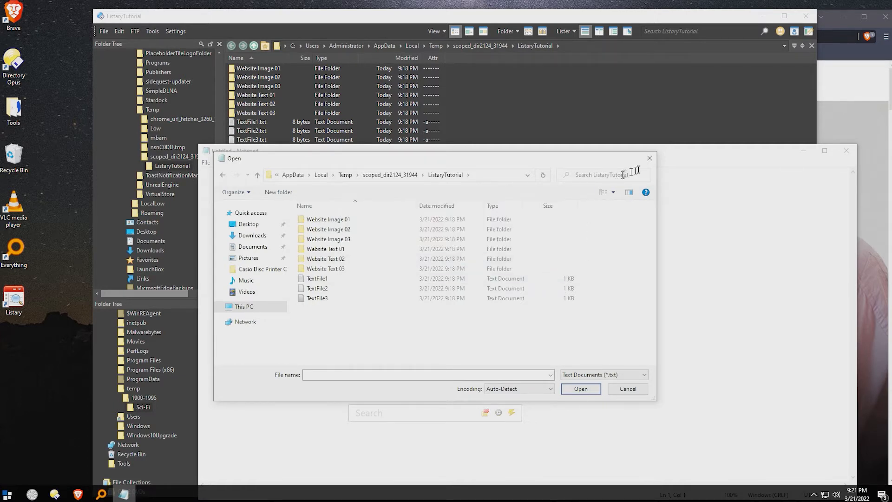
left_click(626, 388)
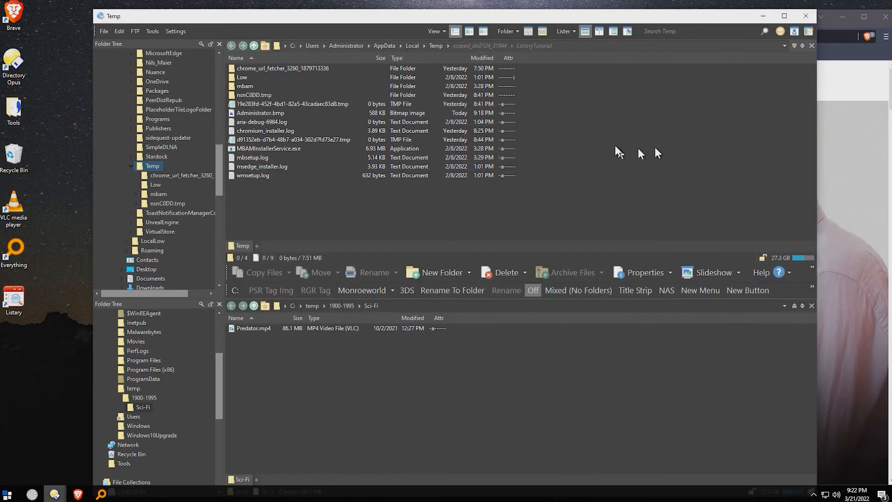
left_click(283, 68)
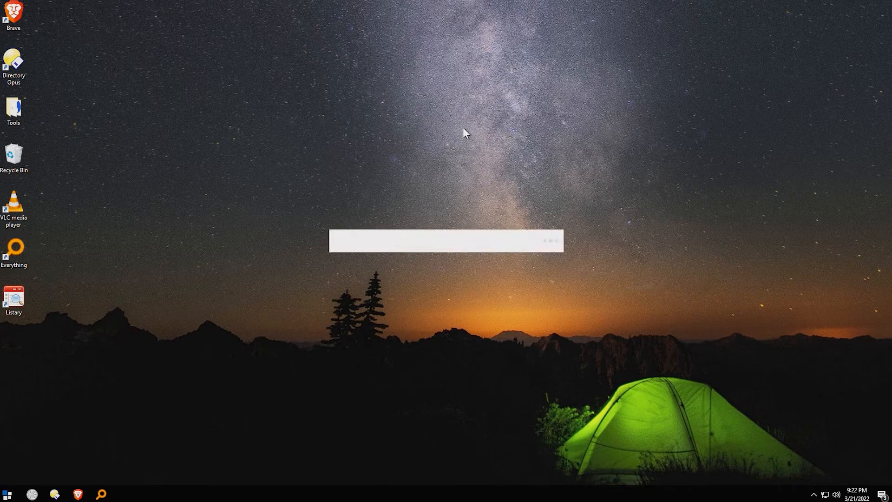
Search Listary for 'predator.', pick the Predator.mp4 in the Action folder, and dismiss the launcher.
type("pred")
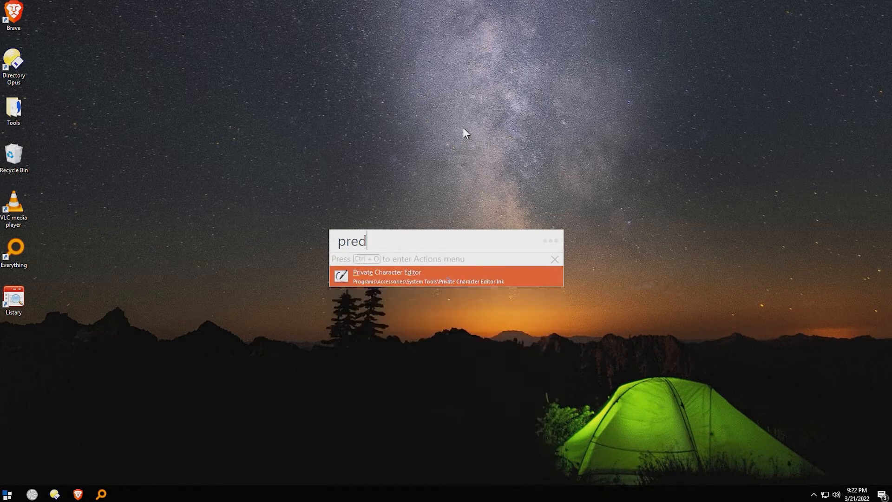
type("a")
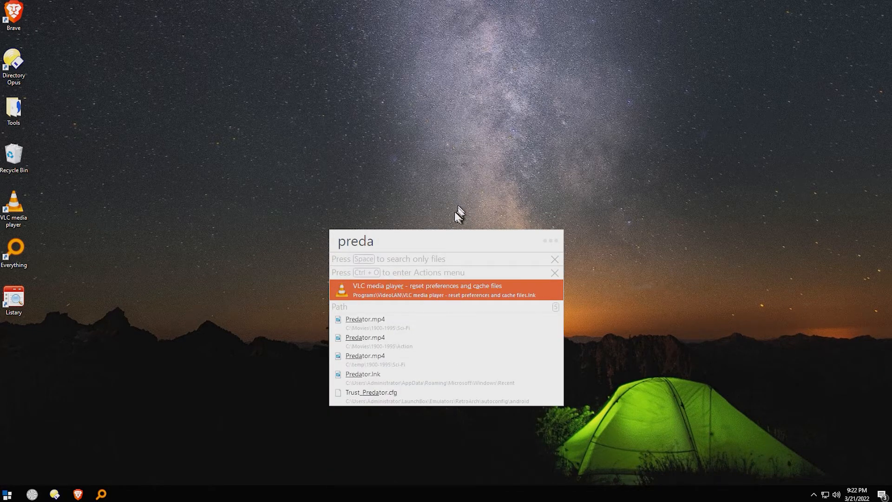
mouse_move(366, 307)
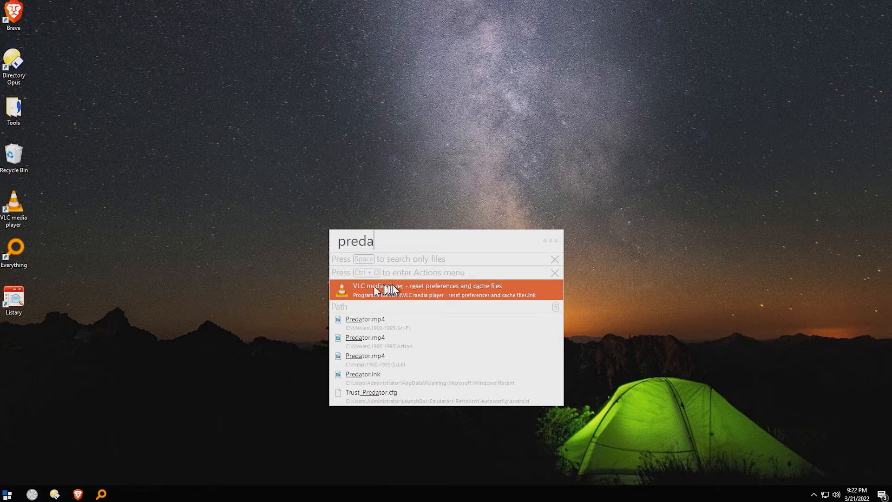
mouse_move(399, 290)
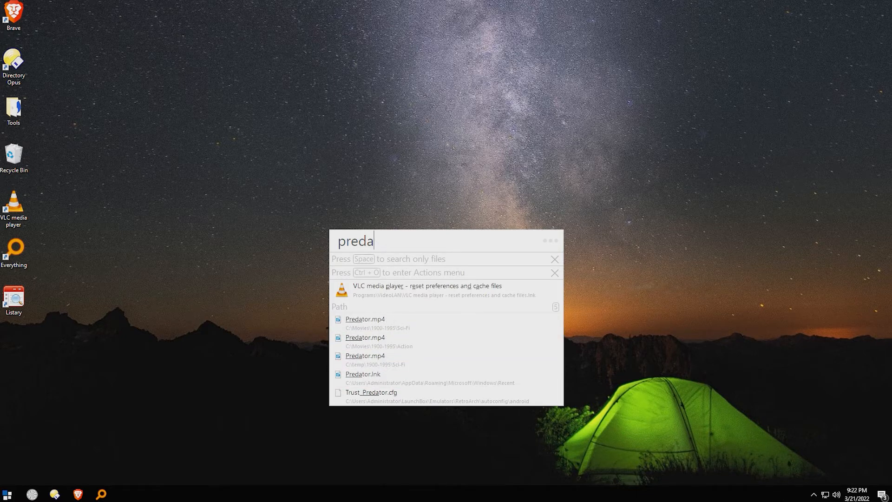
type("tor")
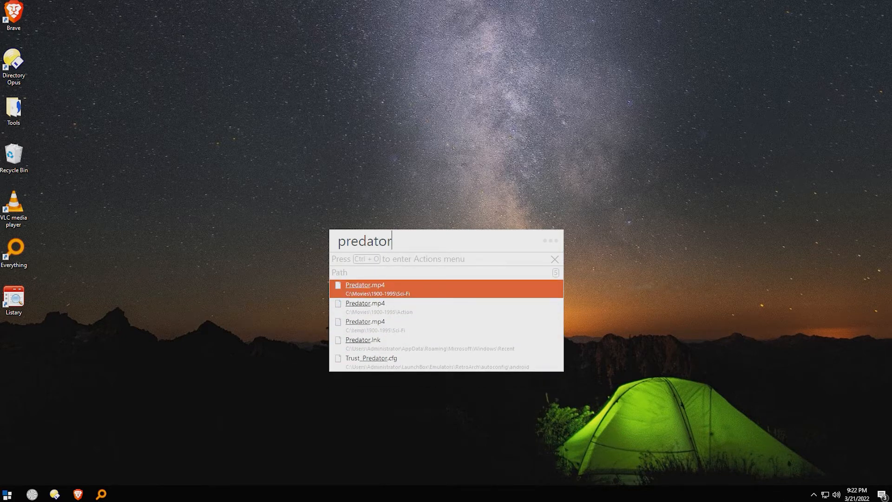
type(".")
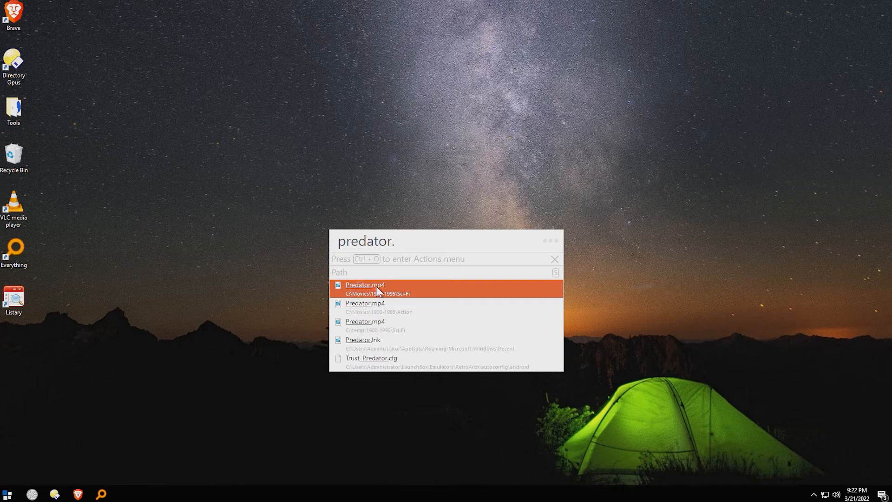
key("Down")
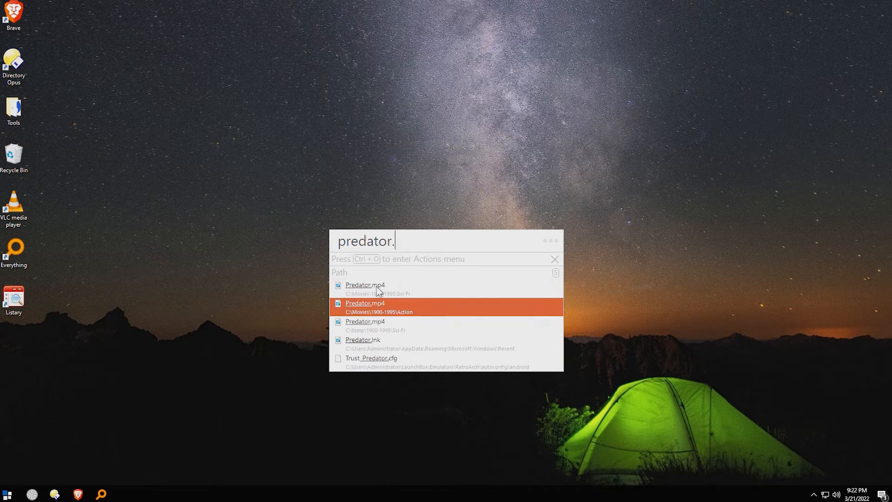
key("ctrl+o")
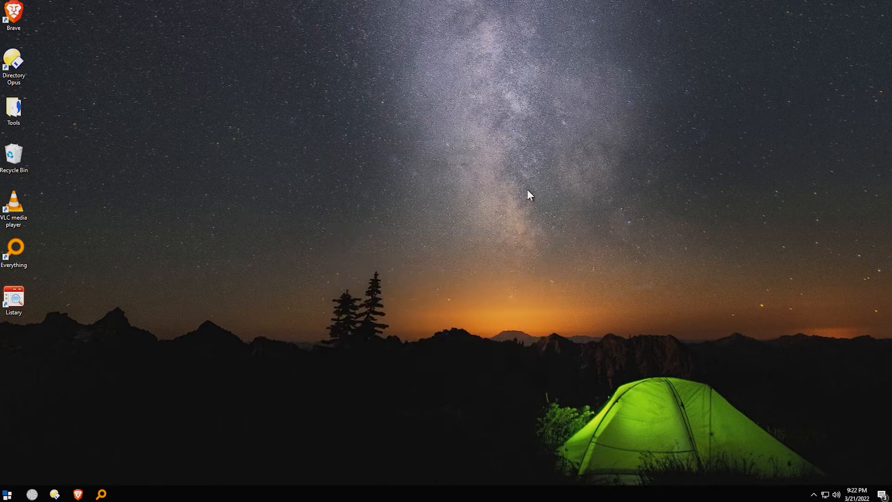
mouse_move(523, 199)
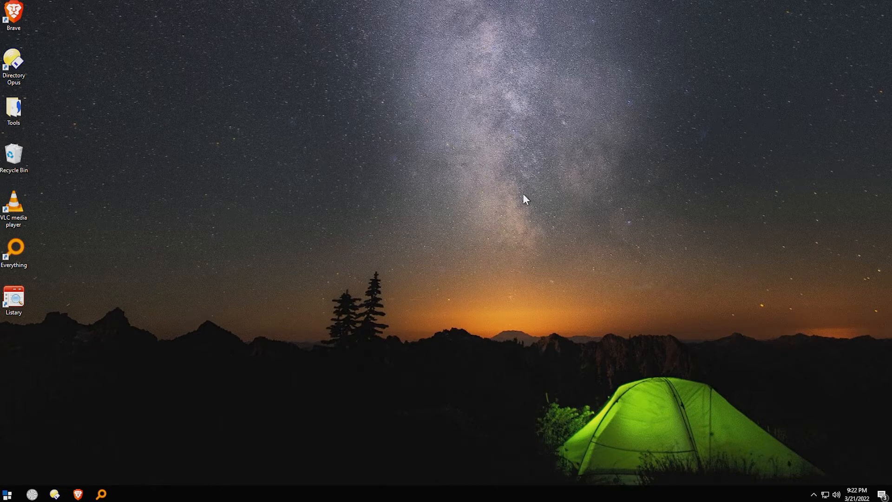
mouse_move(147, 123)
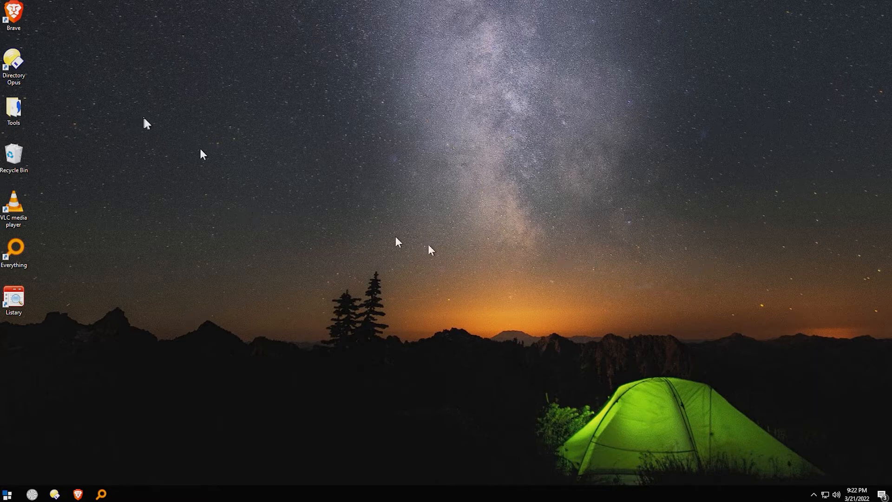
mouse_move(369, 242)
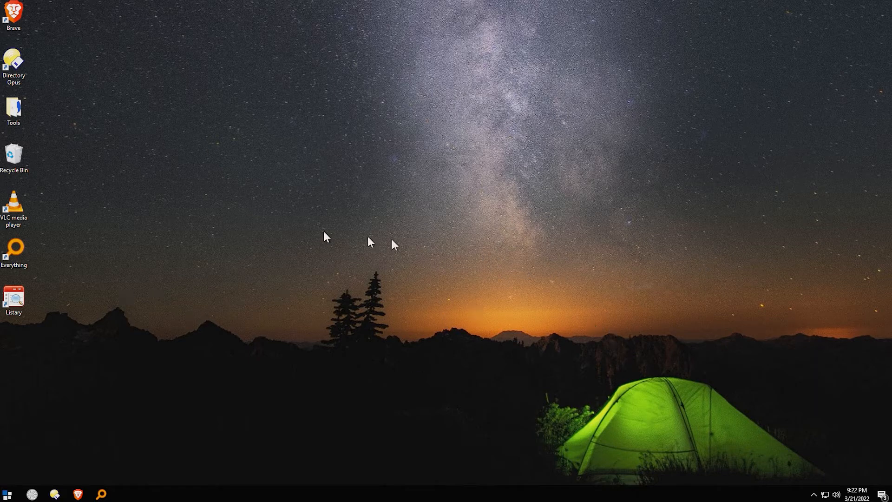
mouse_move(406, 216)
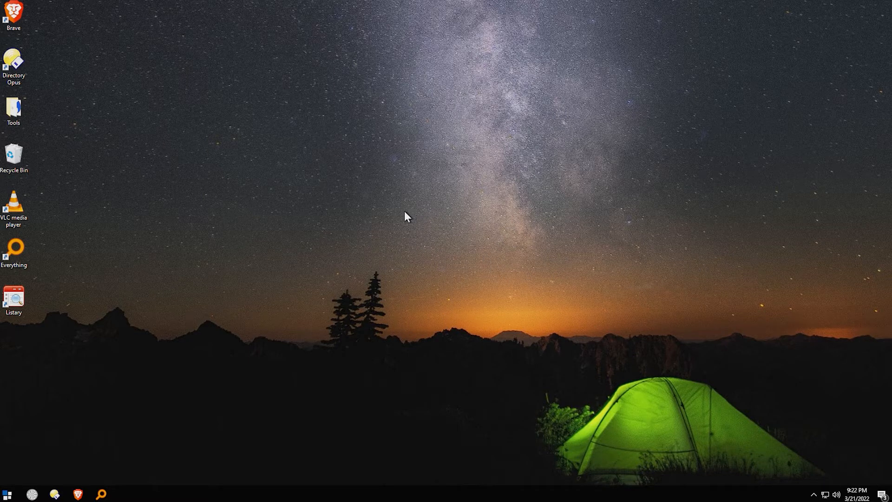
type("pred")
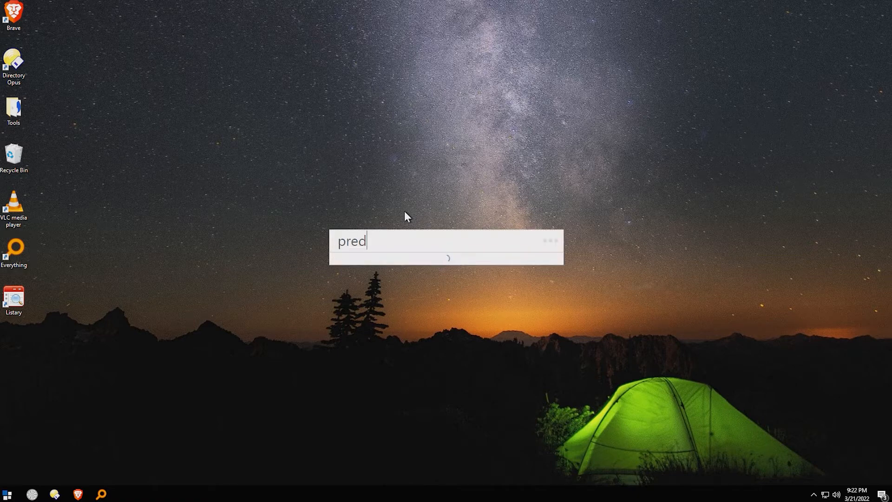
type("at")
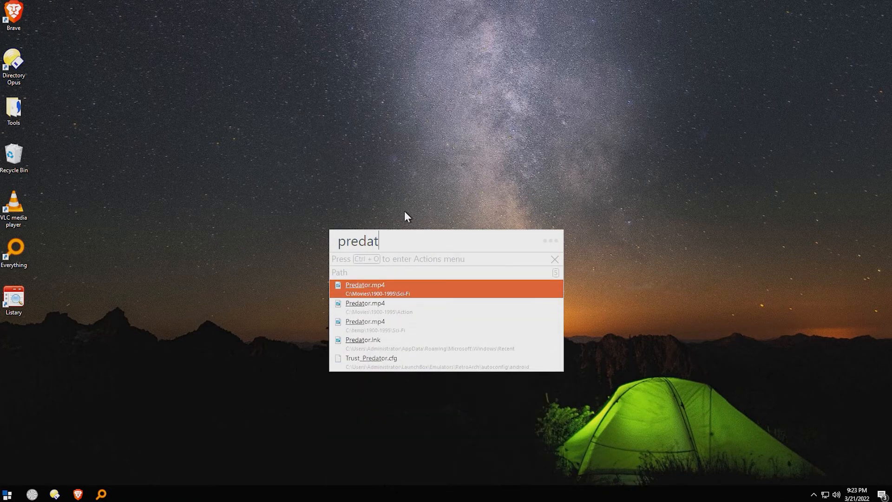
key("ctrl+o")
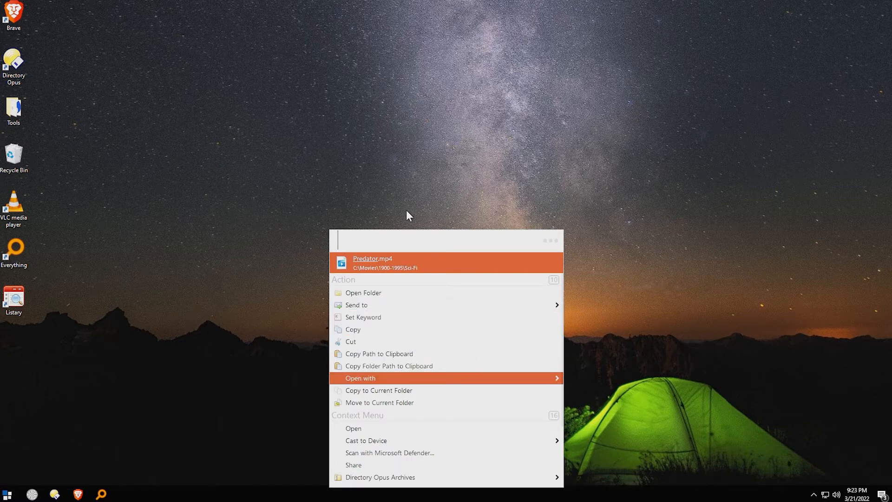
mouse_move(428, 229)
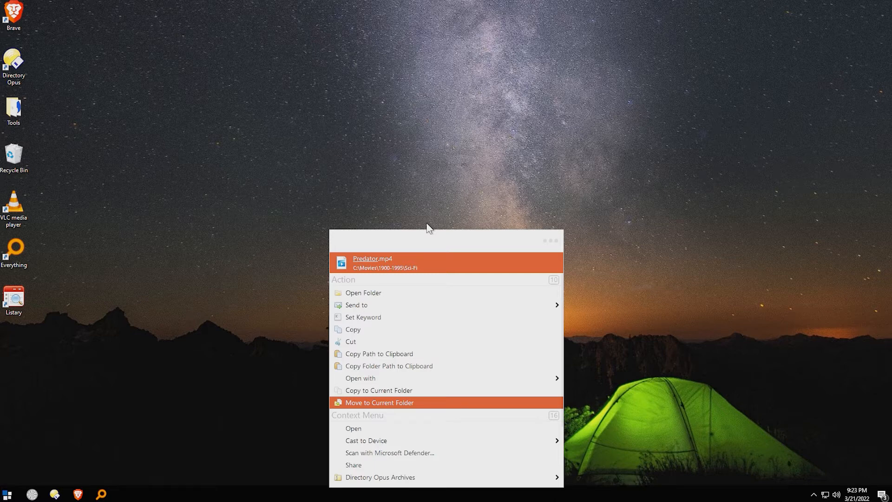
scroll("down", 3)
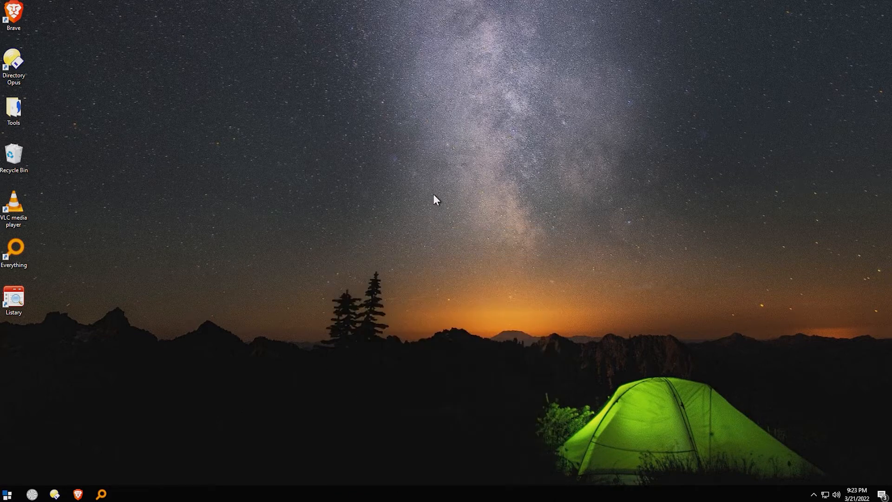
Search 'predator' and choose the Open with action for Predator.mp4.
type("predator")
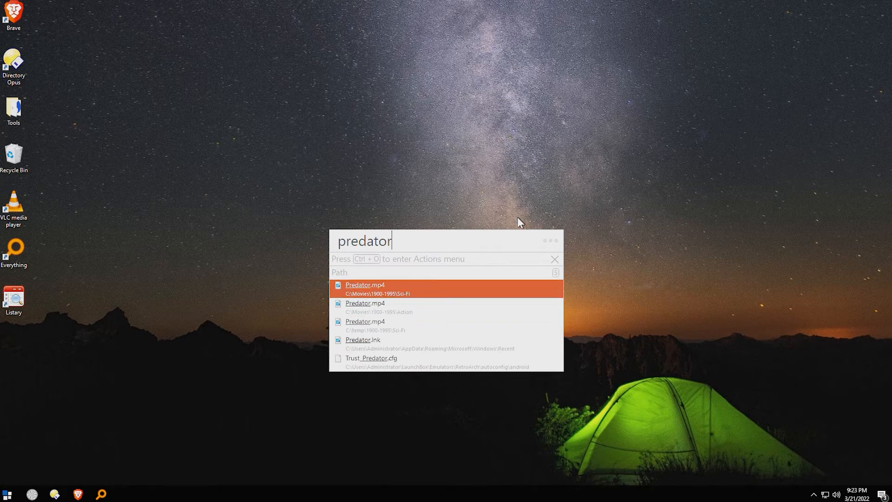
key("ctrl+o")
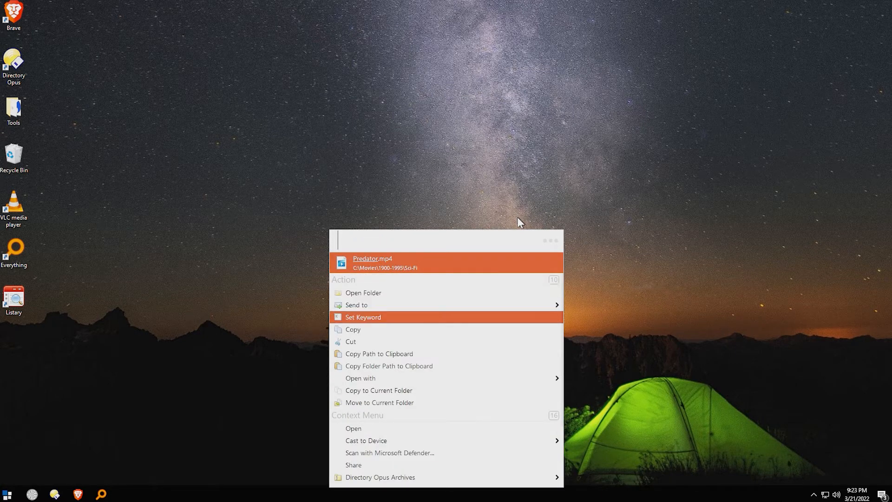
left_click(356, 304)
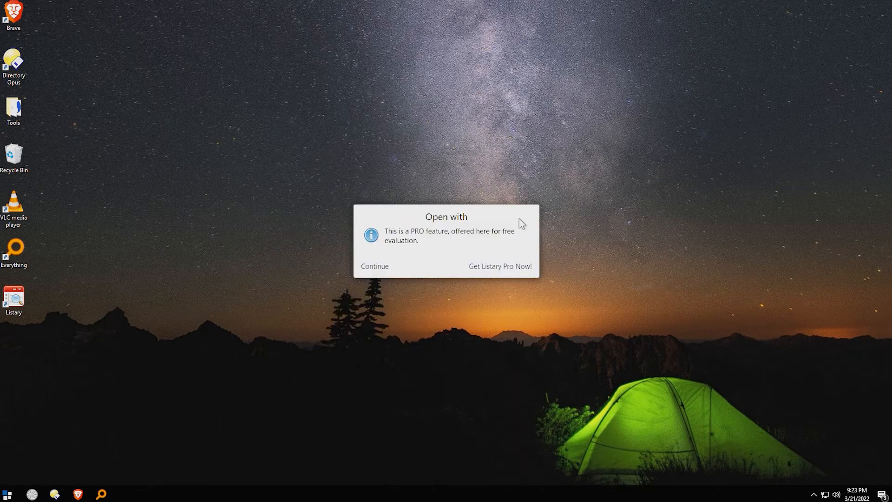
Continue past the Pro-feature notice and go to the Listary Pro purchase page.
left_click(374, 267)
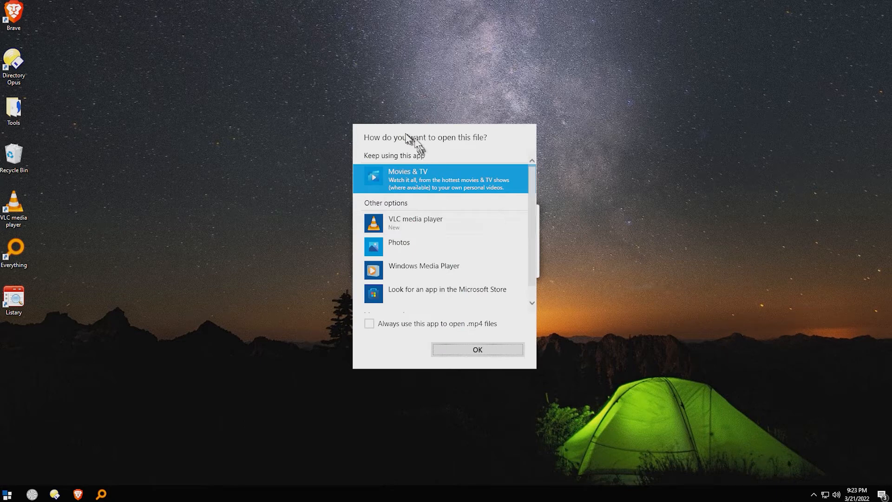
mouse_move(469, 166)
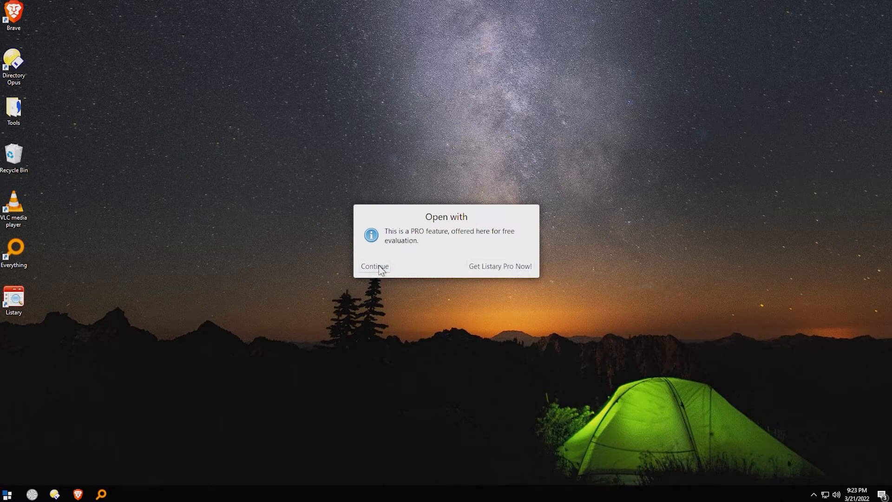
left_click(374, 267)
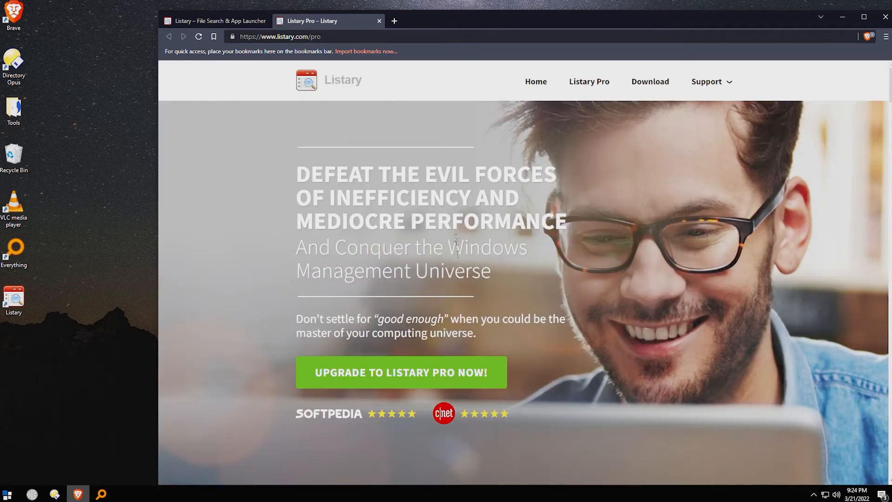
Start the Listary Pro upgrade, reach the Listary Store checkout, then close Brave.
left_click(400, 372)
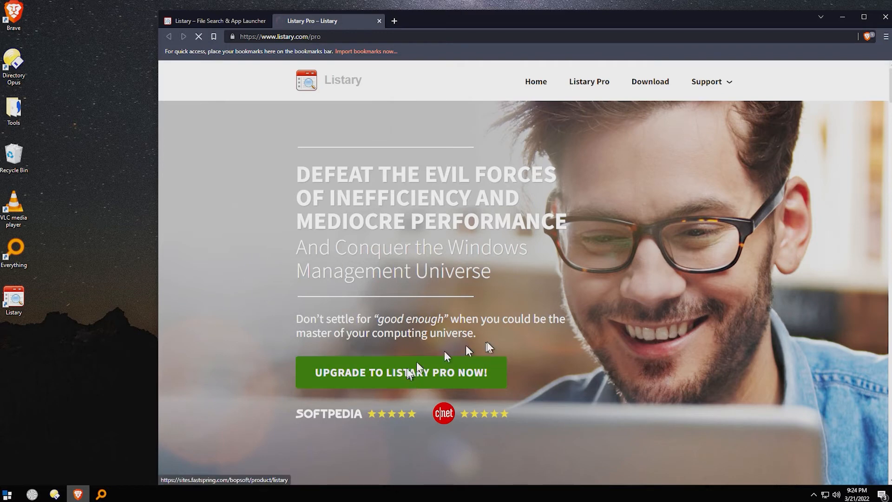
left_click(400, 371)
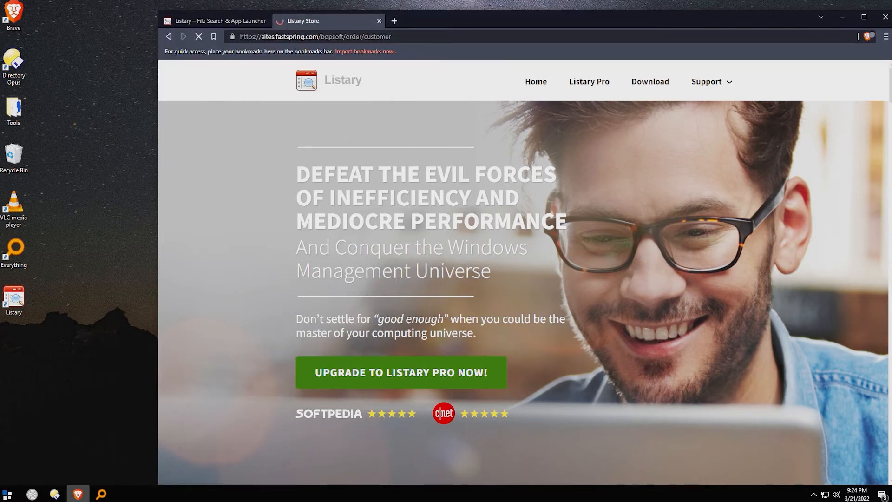
left_click(399, 372)
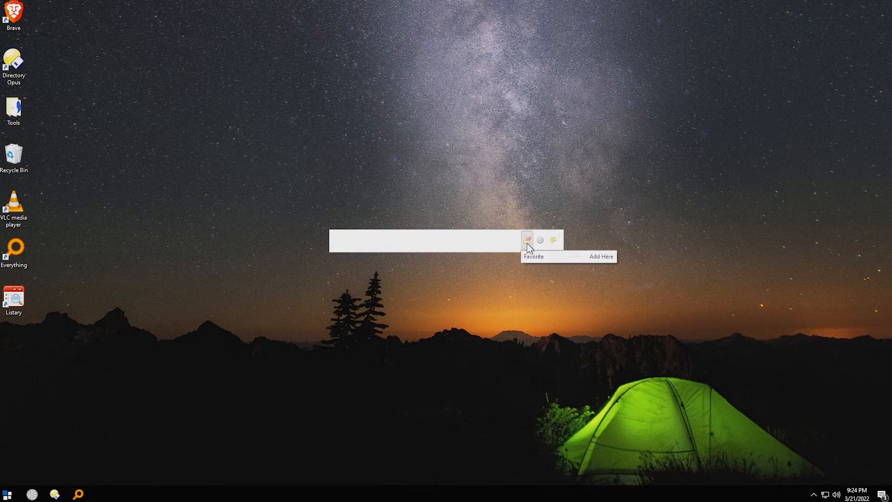
mouse_move(531, 260)
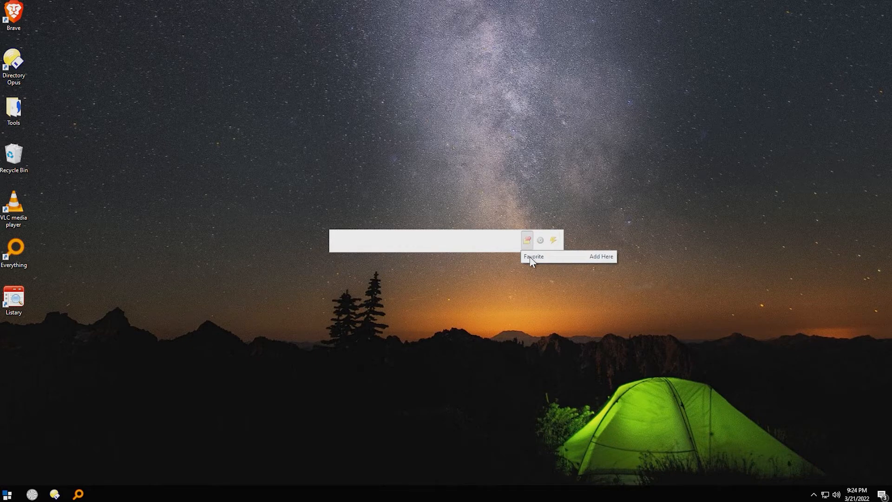
Show the recently used folders, then the quick folder actions menu.
left_click(540, 239)
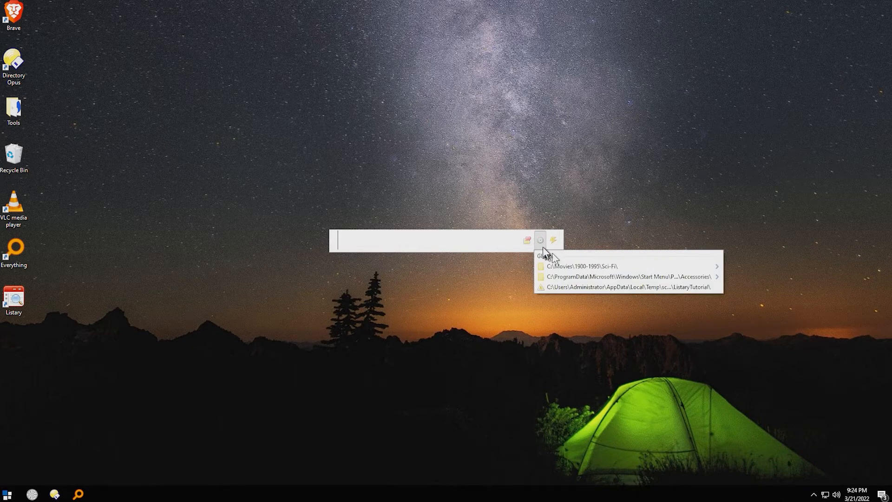
mouse_move(579, 267)
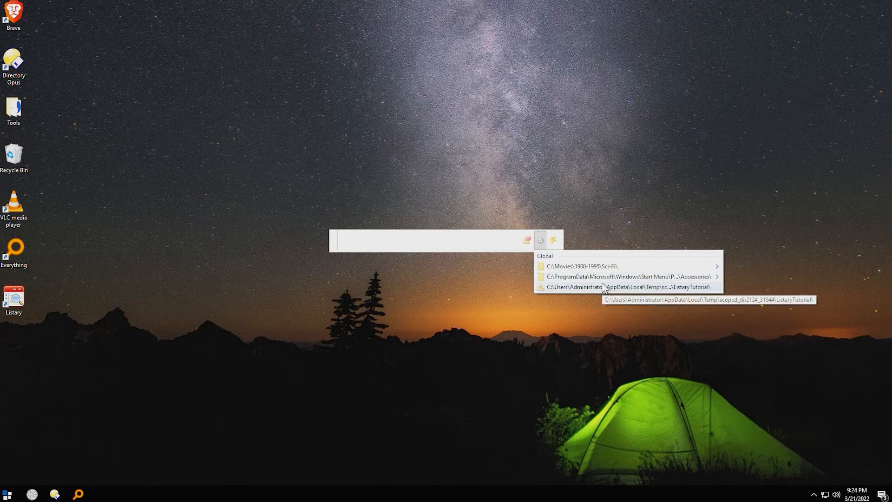
left_click(552, 239)
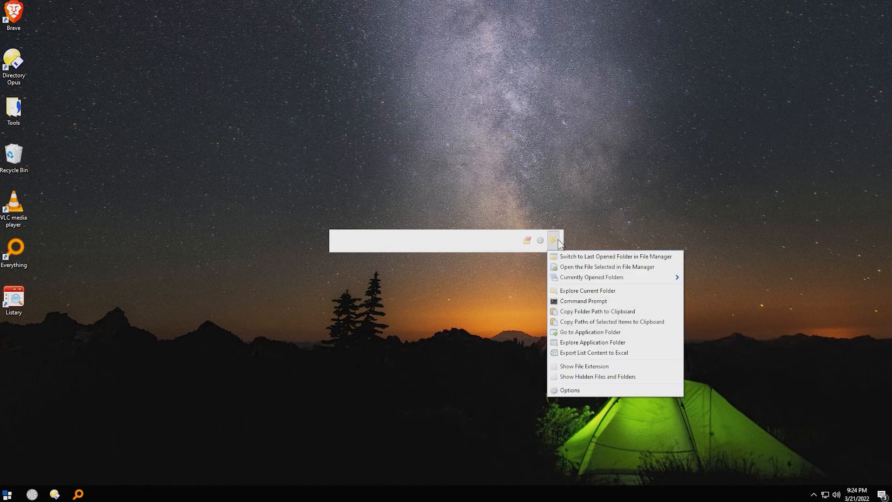
mouse_move(613, 256)
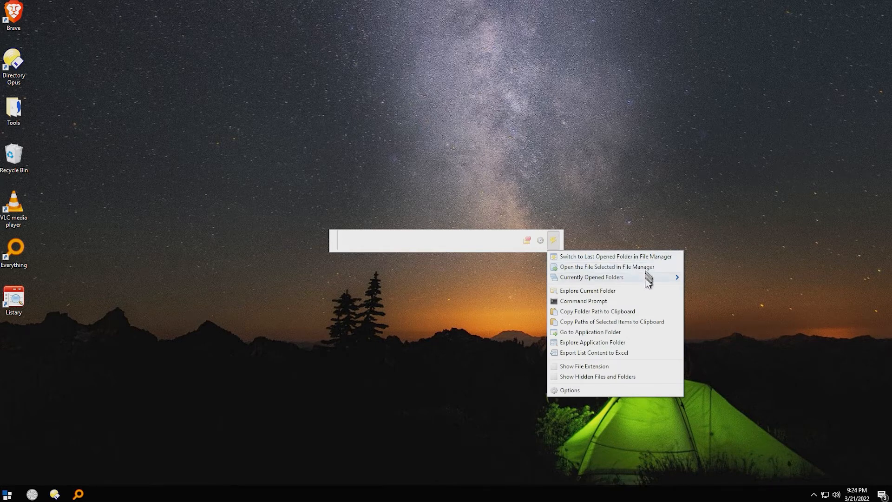
mouse_move(590, 277)
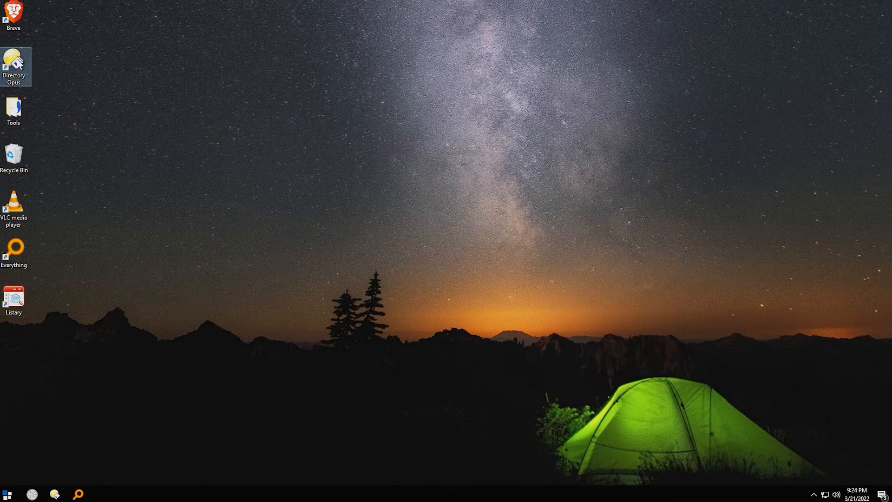
Launch Directory Opus and browse the top lister to C:\Movies, briefly revealing the desktop.
double_click(13, 62)
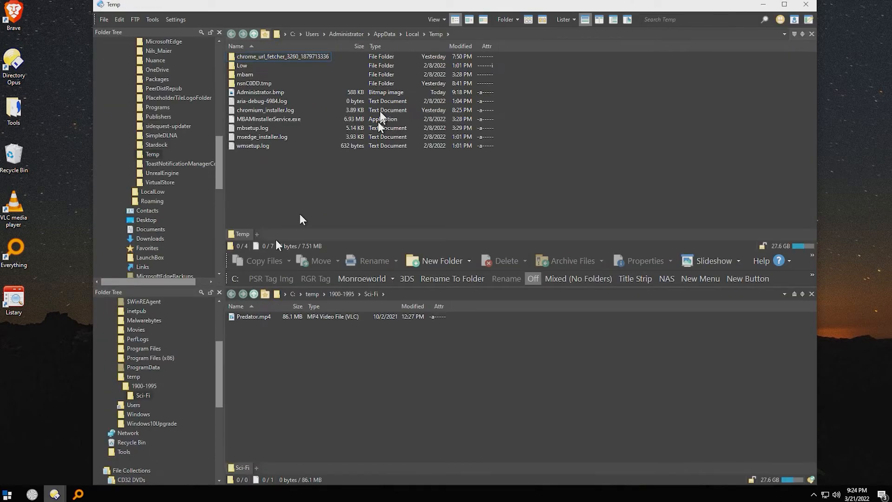
left_click(291, 33)
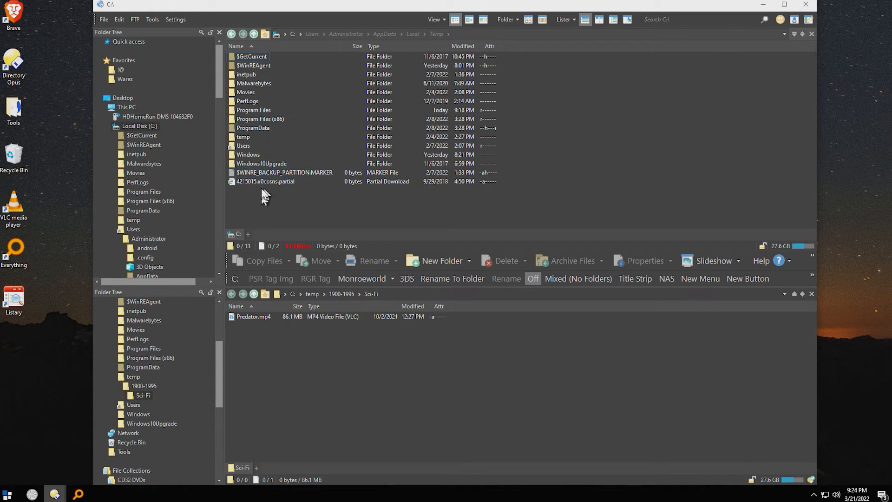
left_click(245, 92)
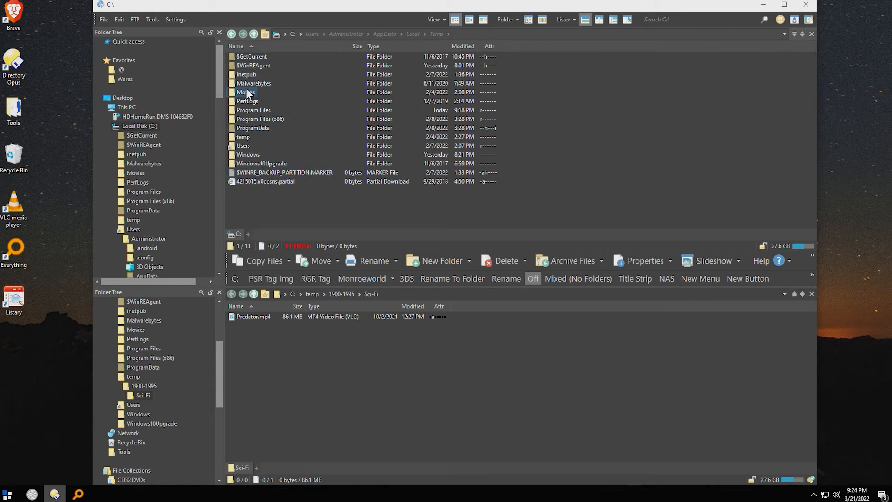
double_click(245, 92)
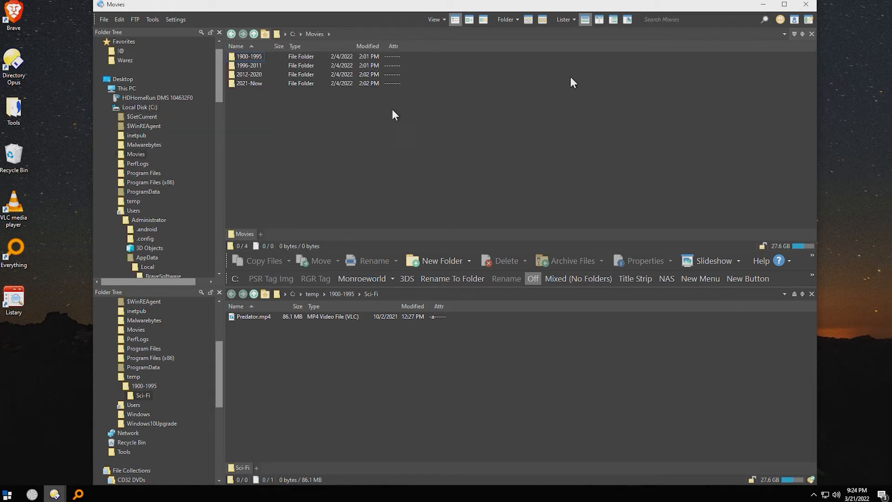
left_click(783, 4)
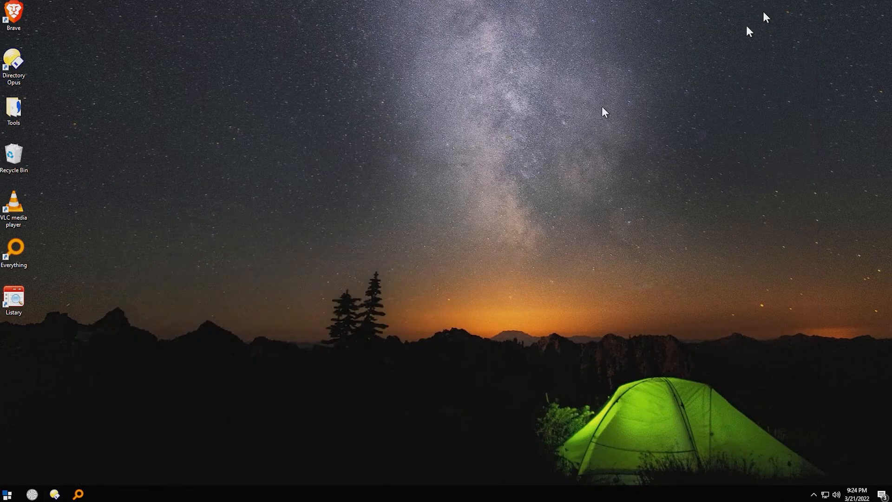
left_click(13, 60)
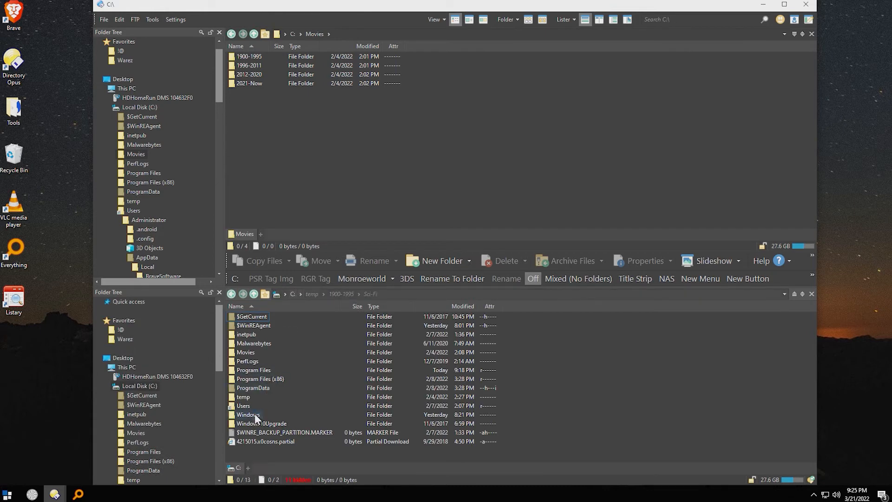
Put C:\Windows in the lower pane and C:\Movies\2012-2020 in the upper pane.
double_click(247, 414)
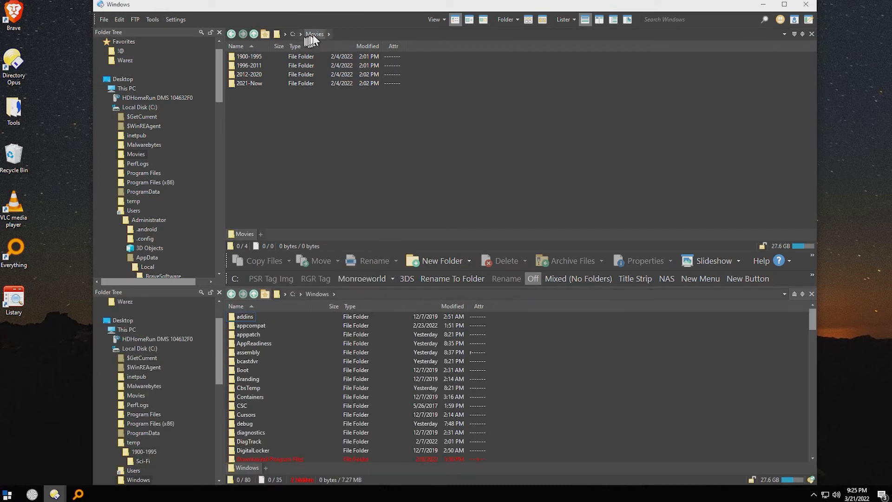
left_click(249, 74)
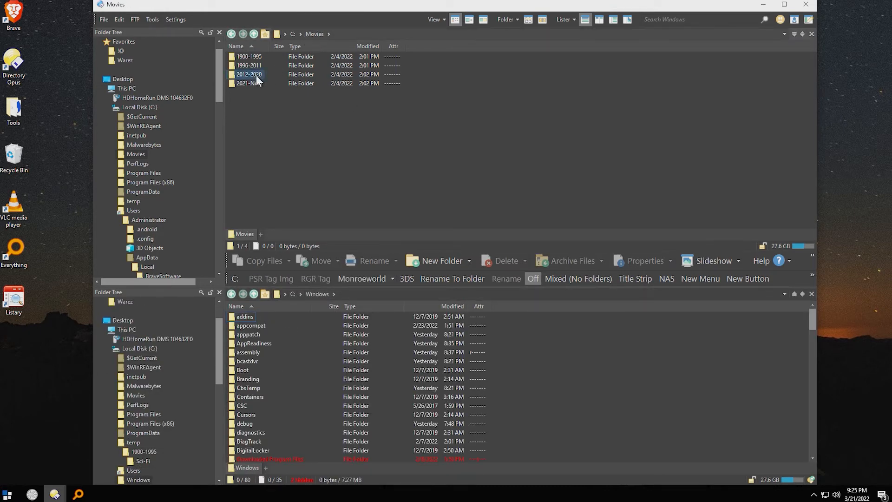
double_click(248, 74)
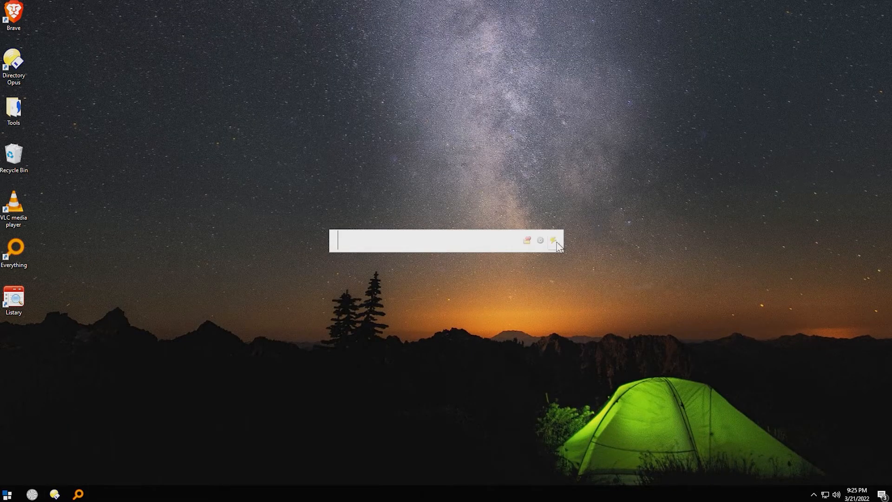
left_click(552, 240)
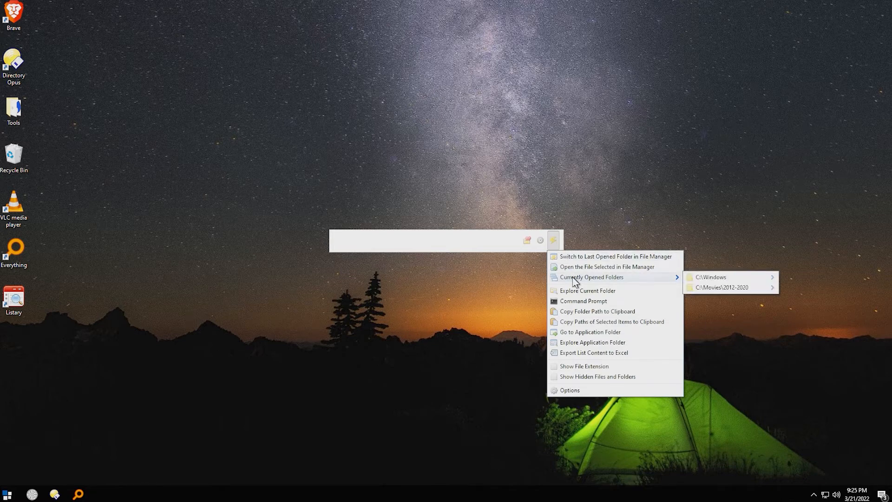
mouse_move(740, 283)
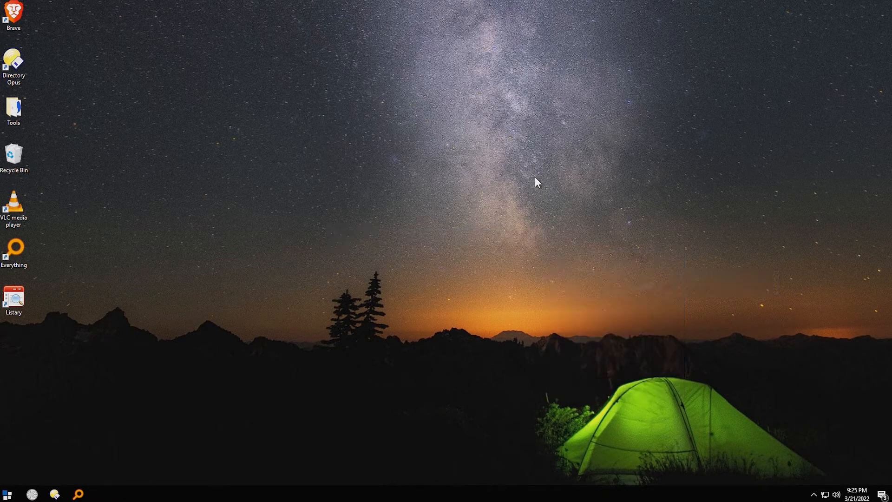
mouse_move(470, 249)
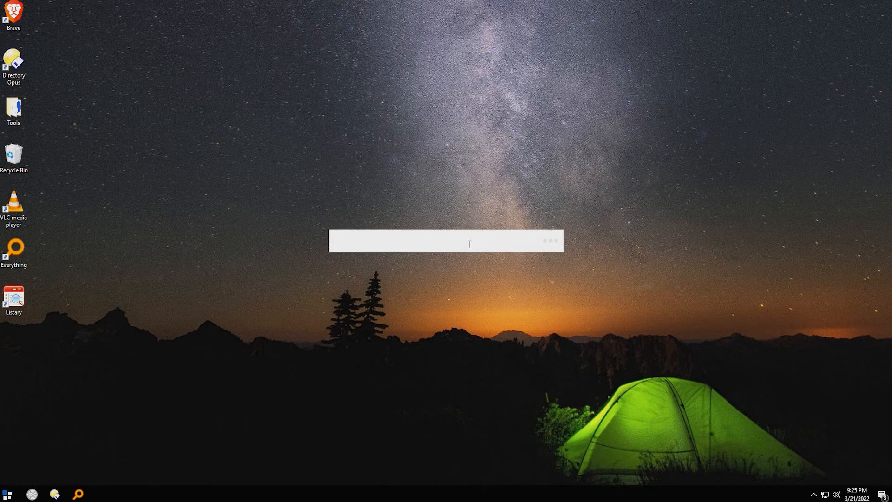
Search 'predator', view the actions for Predator.mp4, then dismiss the results.
type("predator")
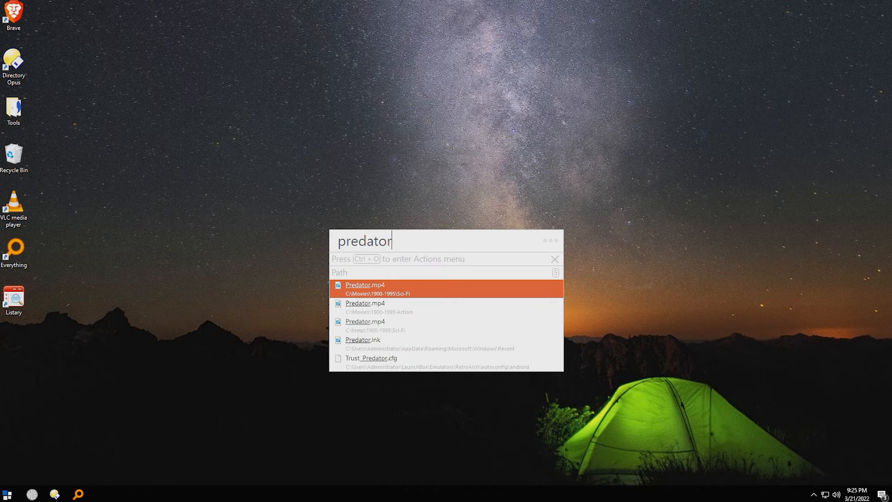
key("ctrl+o")
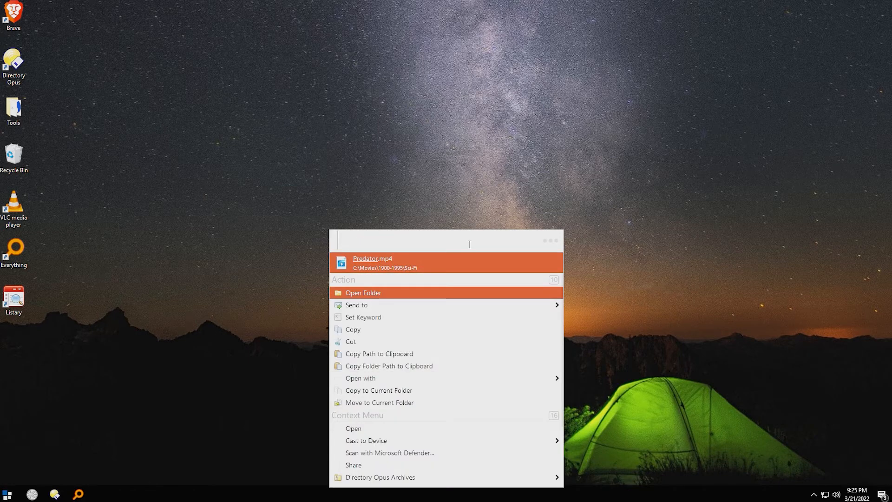
type("predator")
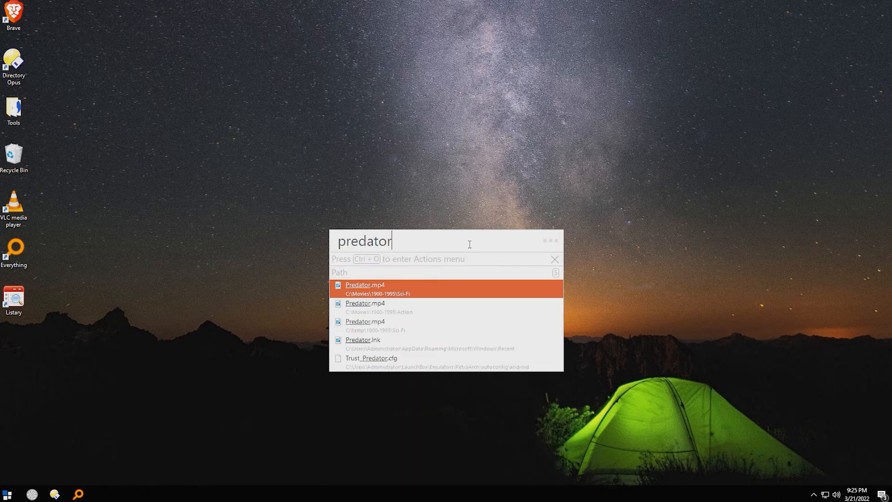
left_click(553, 240)
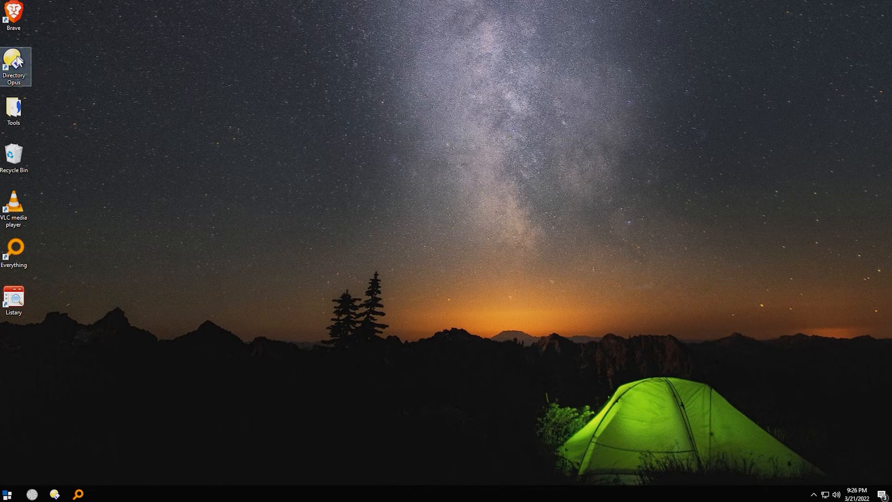
Launch Directory Opus and jump to the Movies folder by typing 'm'.
left_click(12, 60)
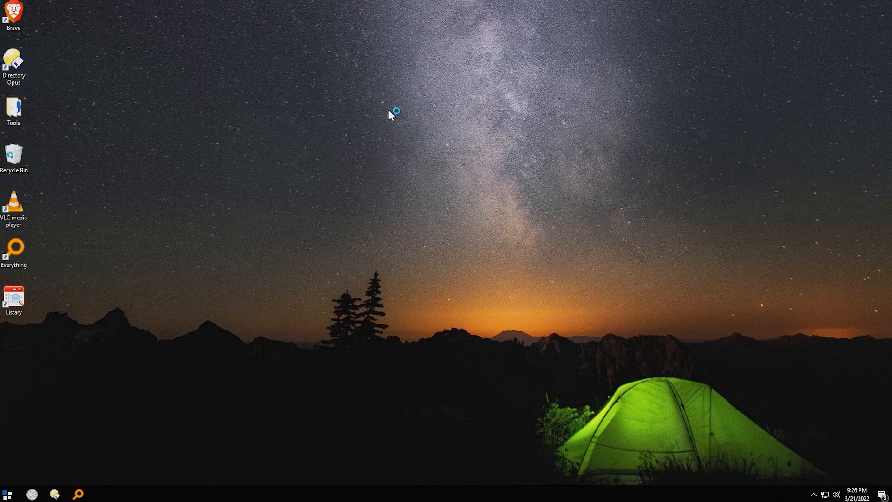
left_click(12, 59)
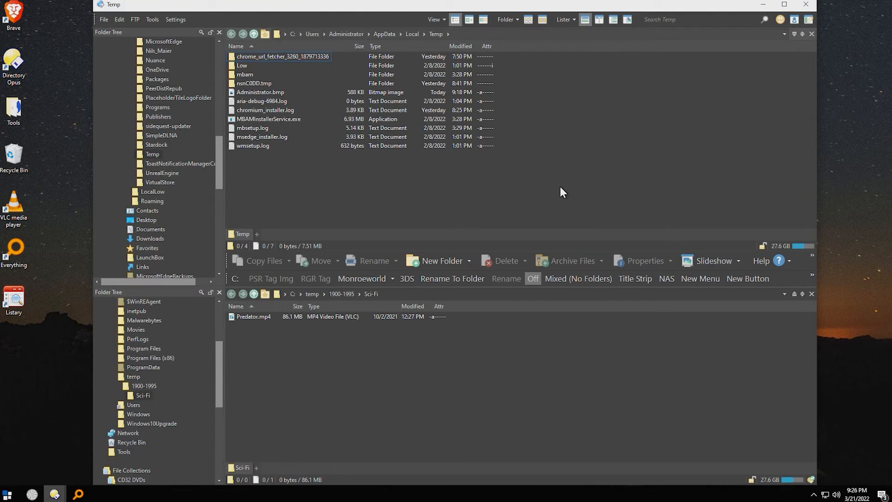
type("m")
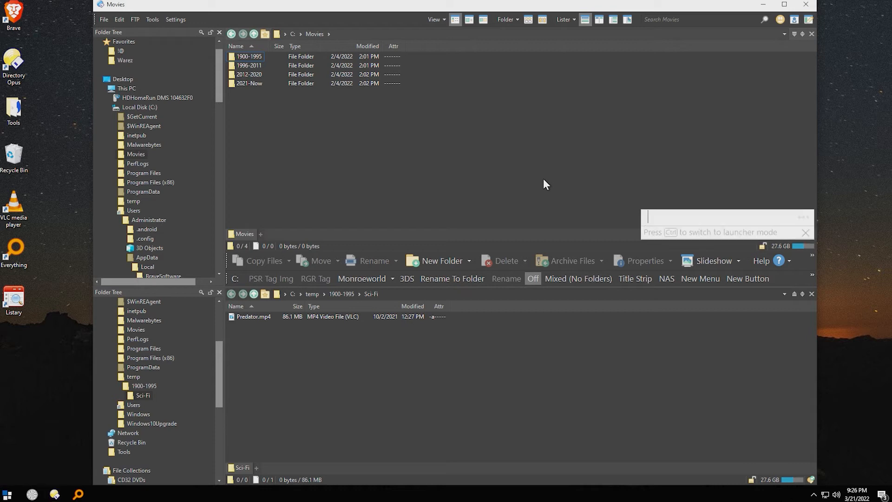
Type 'Window' to jump the upper pane to C:\Windows.
type("W")
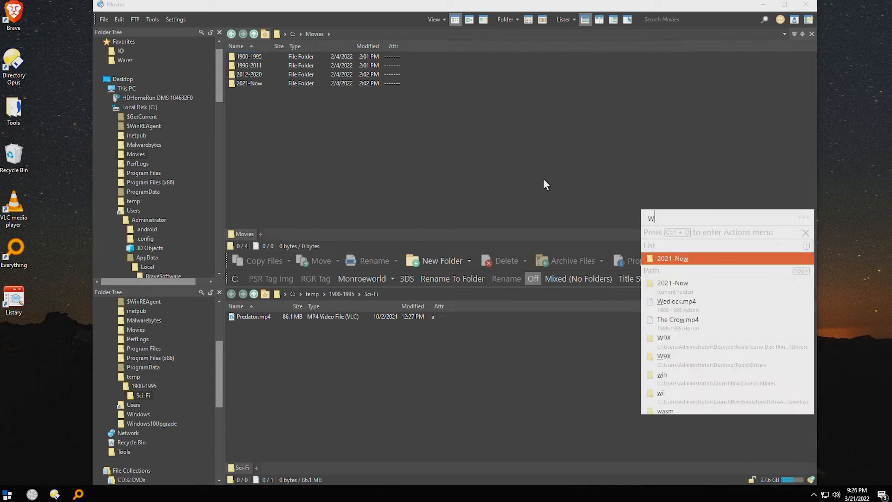
type("indow")
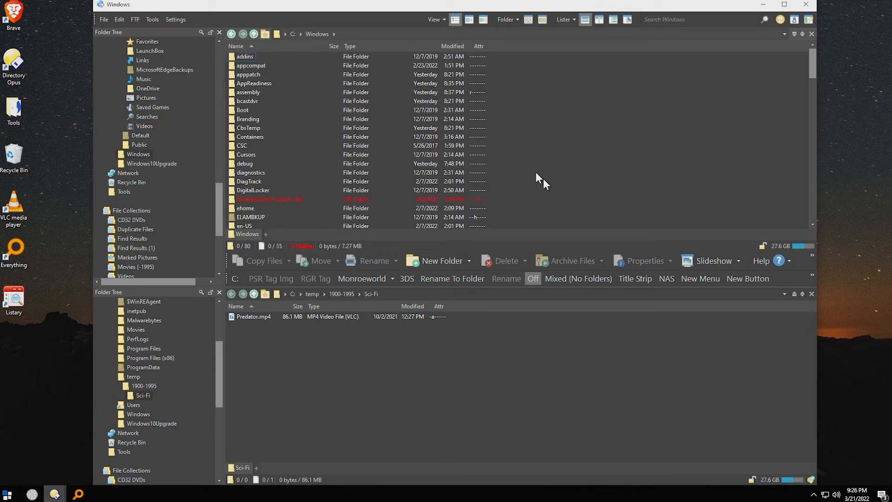
mouse_move(570, 158)
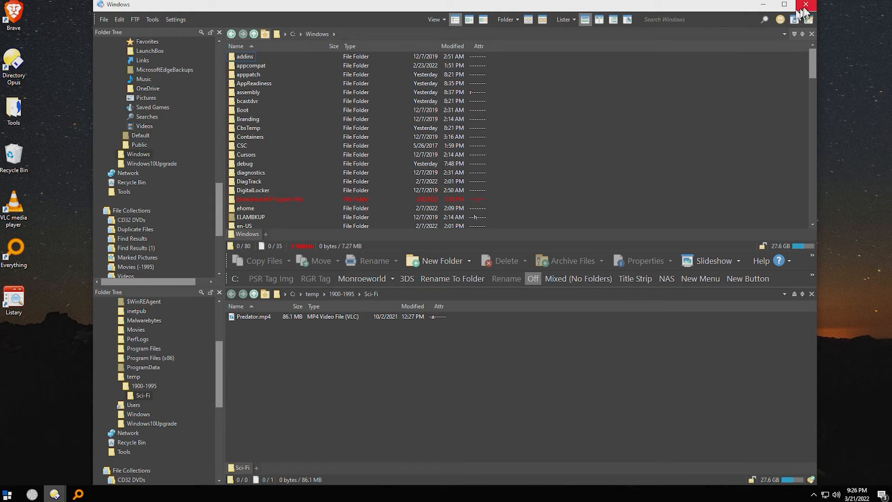
Close Directory Opus and launch VLC media player.
left_click(805, 4)
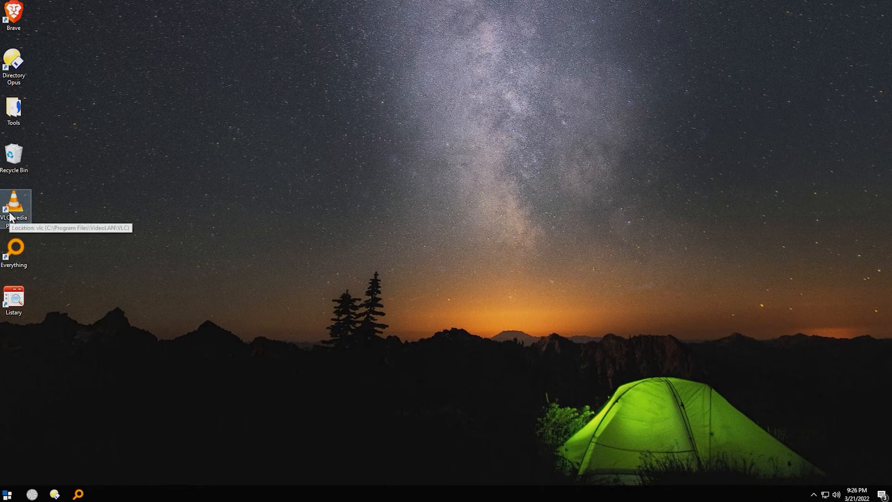
mouse_move(61, 287)
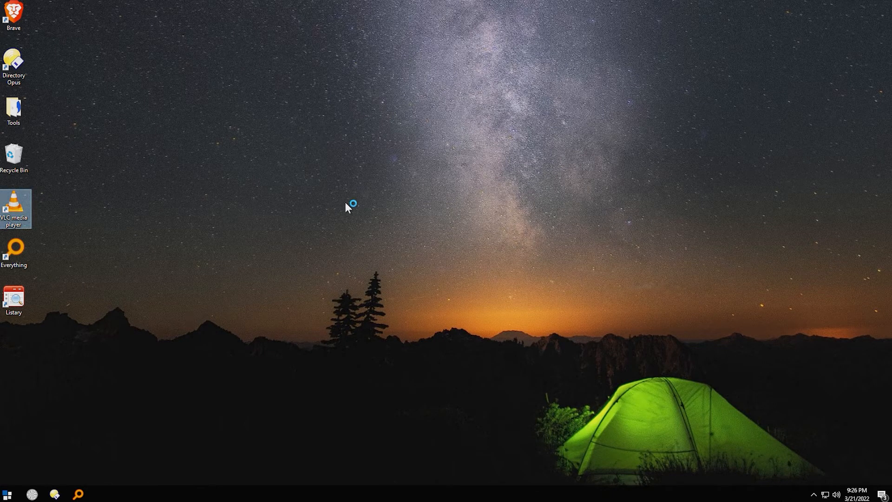
double_click(12, 205)
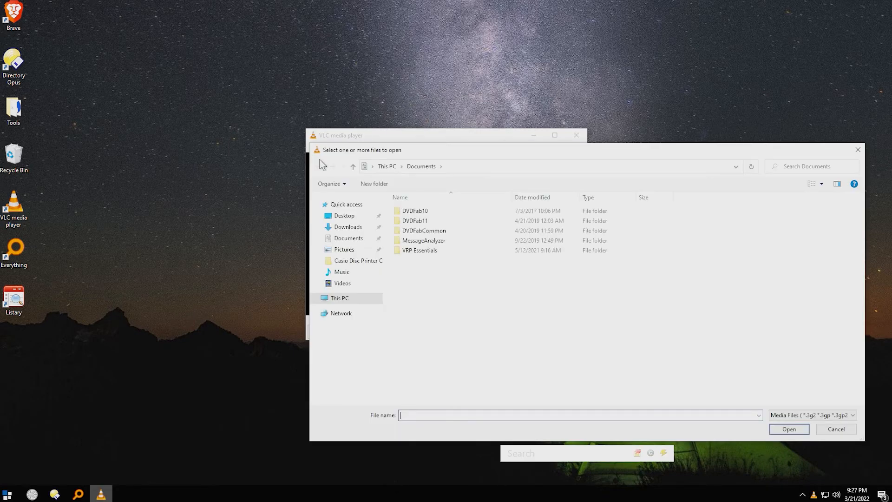
mouse_move(453, 173)
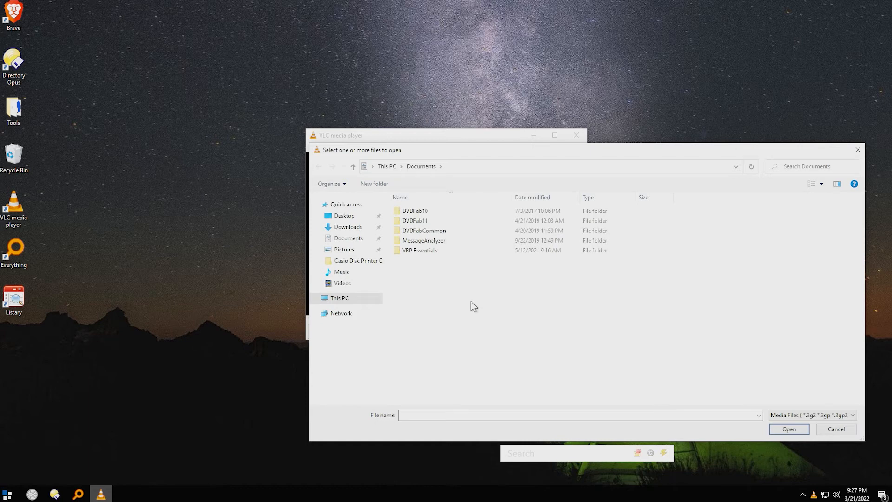
mouse_move(475, 309)
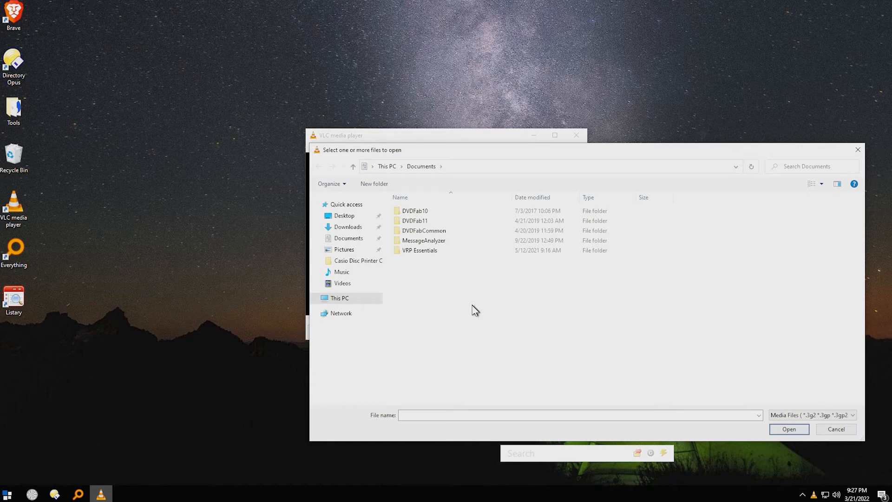
mouse_move(563, 312)
type("predator")
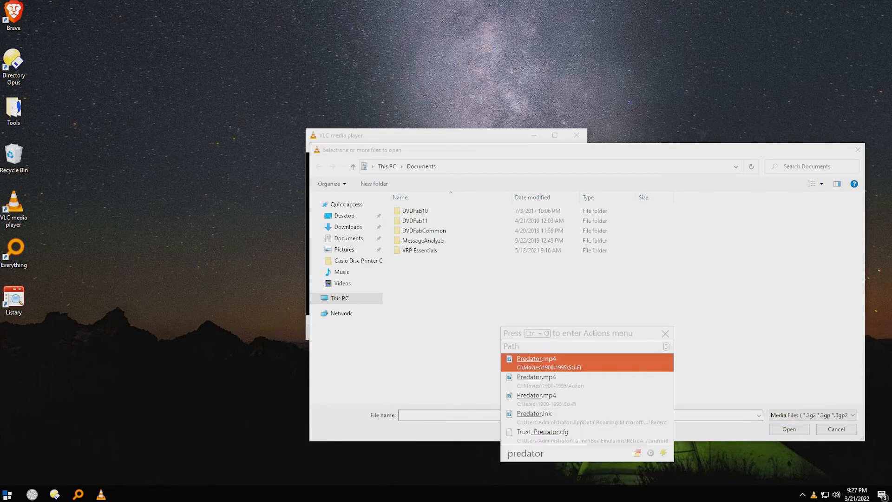
mouse_move(563, 372)
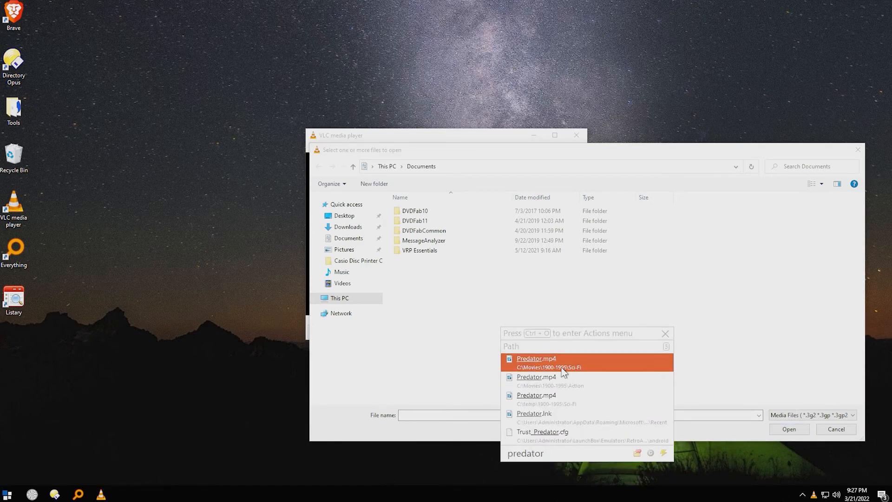
Open C:\Movies\1900-1995\Sci-Fi\Predator.mp4 from Listary's result in VLC's Open dialog.
left_click(535, 362)
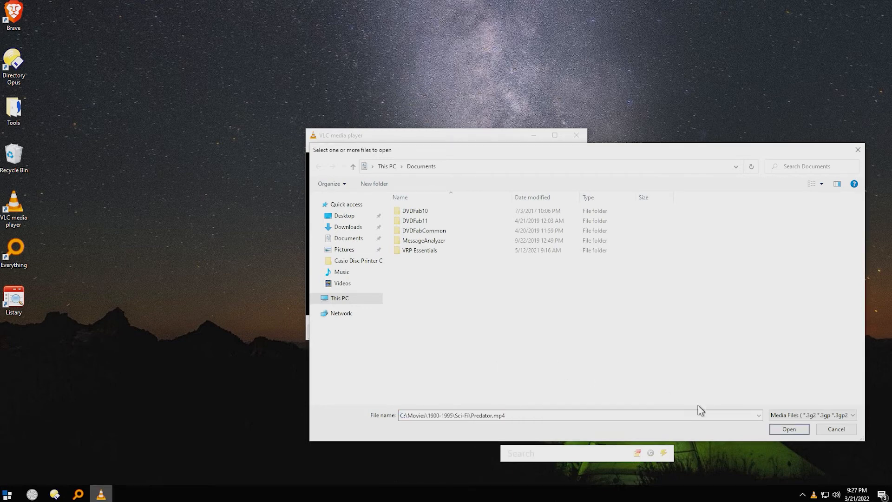
left_click(788, 429)
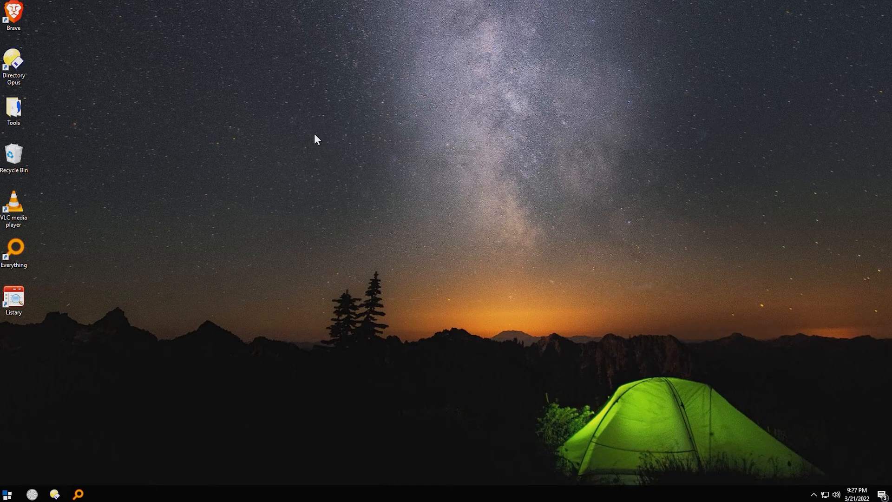
double_click(13, 209)
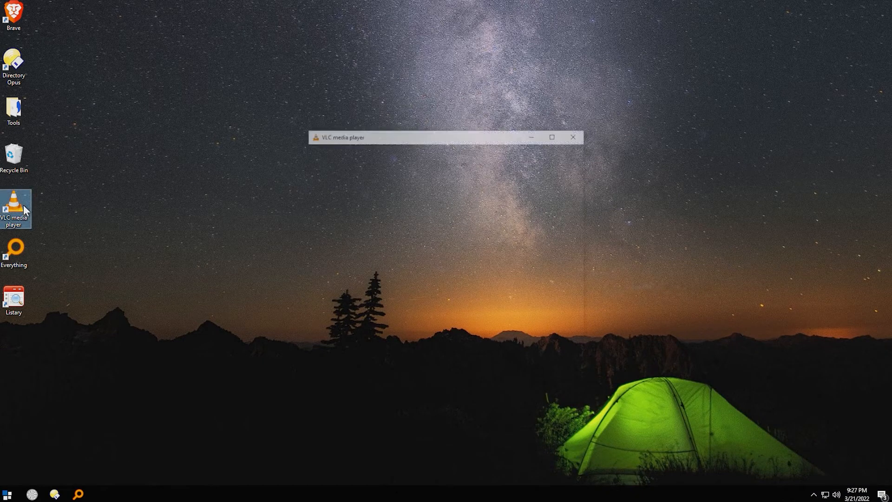
left_click(315, 148)
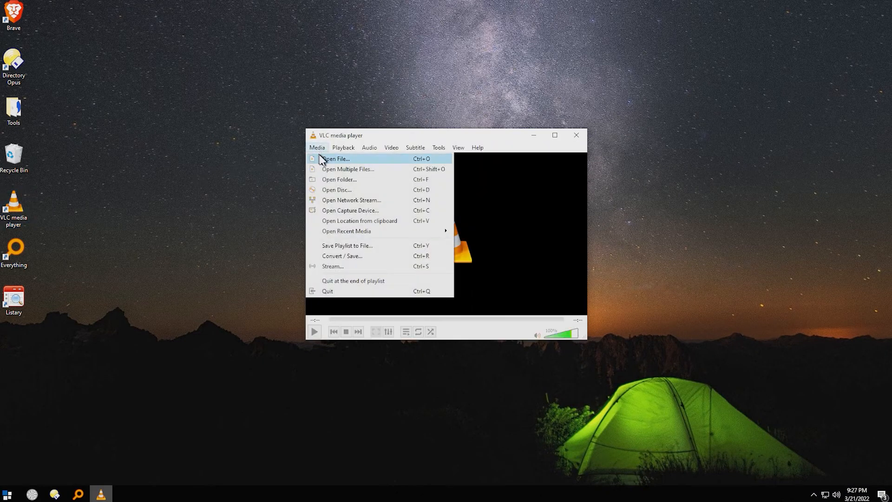
left_click(335, 158)
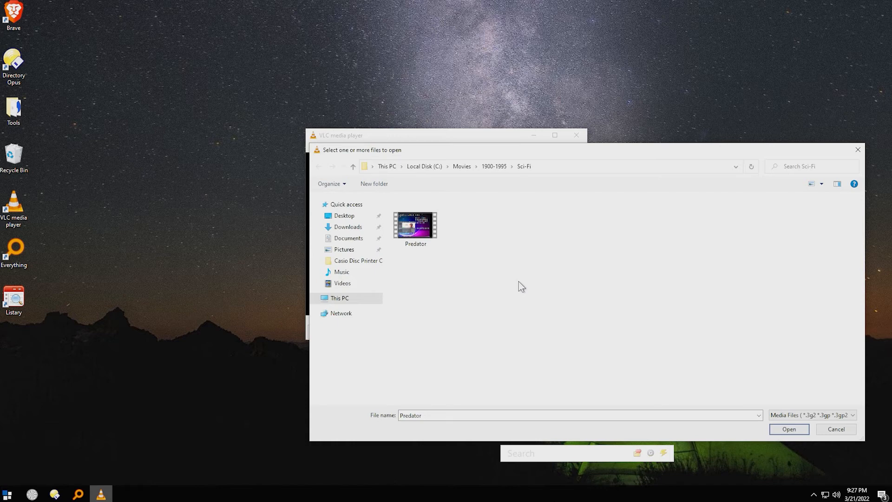
type("the crow")
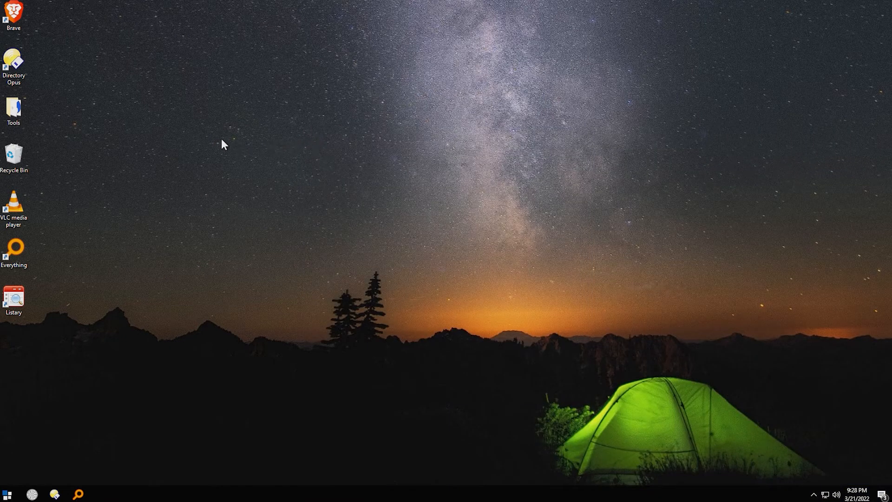
Launch Notepad from Start search and bring up its File > Open dialog.
left_click(8, 493)
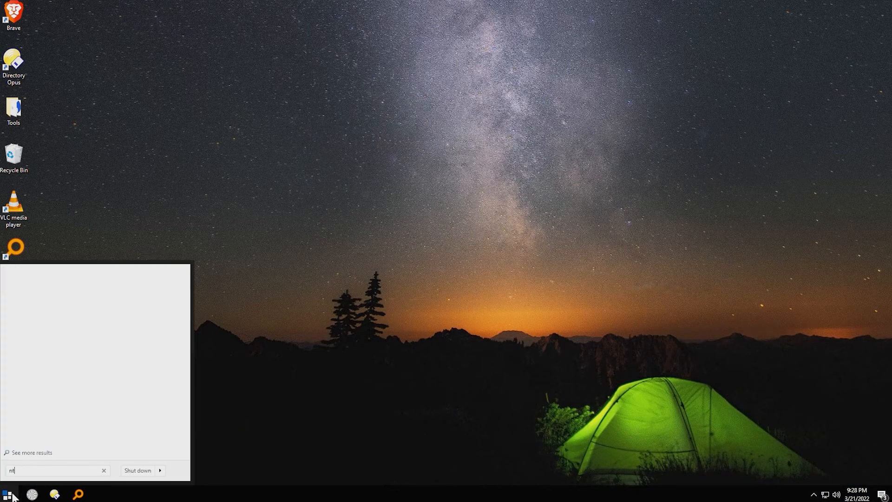
key("BackSpace")
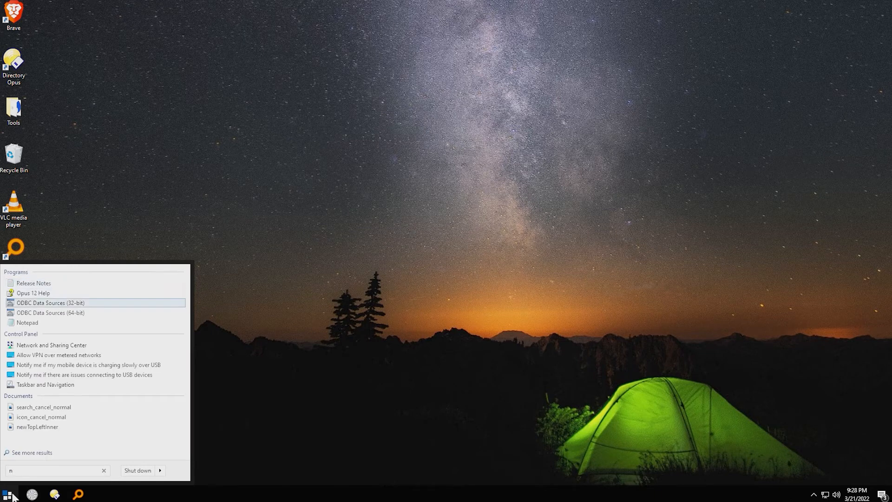
left_click(27, 323)
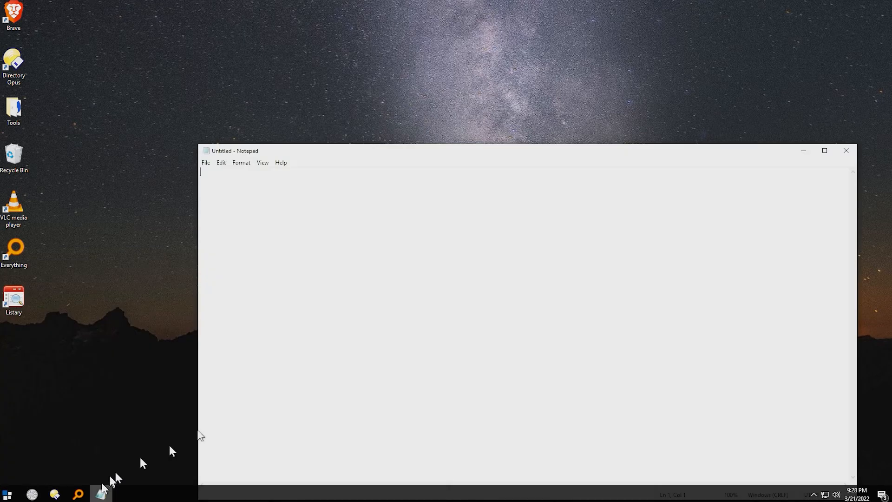
left_click(206, 162)
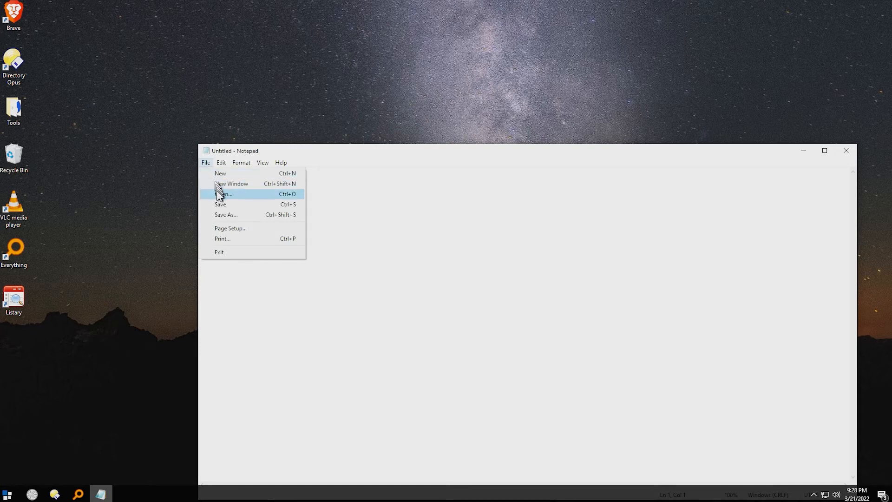
left_click(222, 193)
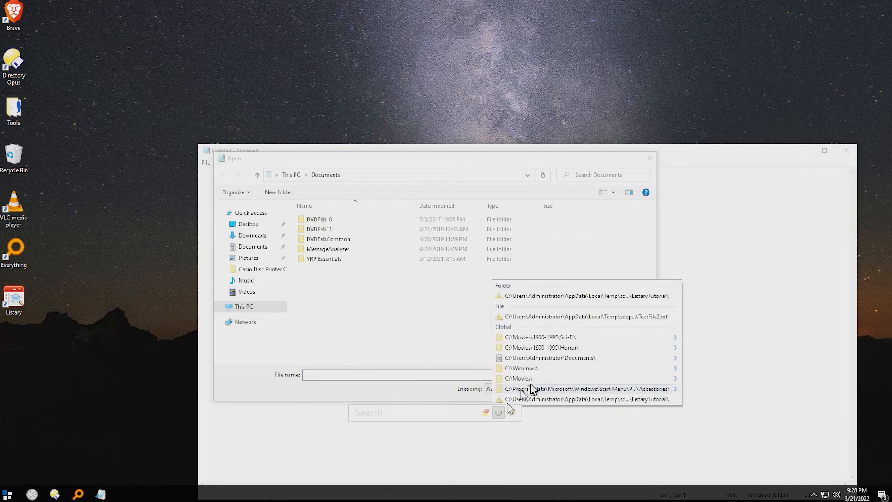
Jump the dialog to C:\Windows, then to the open C:\Movies\2012-2020 folder, and cancel.
left_click(521, 368)
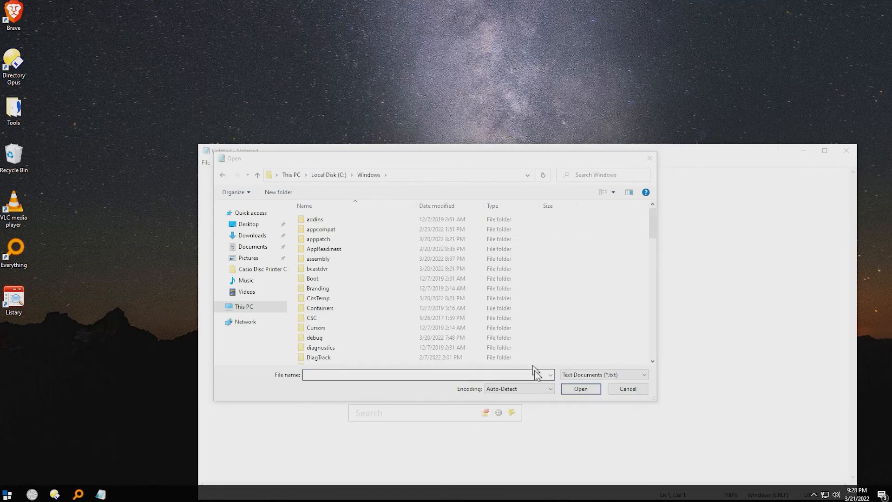
scroll("down", 3)
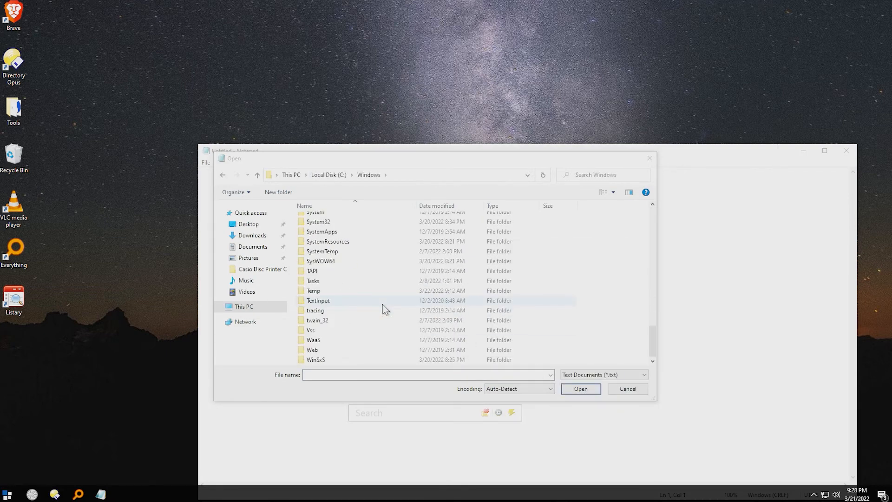
left_click(511, 412)
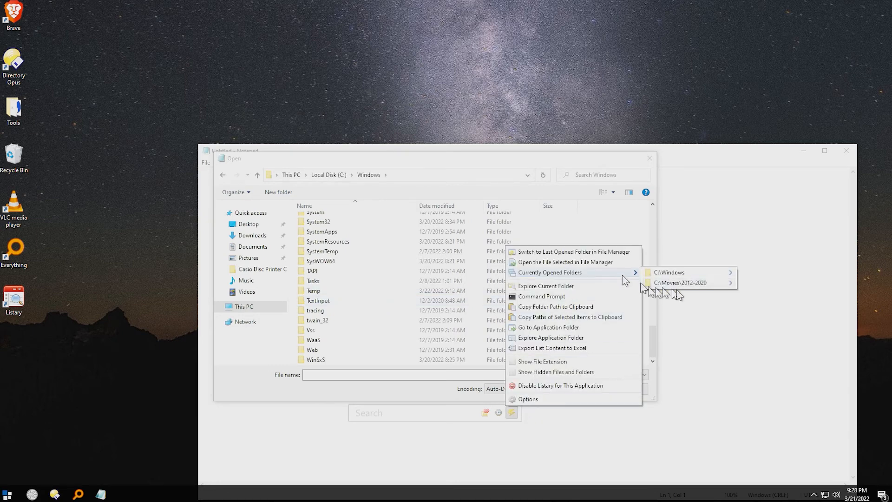
left_click(680, 282)
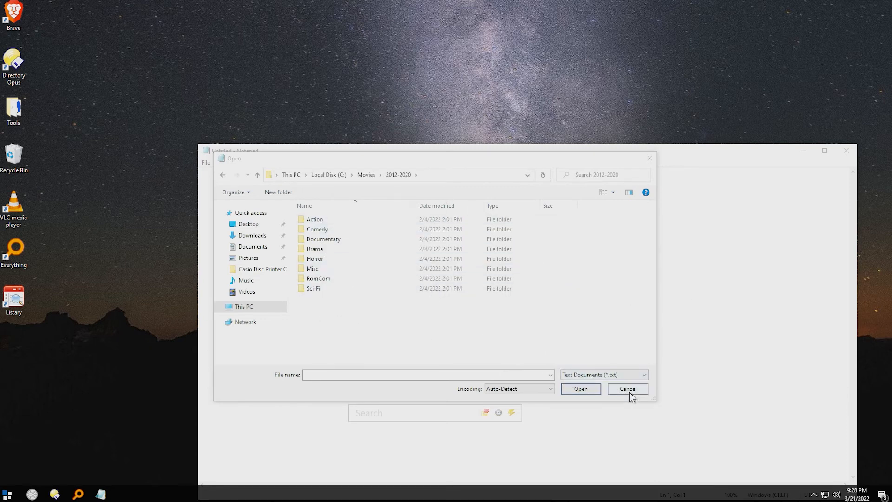
left_click(627, 388)
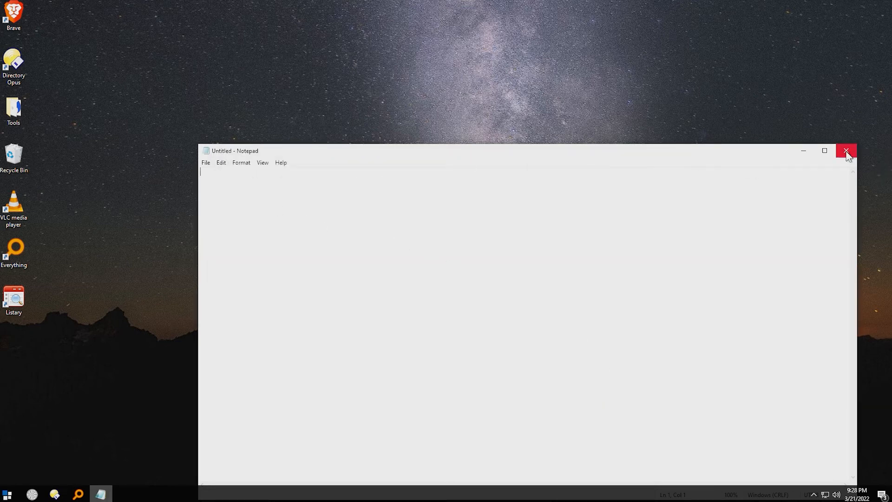
Close the blank Notepad window and select the Everything desktop shortcut.
left_click(845, 151)
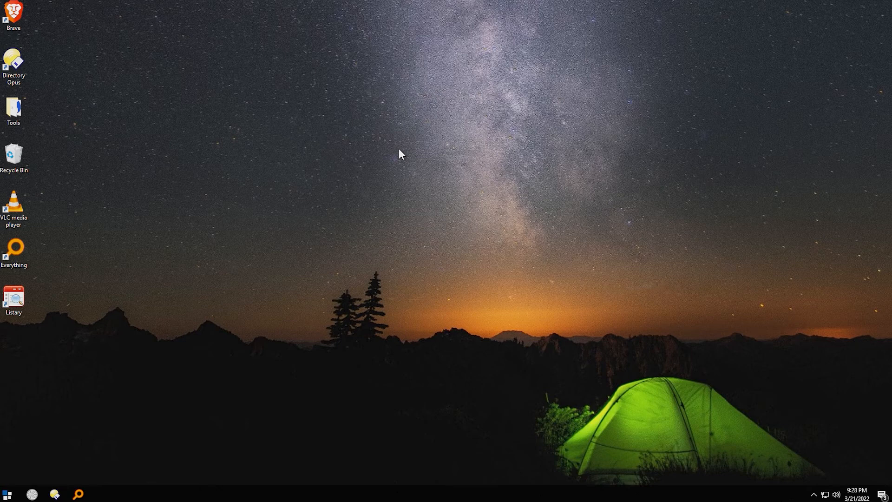
left_click(14, 250)
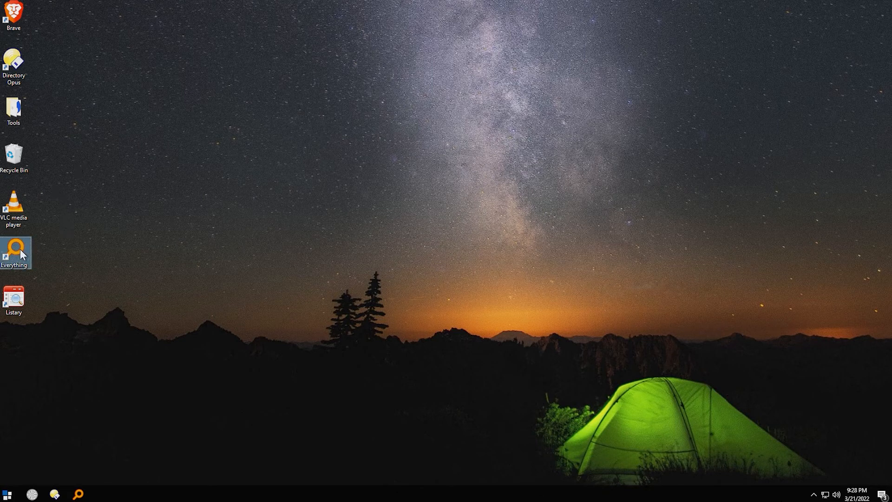
mouse_move(171, 262)
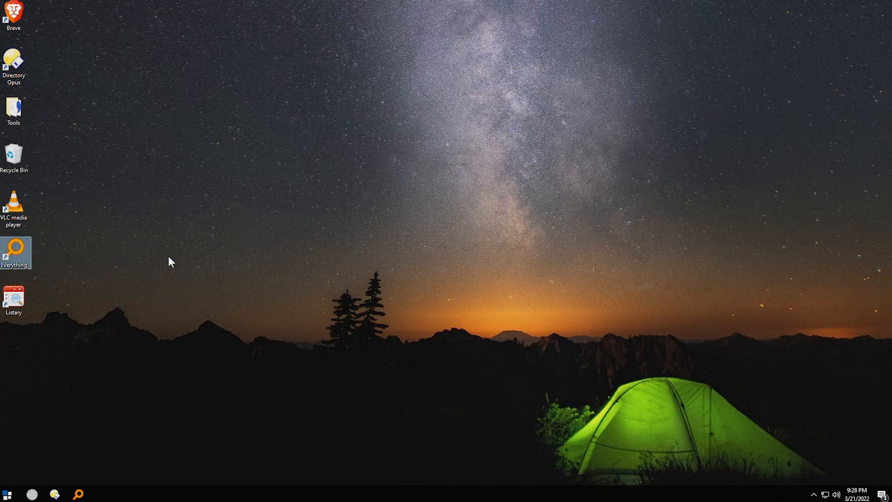
Launch Everything, search 'hosts' to list matching files, then close the window.
double_click(14, 250)
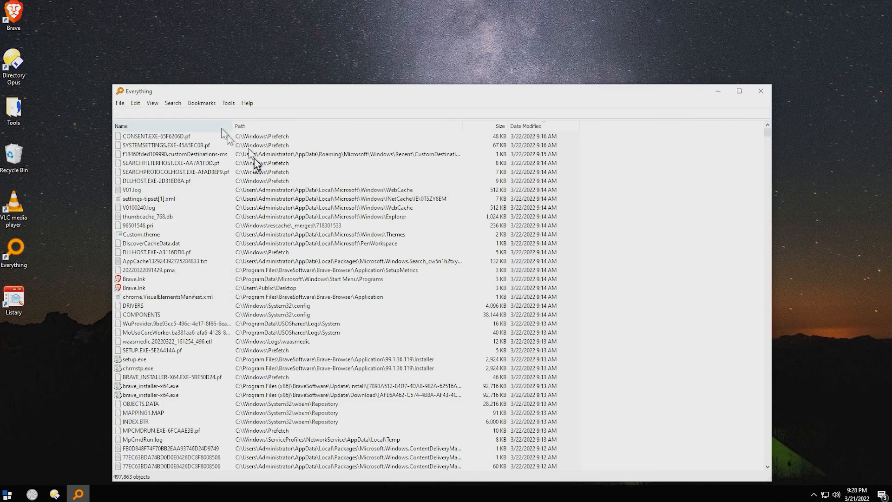
type("hosts")
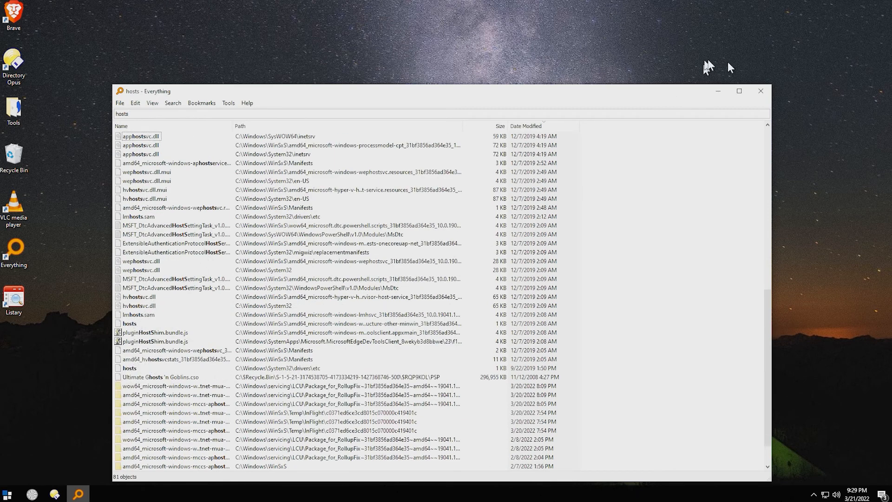
left_click(760, 91)
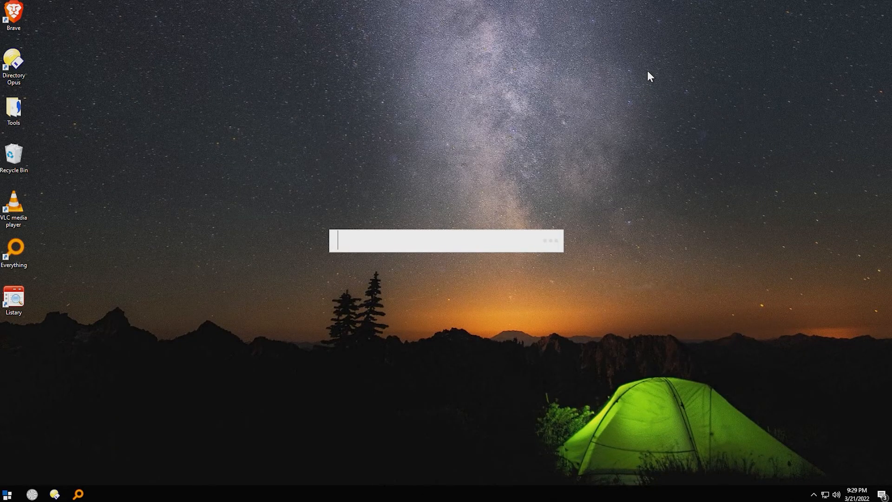
Search 'hosts' in the Listary launcher to surface the Edit Hosts action.
type("hosts")
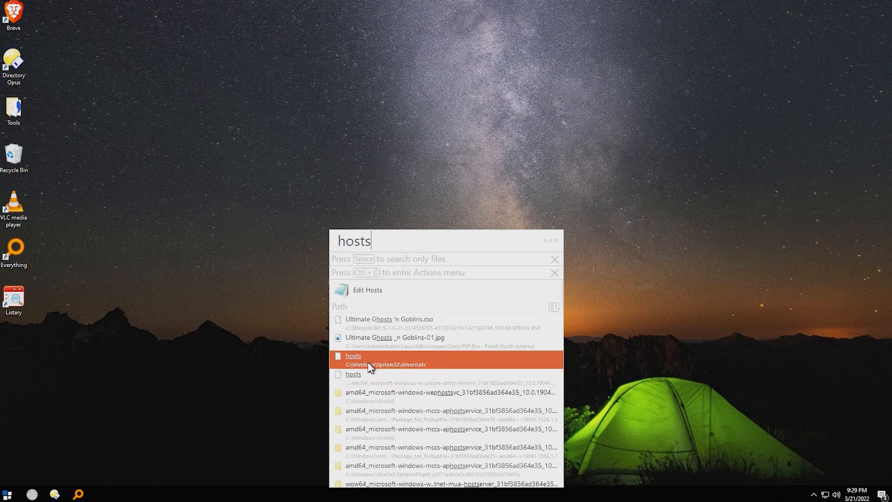
mouse_move(363, 362)
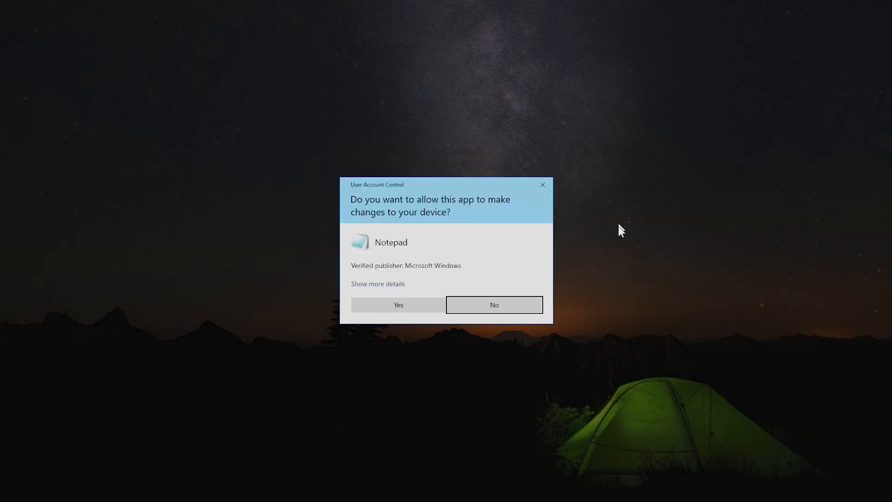
Grant Notepad administrator permission and dismiss the Listary Pro notice so the hosts file opens.
left_click(397, 304)
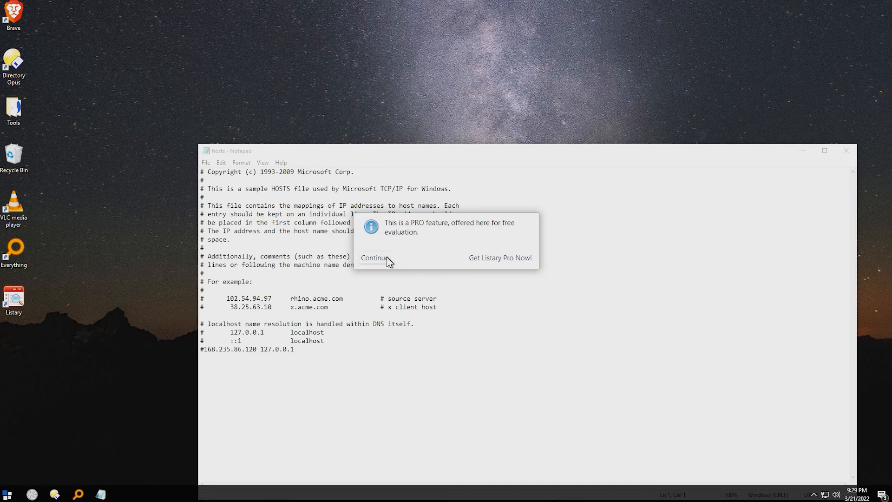
left_click(373, 257)
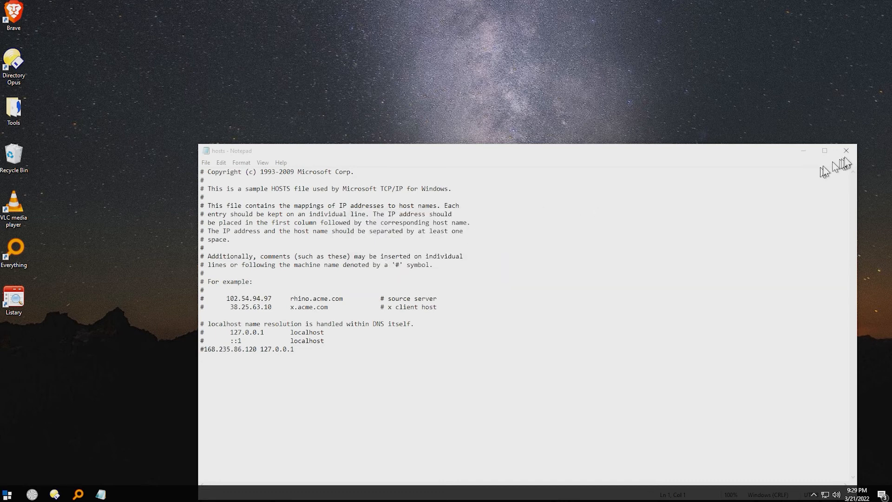
Close Notepad with the hosts file, leaving the desktop clear.
left_click(845, 150)
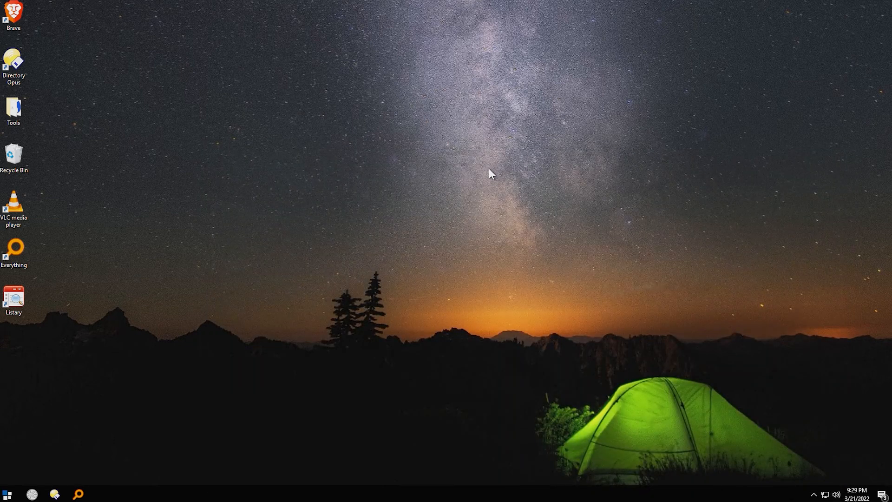
mouse_move(336, 167)
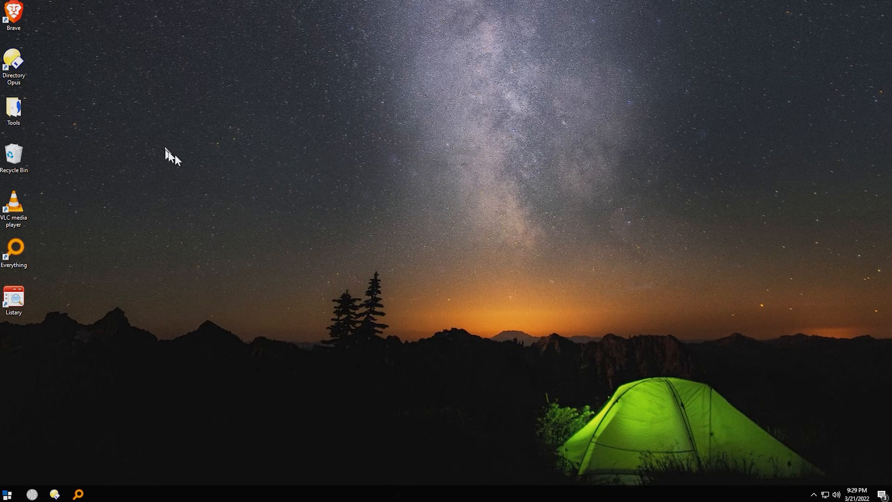
mouse_move(363, 218)
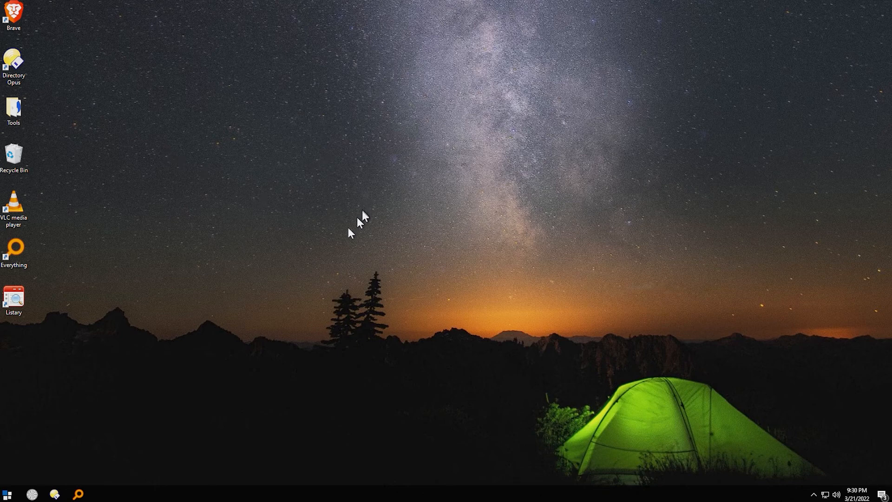
mouse_move(222, 240)
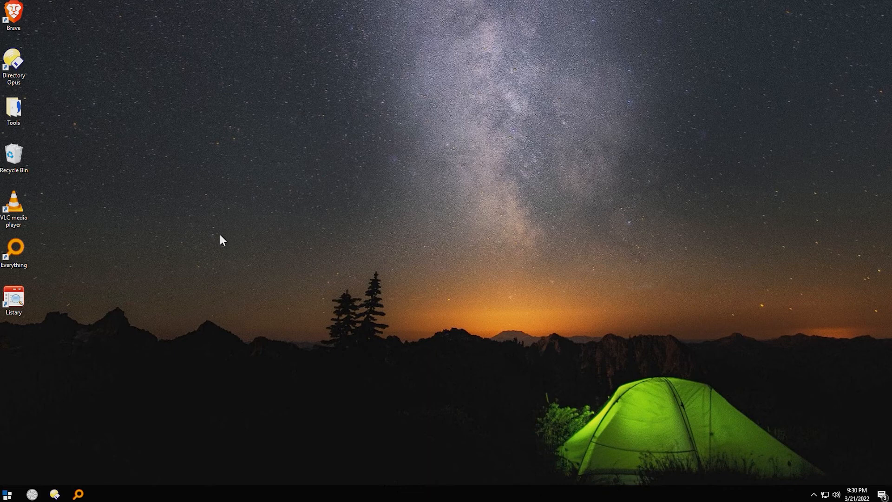
mouse_move(162, 279)
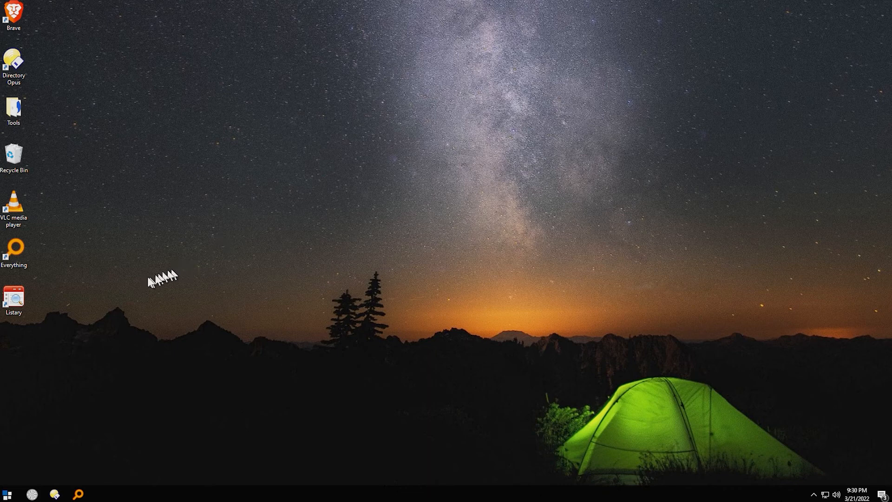
mouse_move(54, 388)
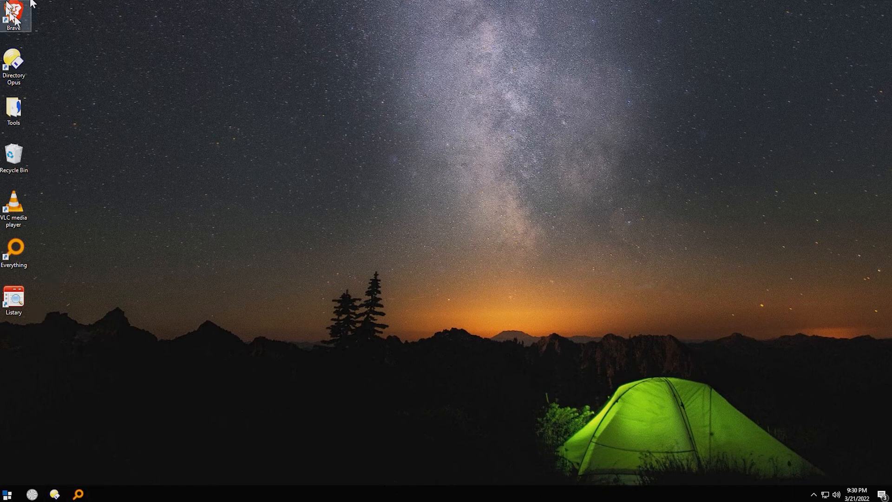
mouse_move(12, 12)
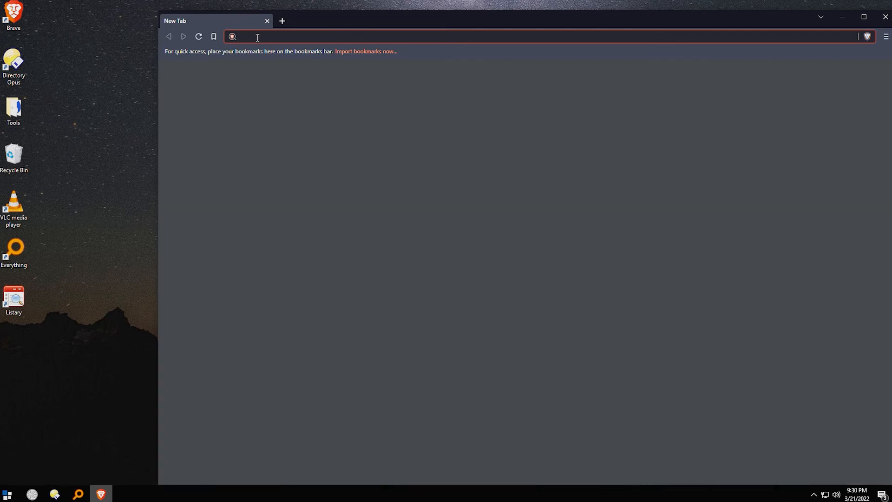
Navigate Brave to the Listary homepage by entering 'listary' in the address bar.
type("listary.com")
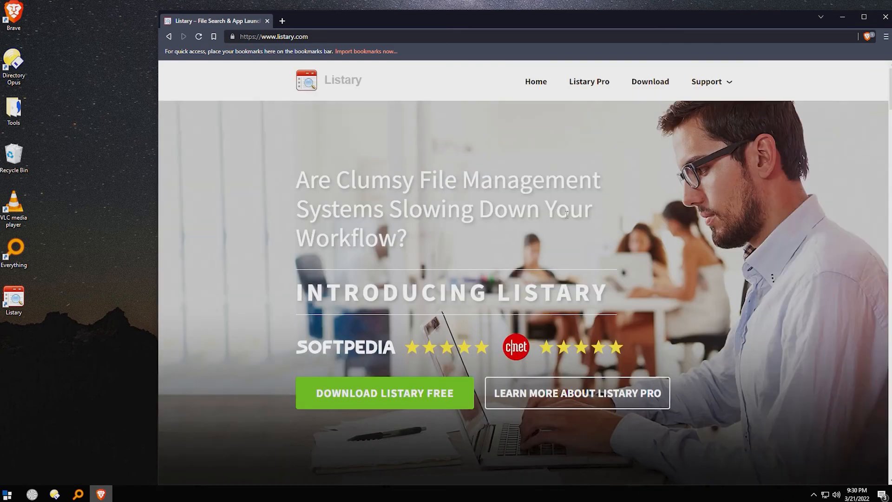
mouse_move(256, 125)
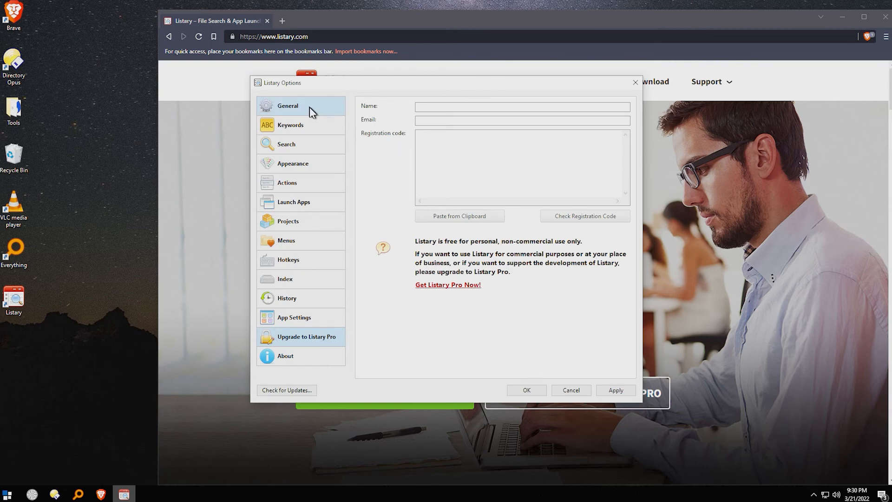
Review the General, Keywords, Search, Appearance, Actions, Launch Apps and Menus option pages in turn.
left_click(287, 144)
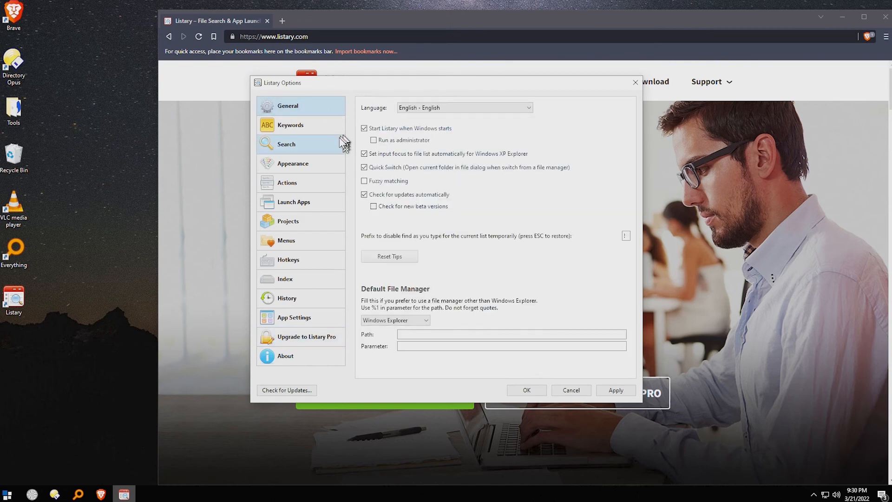
left_click(289, 125)
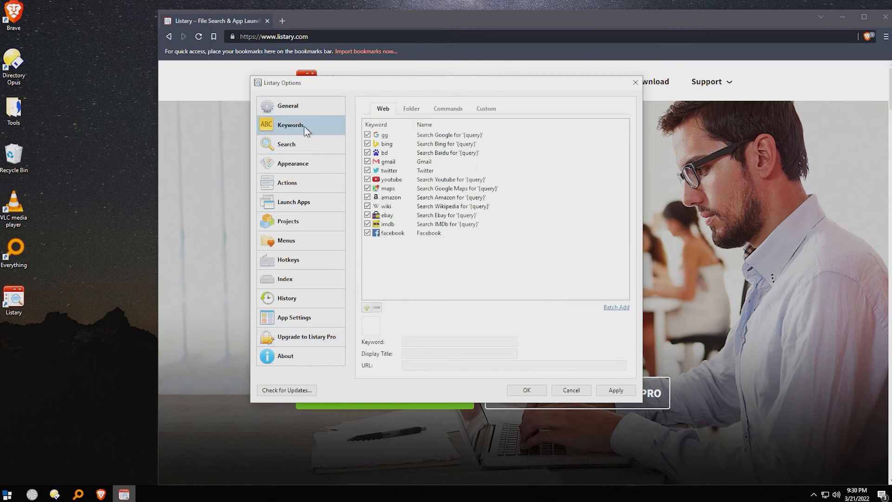
left_click(287, 144)
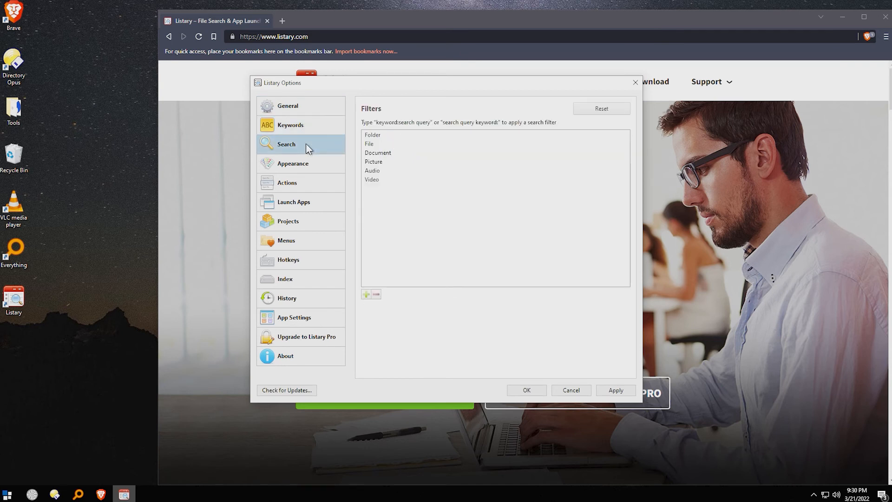
mouse_move(455, 137)
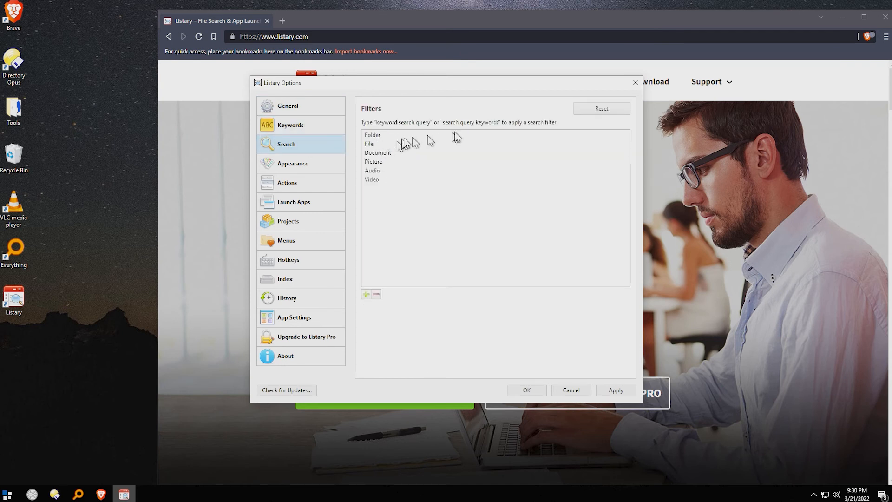
left_click(292, 163)
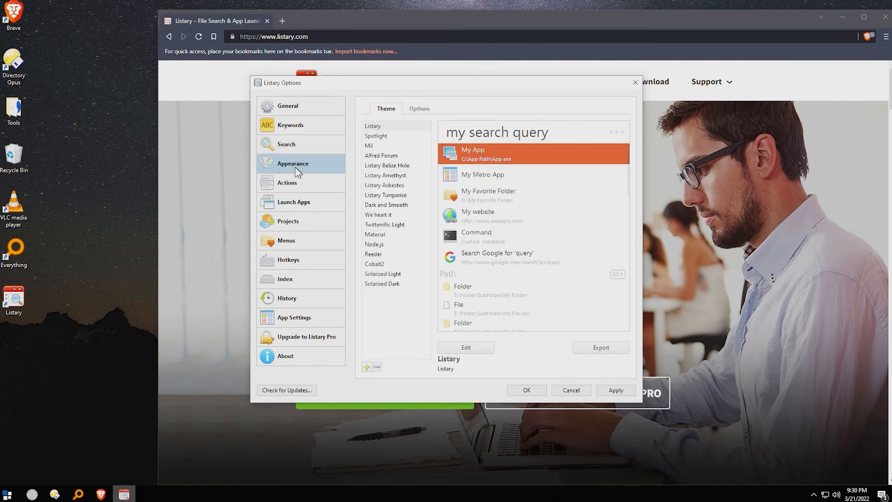
mouse_move(361, 200)
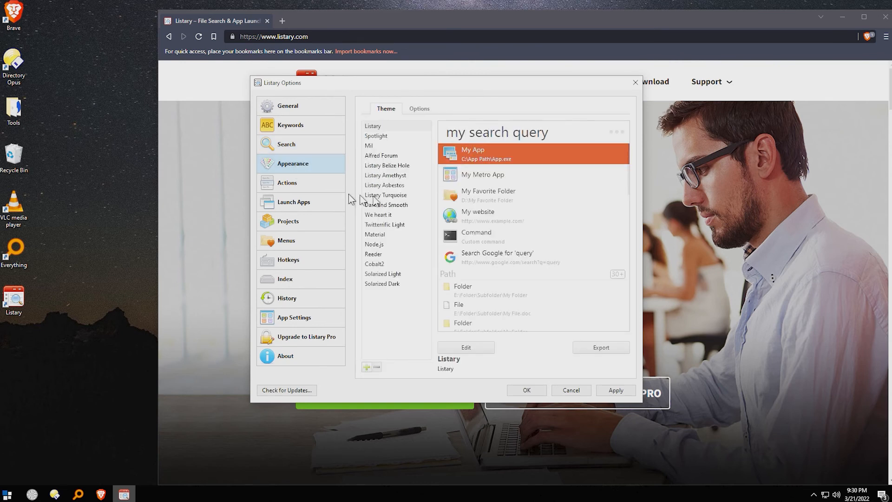
left_click(287, 183)
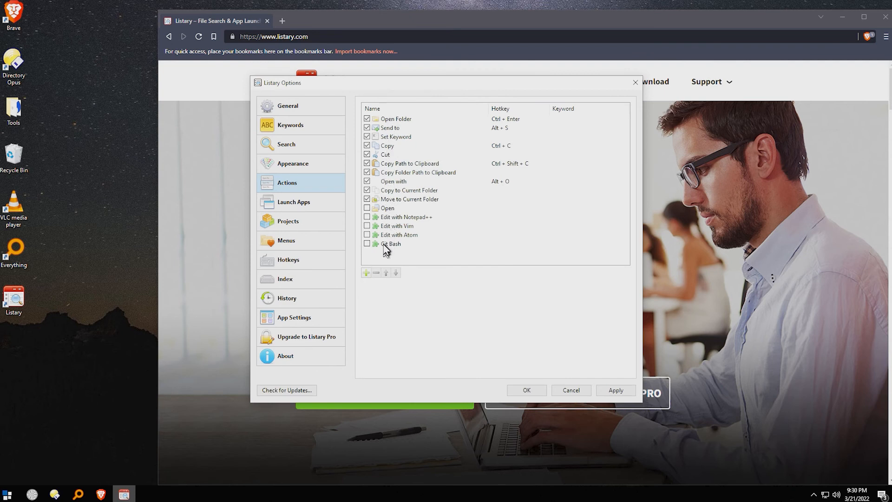
mouse_move(401, 249)
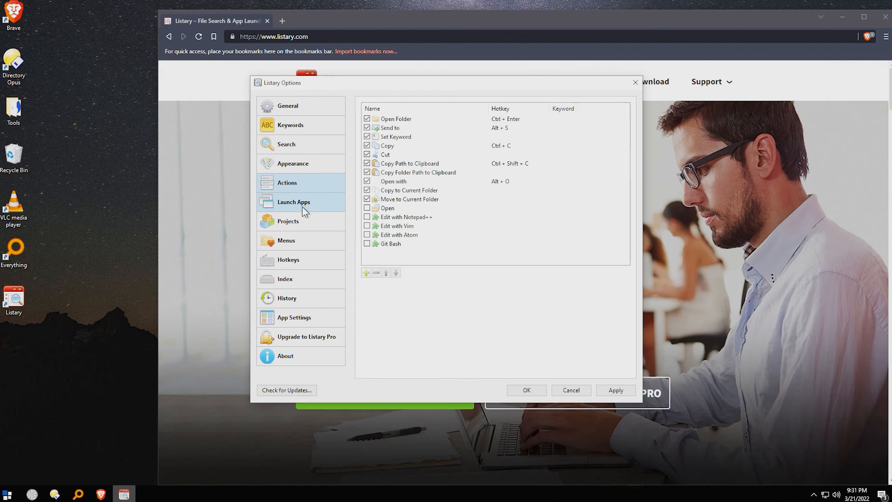
left_click(288, 221)
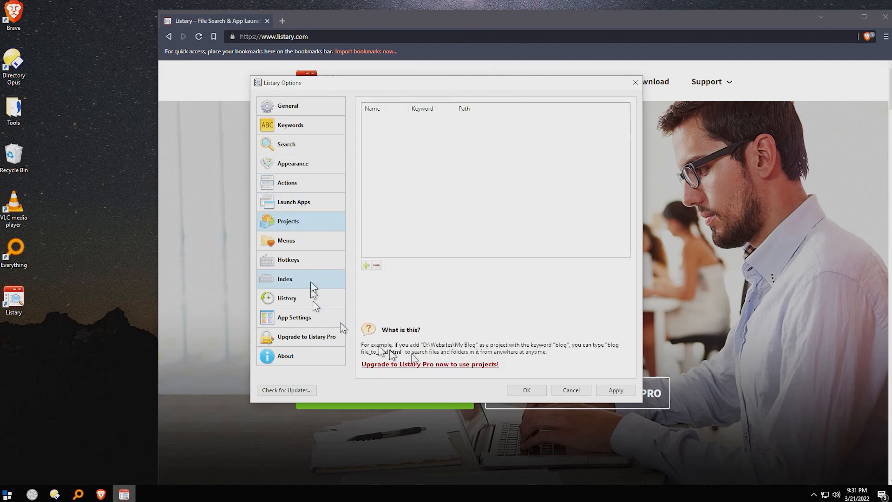
left_click(286, 240)
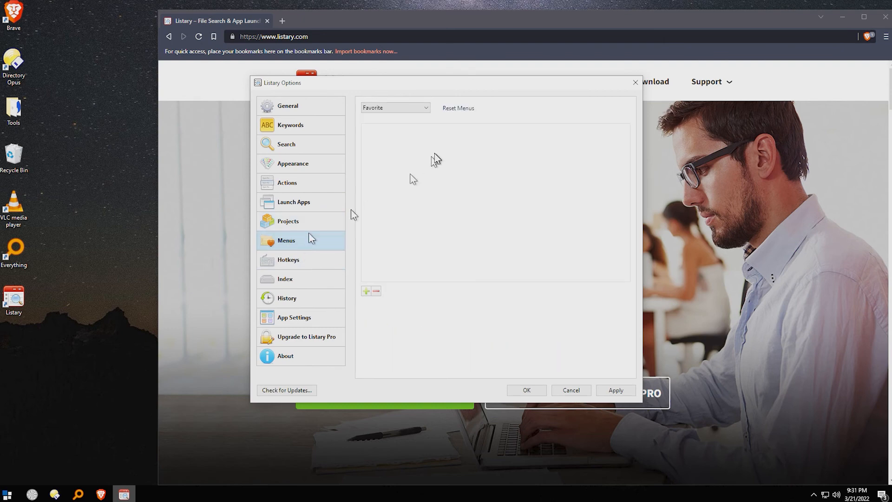
Show the Hotkeys page listing shortcuts such as Win + F for the toolbar.
left_click(287, 259)
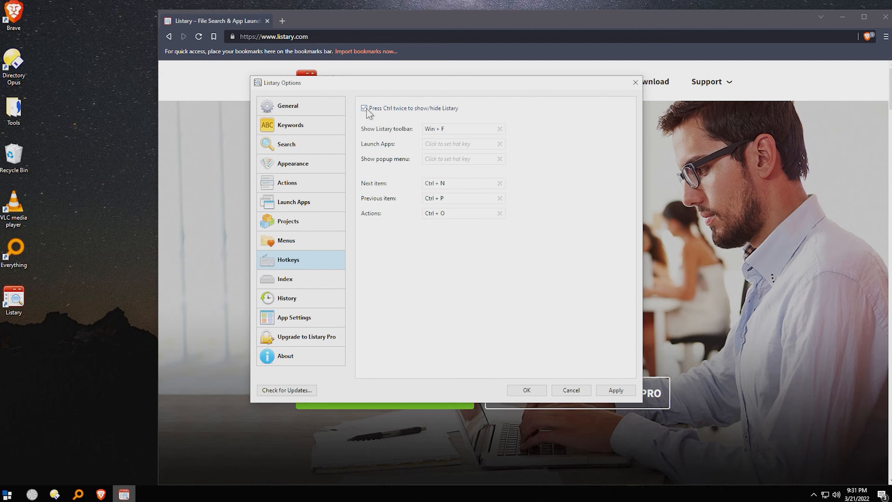
mouse_move(405, 113)
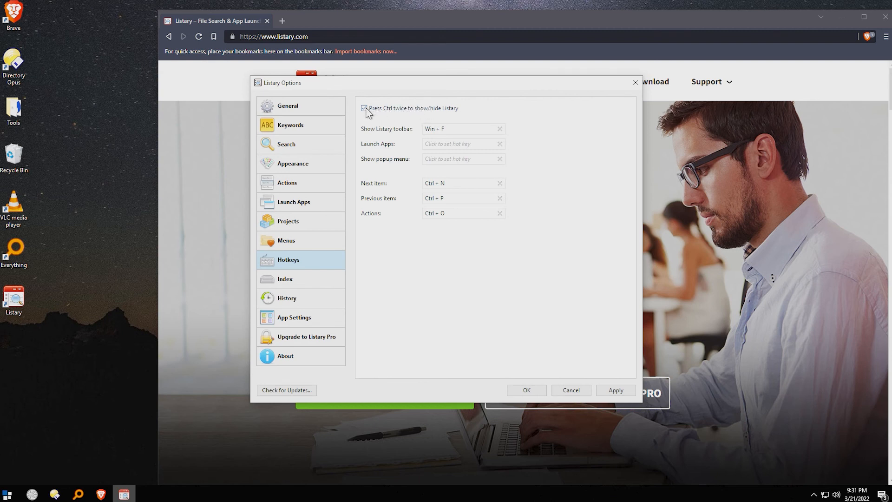
mouse_move(387, 112)
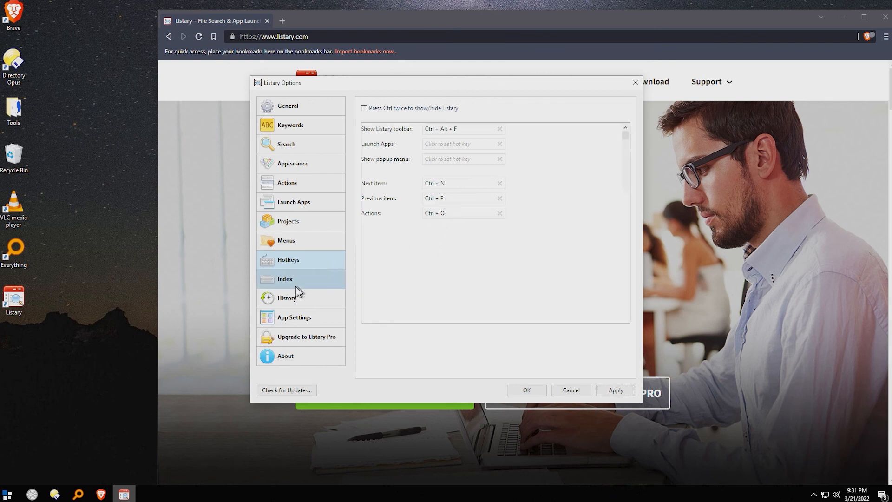
Review the Index, App Settings (Directory Opus) and About pages, then confirm with OK.
left_click(284, 279)
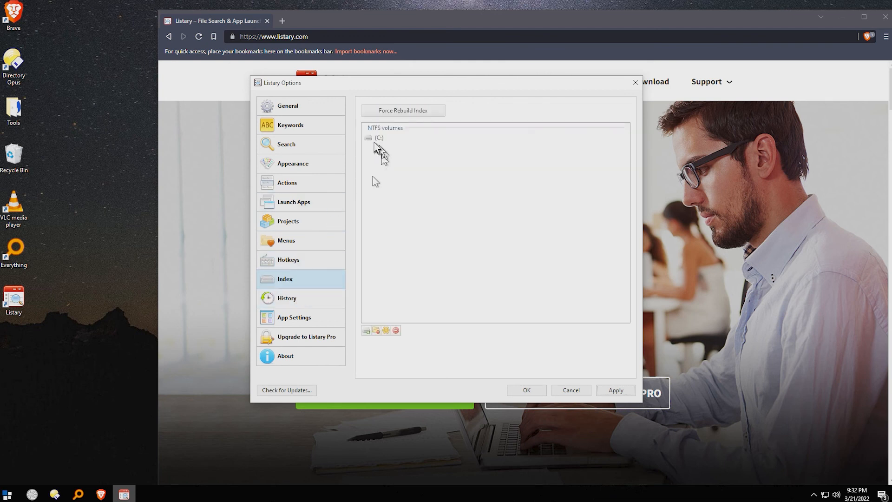
mouse_move(301, 317)
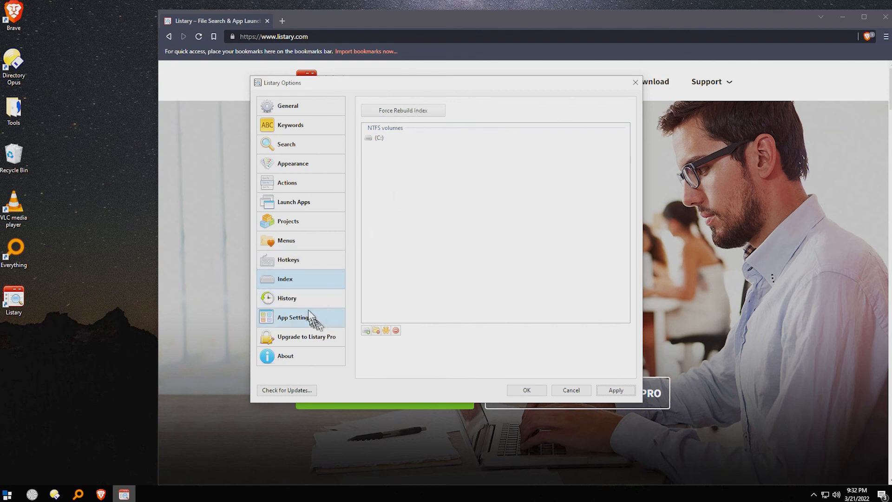
left_click(294, 317)
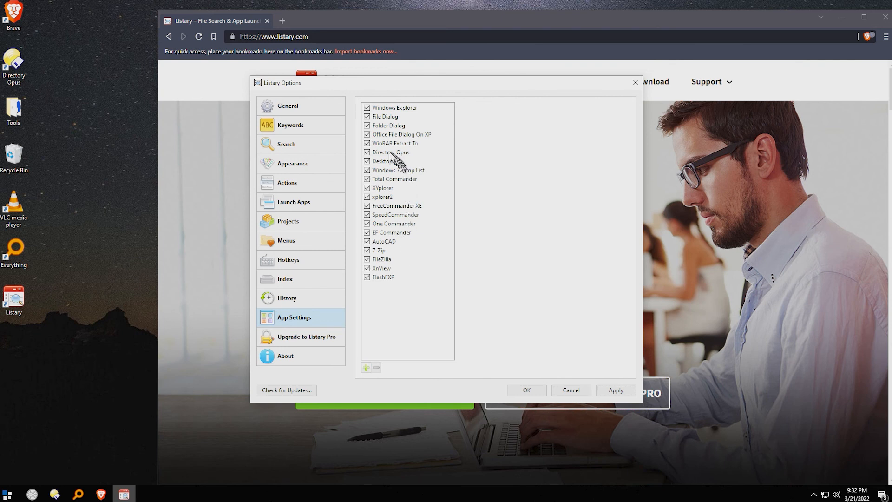
left_click(391, 152)
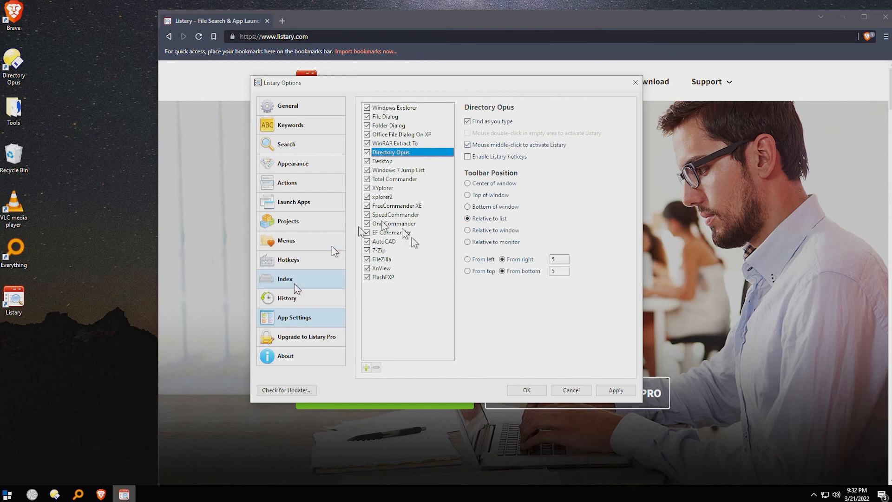
left_click(285, 356)
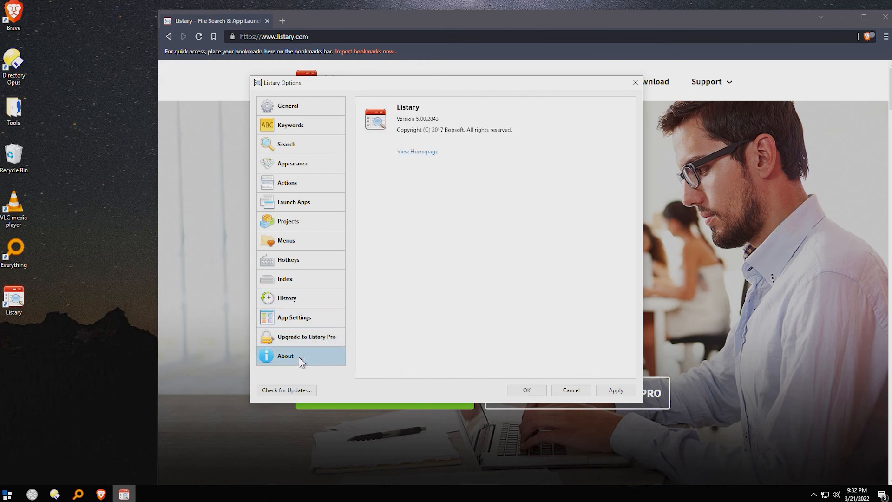
left_click(569, 389)
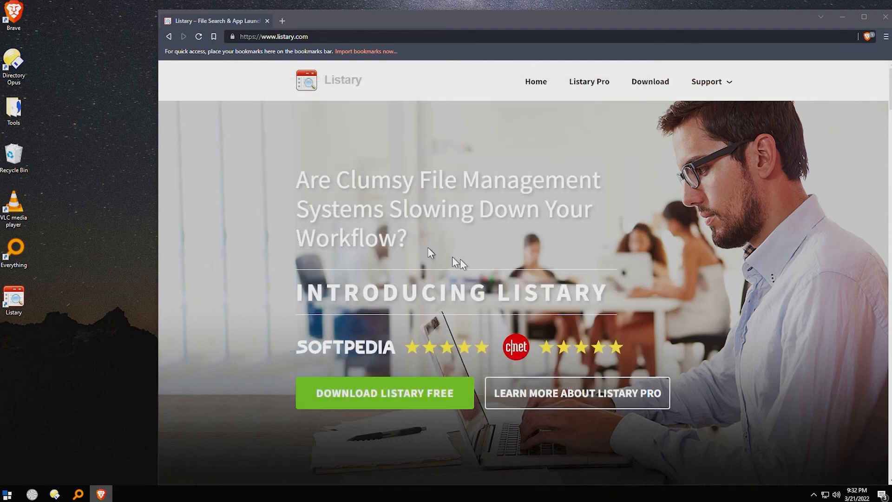
mouse_move(450, 106)
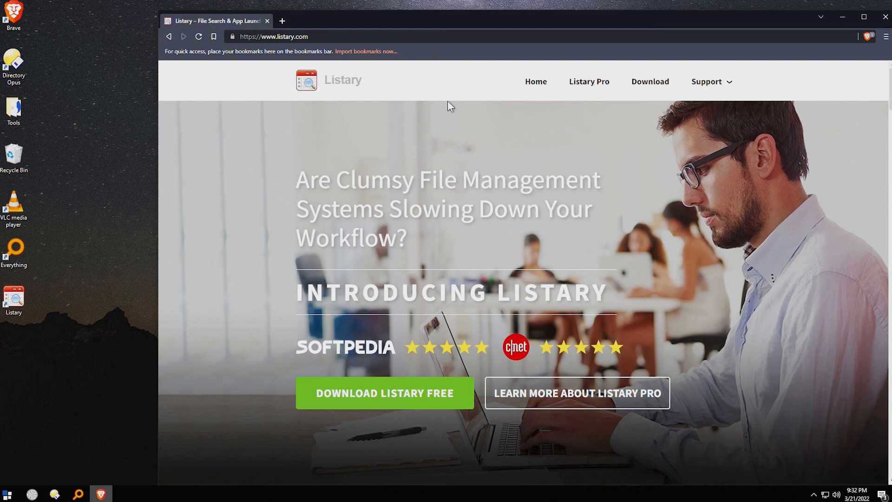
mouse_move(380, 29)
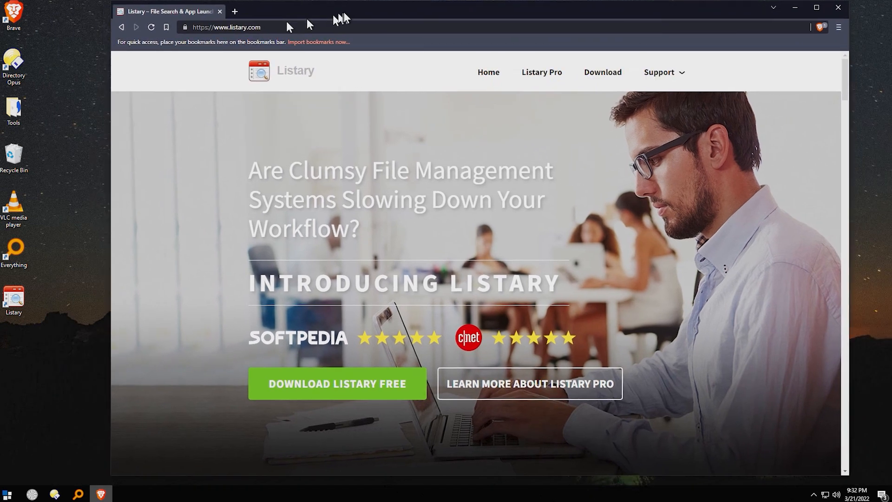
mouse_move(359, 154)
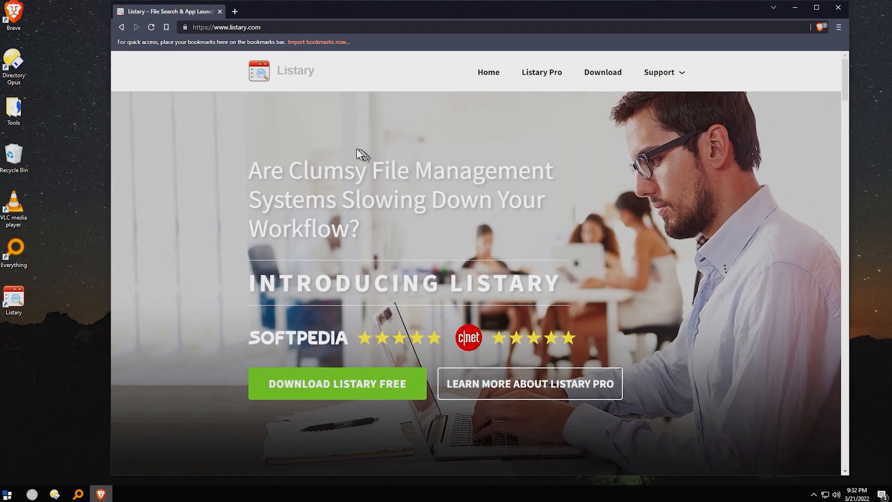